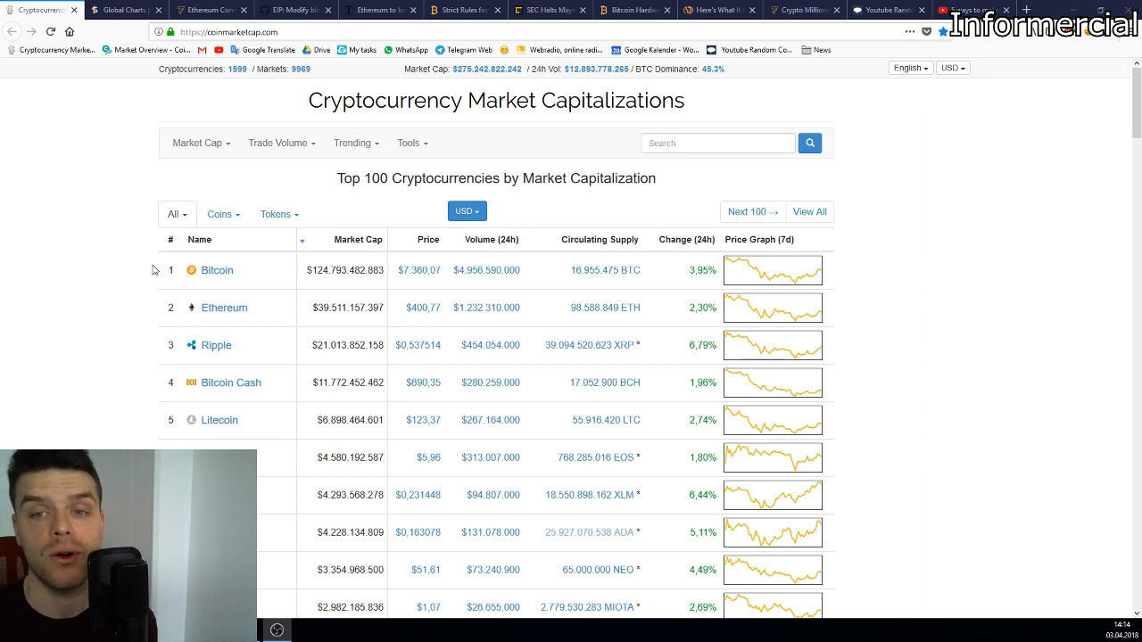
mouse_move(471, 306)
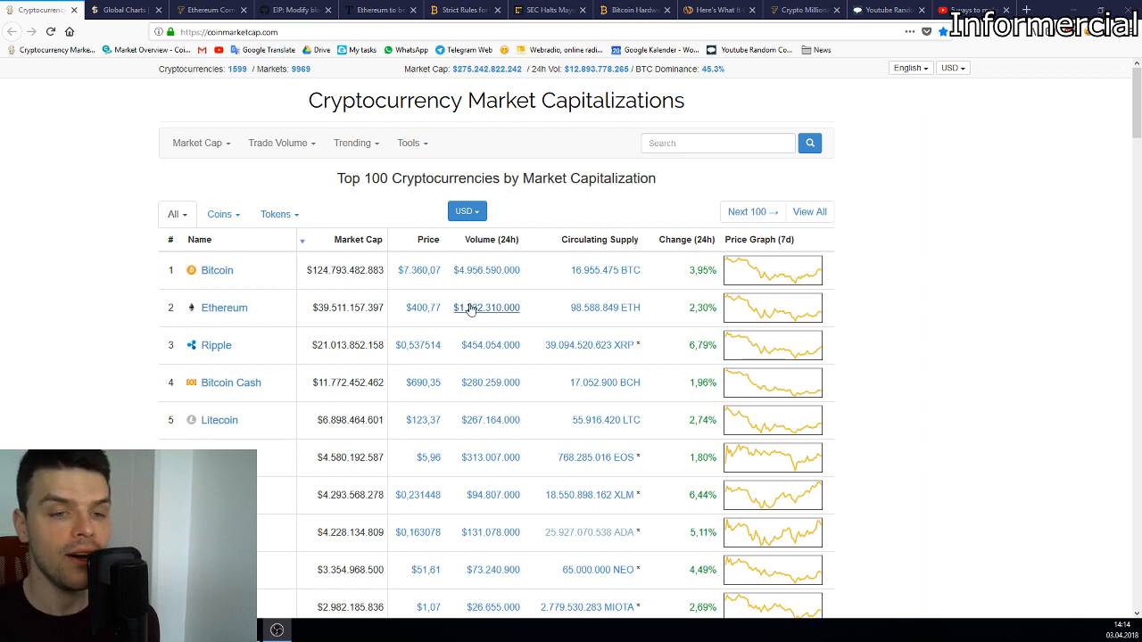
Step: Scroll the Total Market Capitalization chart into view on the Global Charts page
scroll("down", 3)
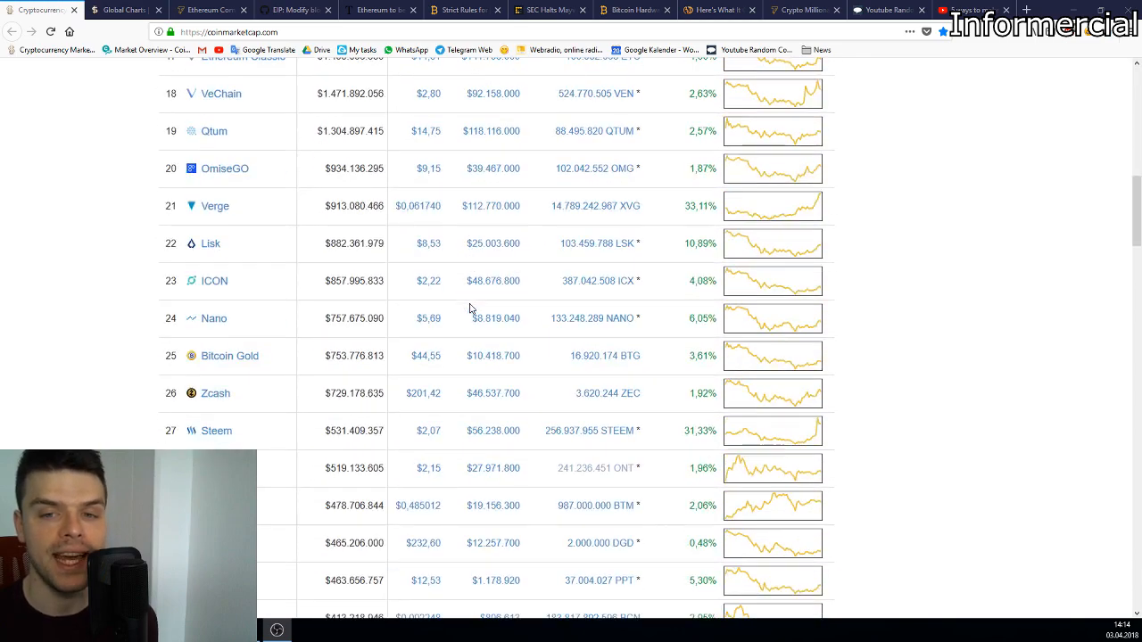
scroll("up", 3)
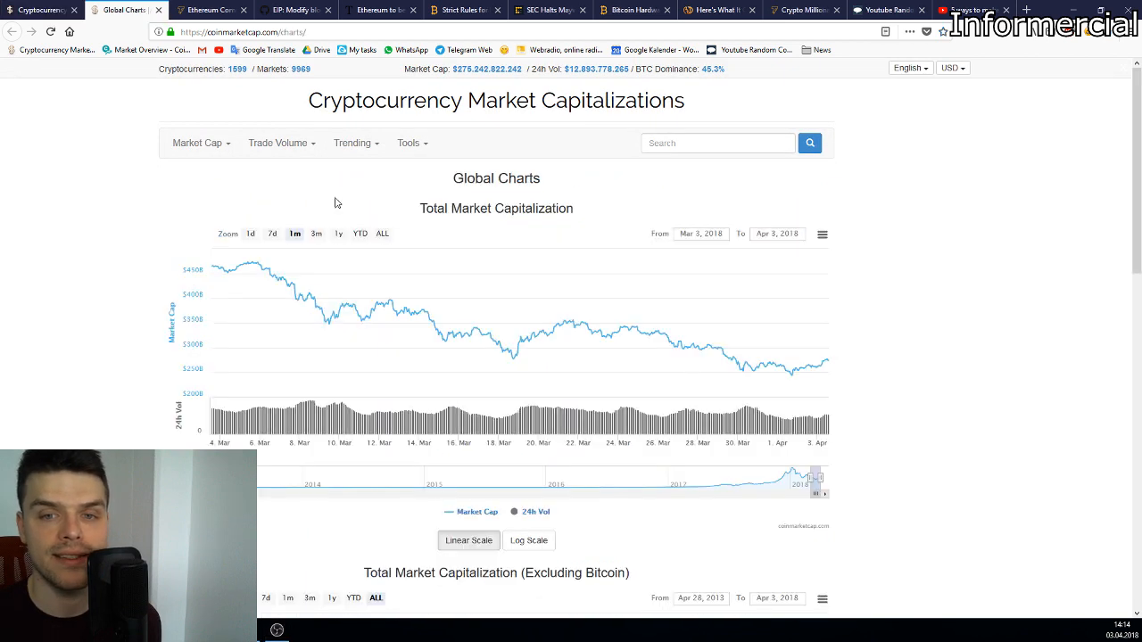
mouse_move(788, 389)
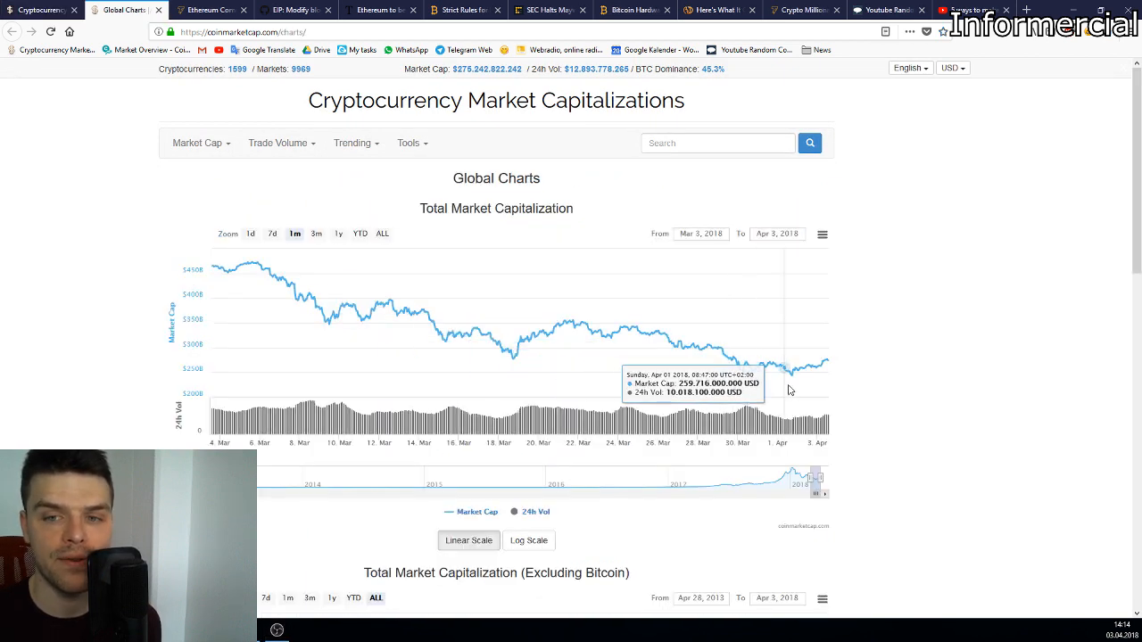
mouse_move(795, 389)
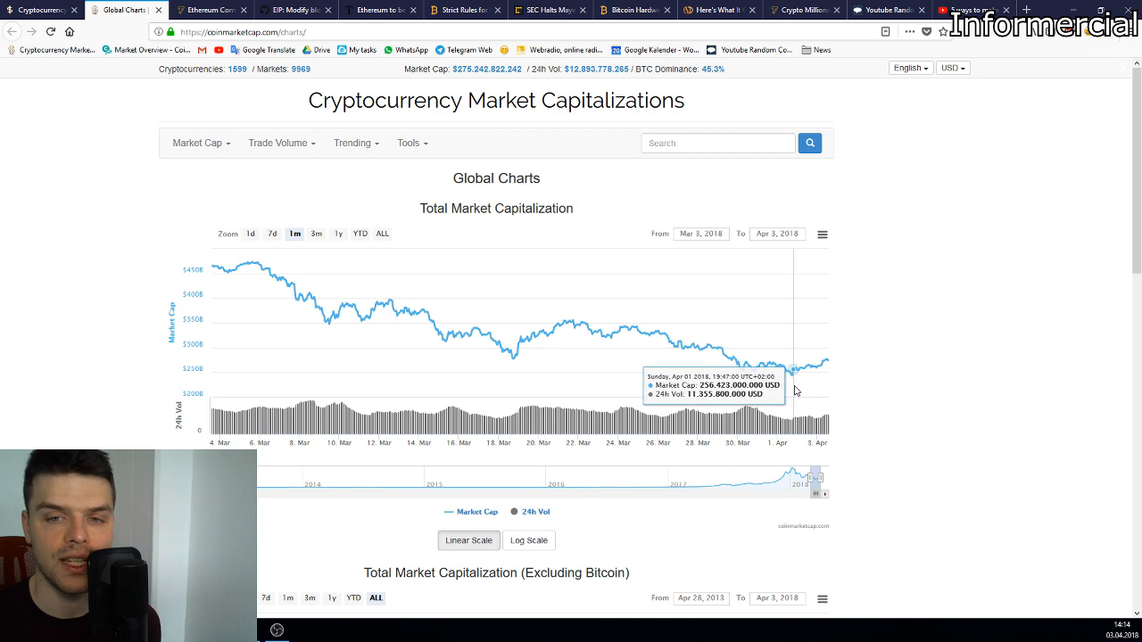
mouse_move(795, 391)
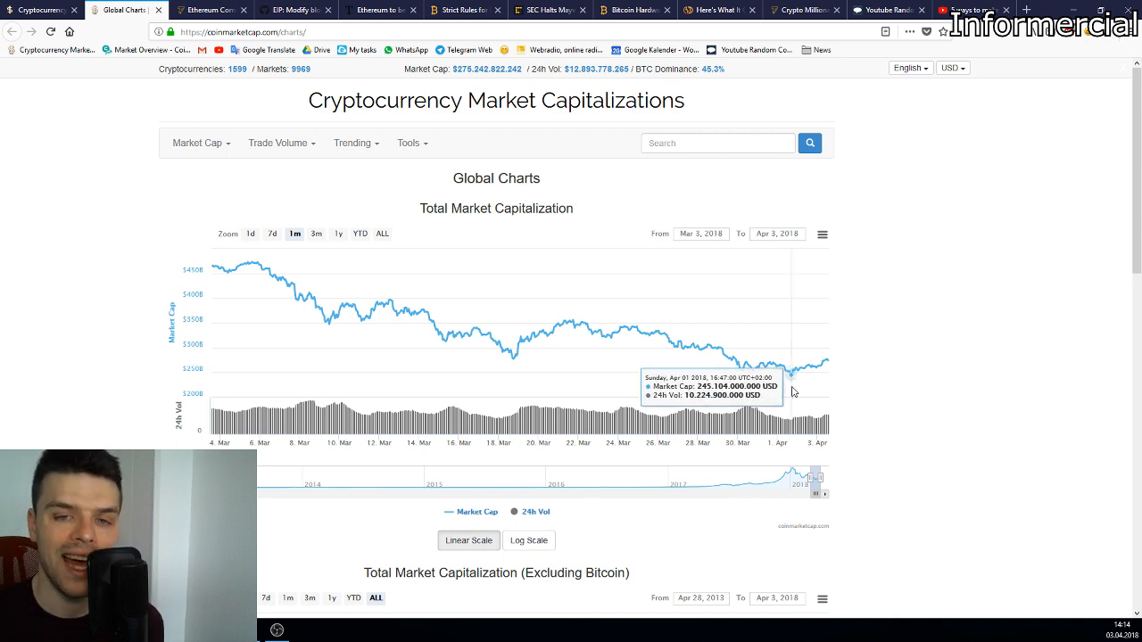
mouse_move(738, 387)
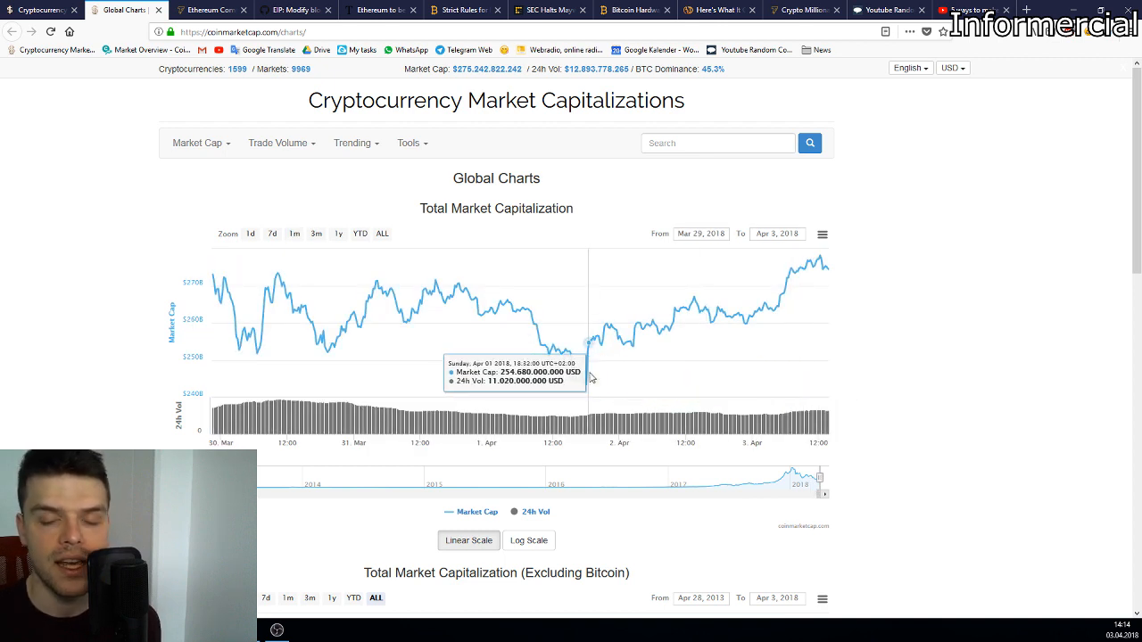
mouse_move(756, 267)
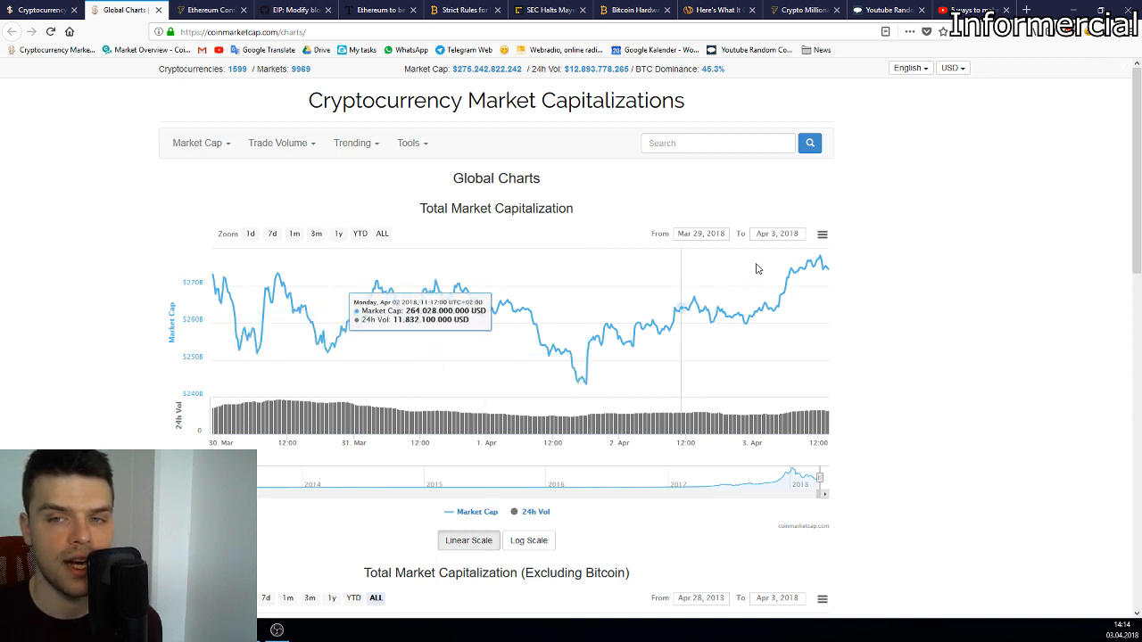
mouse_move(817, 286)
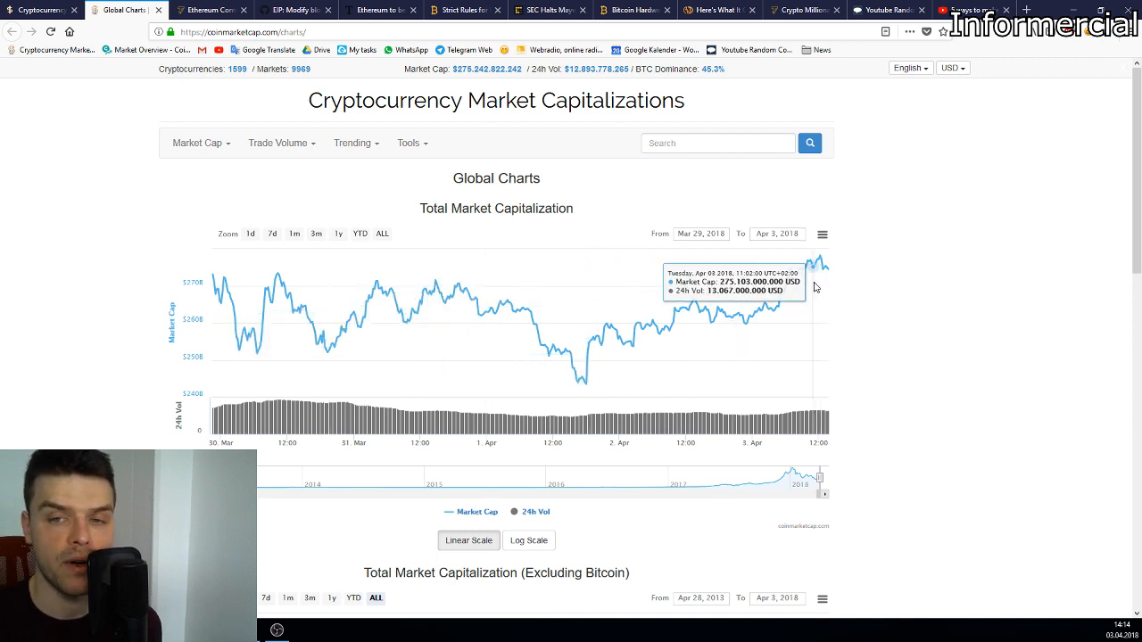
mouse_move(264, 143)
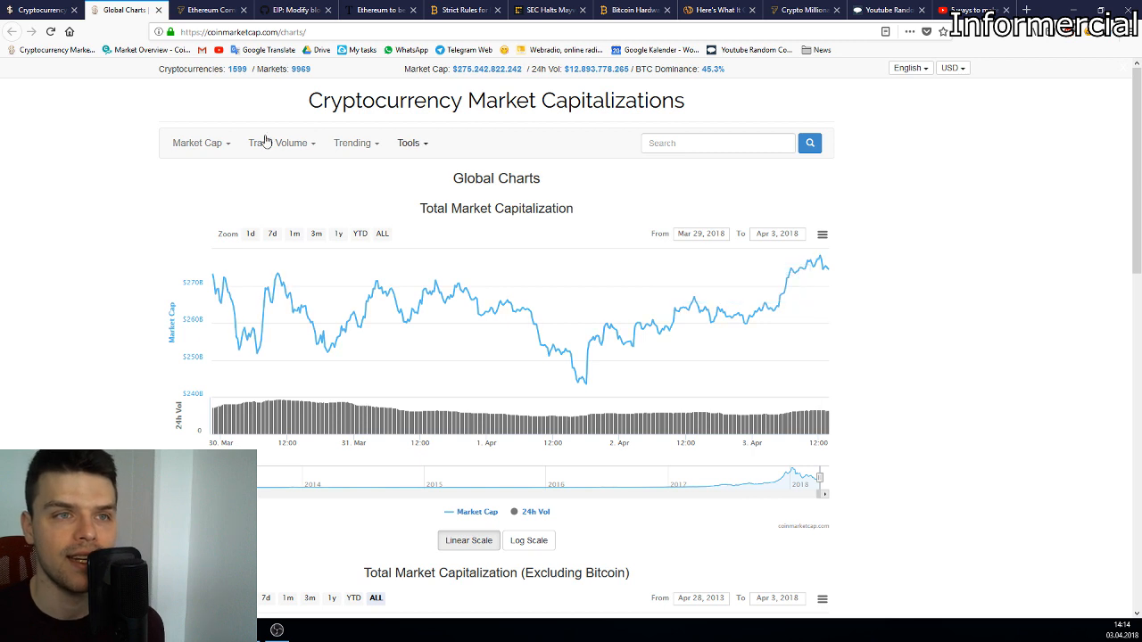
mouse_move(239, 136)
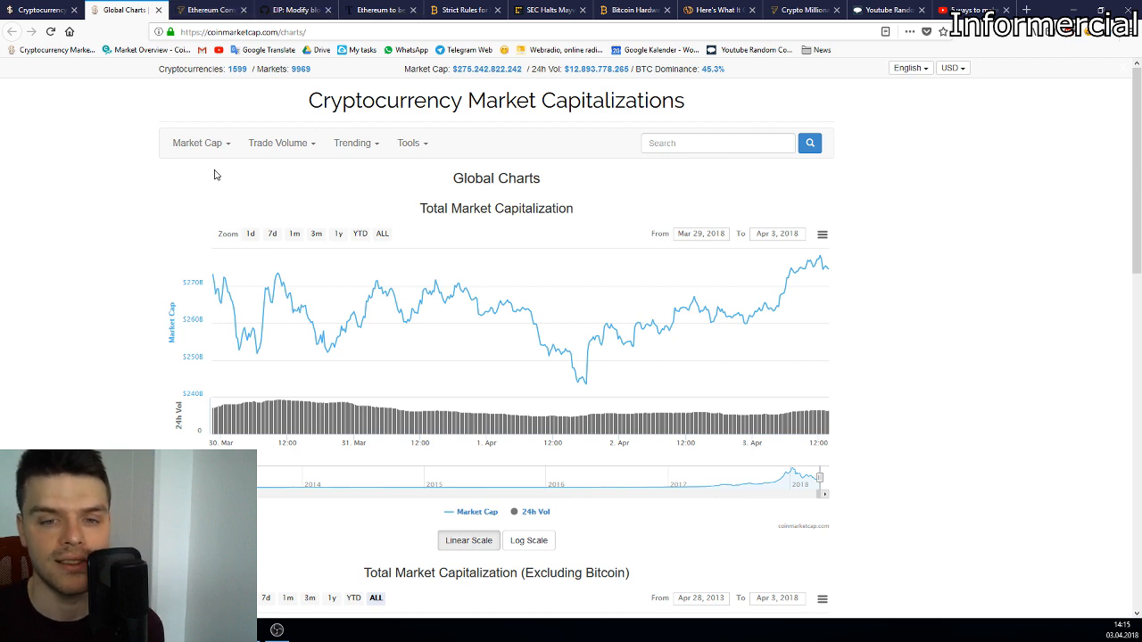
mouse_move(243, 273)
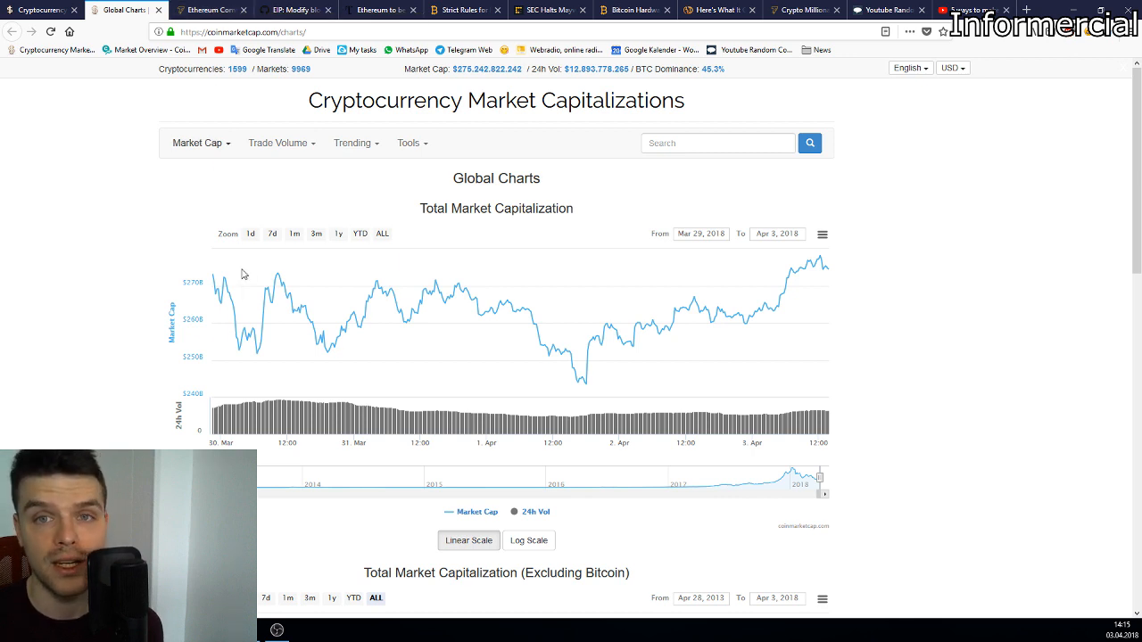
mouse_move(731, 82)
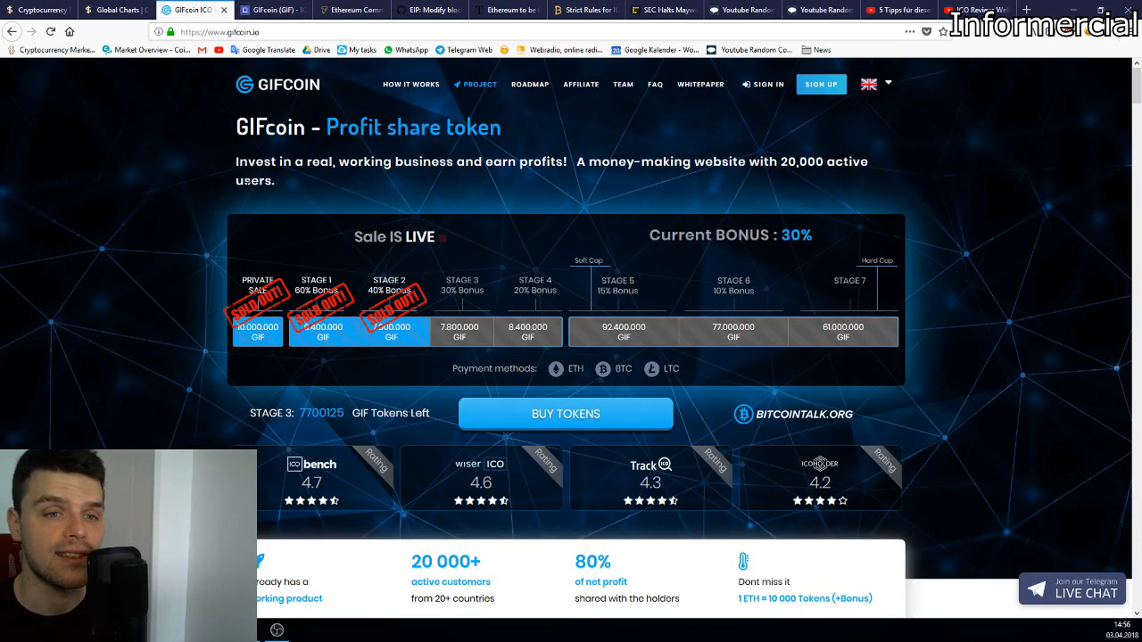
mouse_move(254, 194)
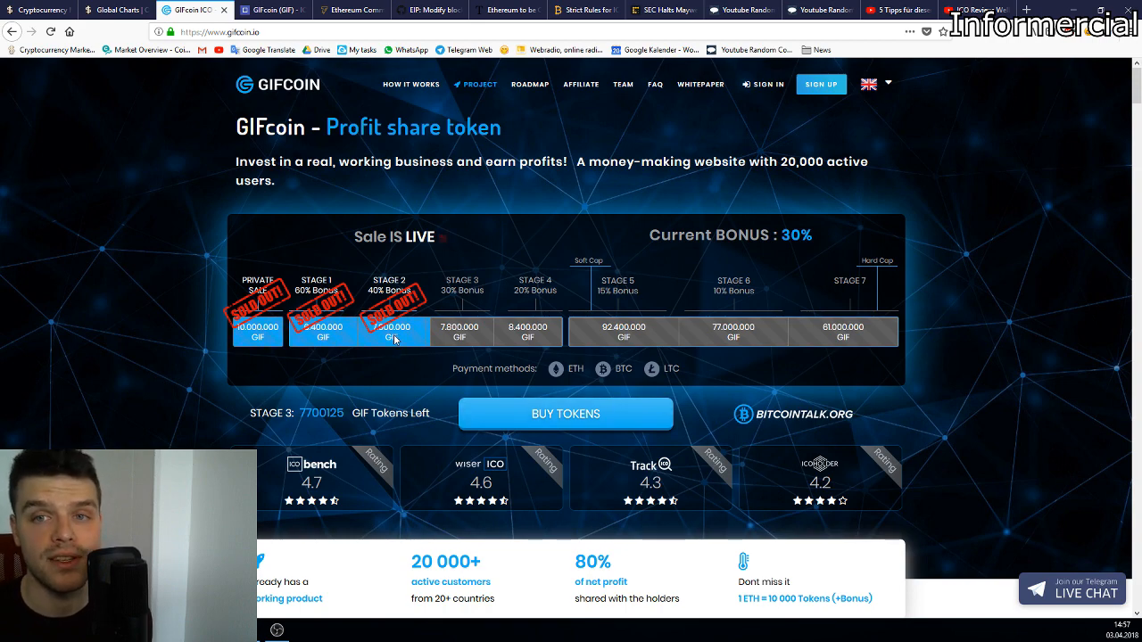
scroll("down", 3)
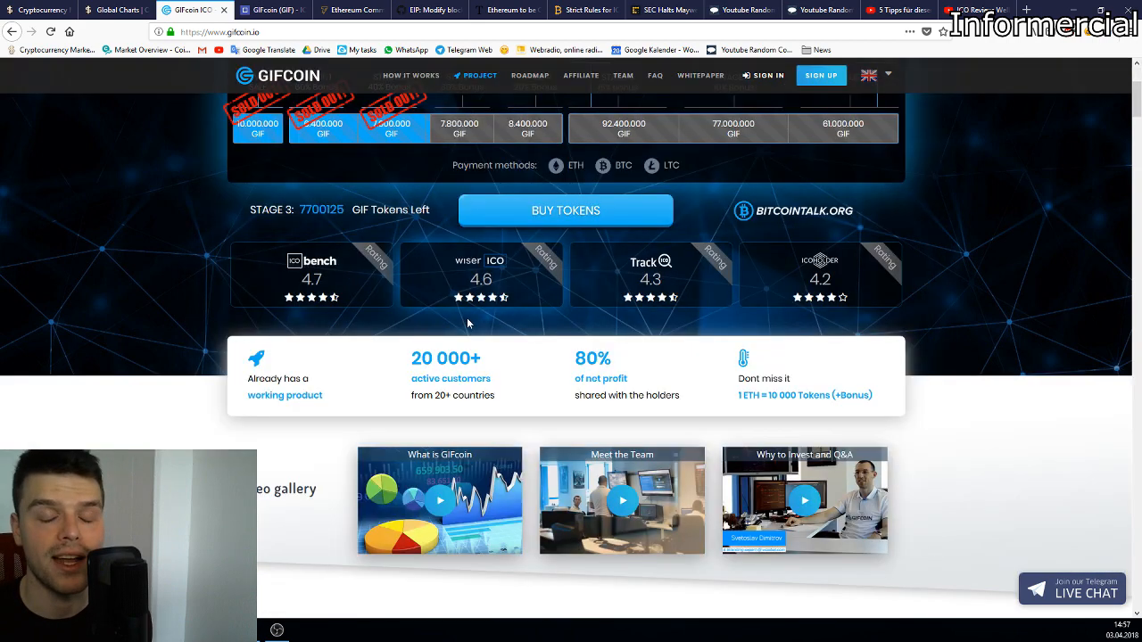
scroll("down", 3)
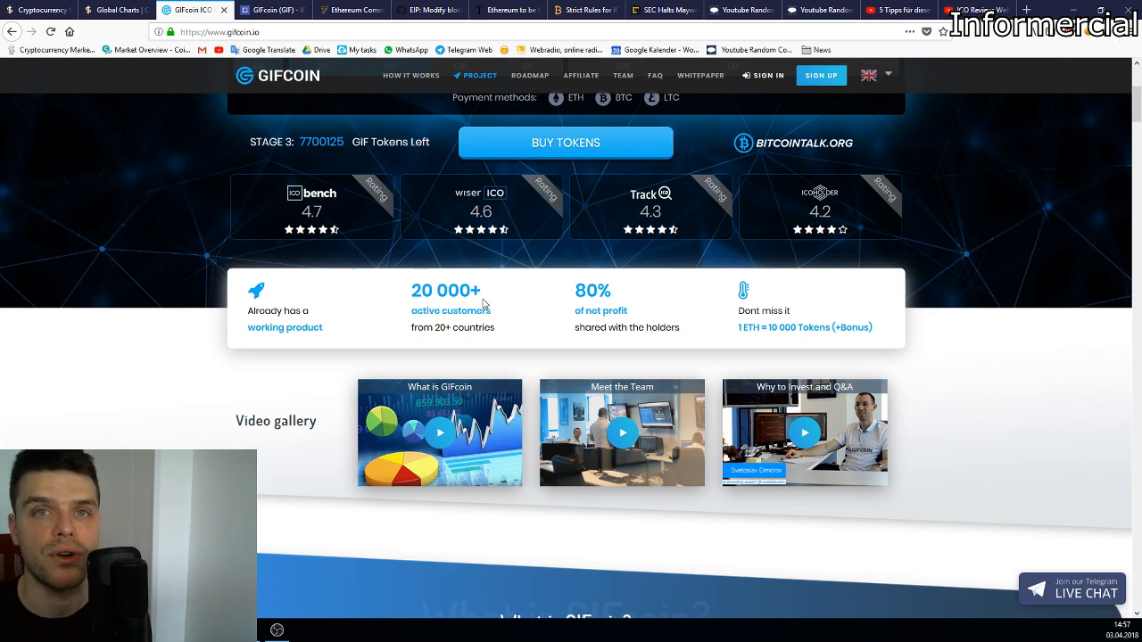
scroll("down", 3)
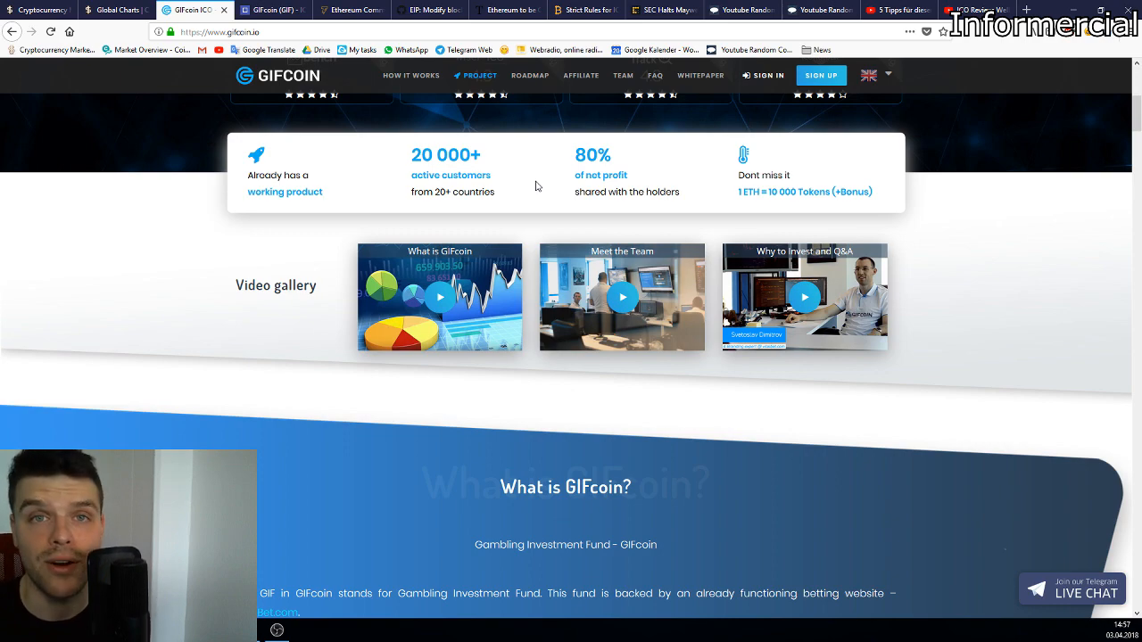
scroll("down", 3)
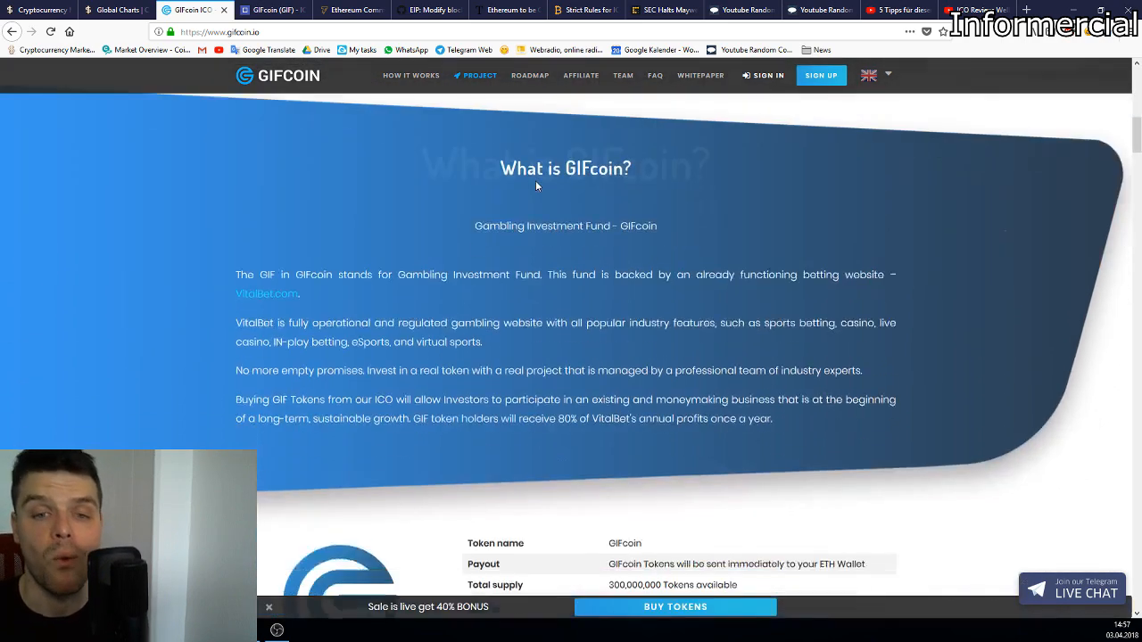
scroll("down", 3)
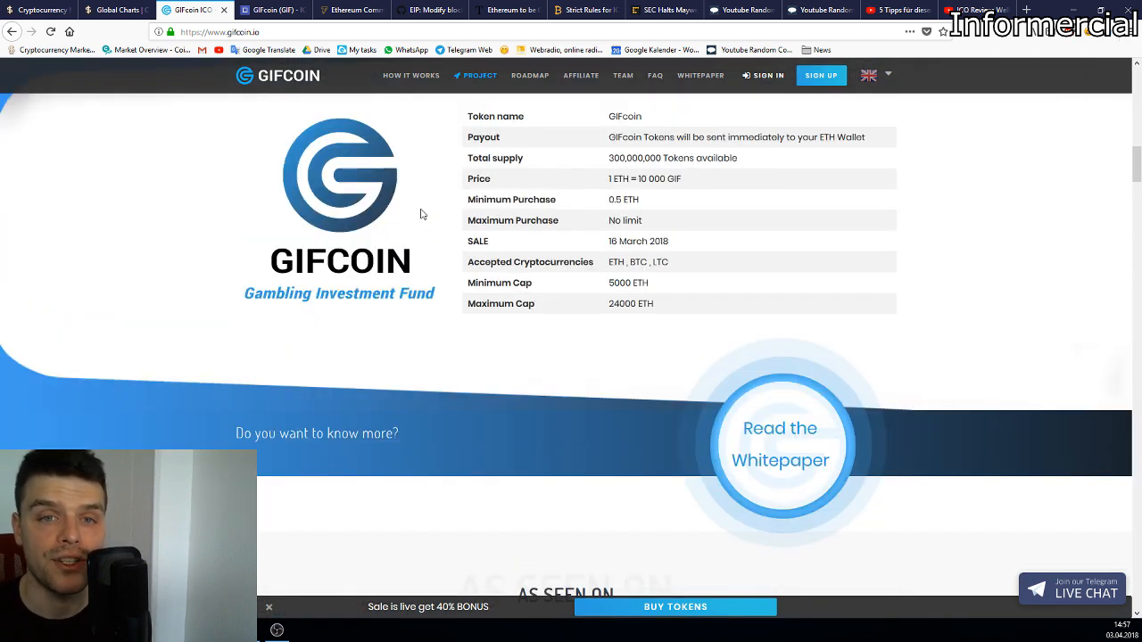
scroll("down", 3)
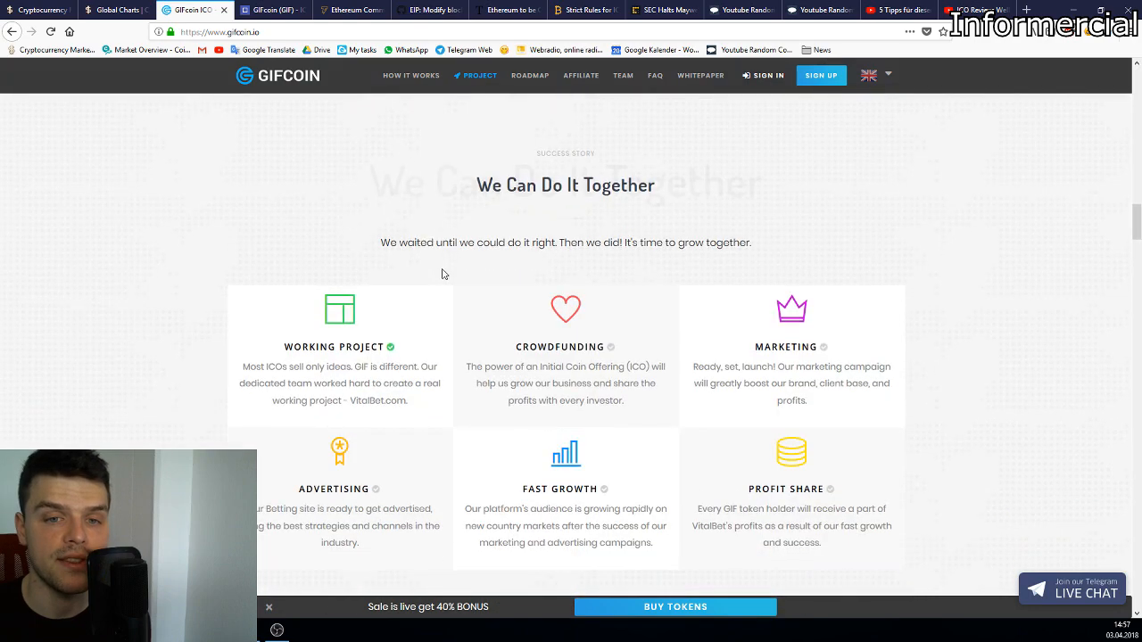
Step: Scroll down through GIFcoin's distribution charts and roadmap to the team cards
scroll("down", 3)
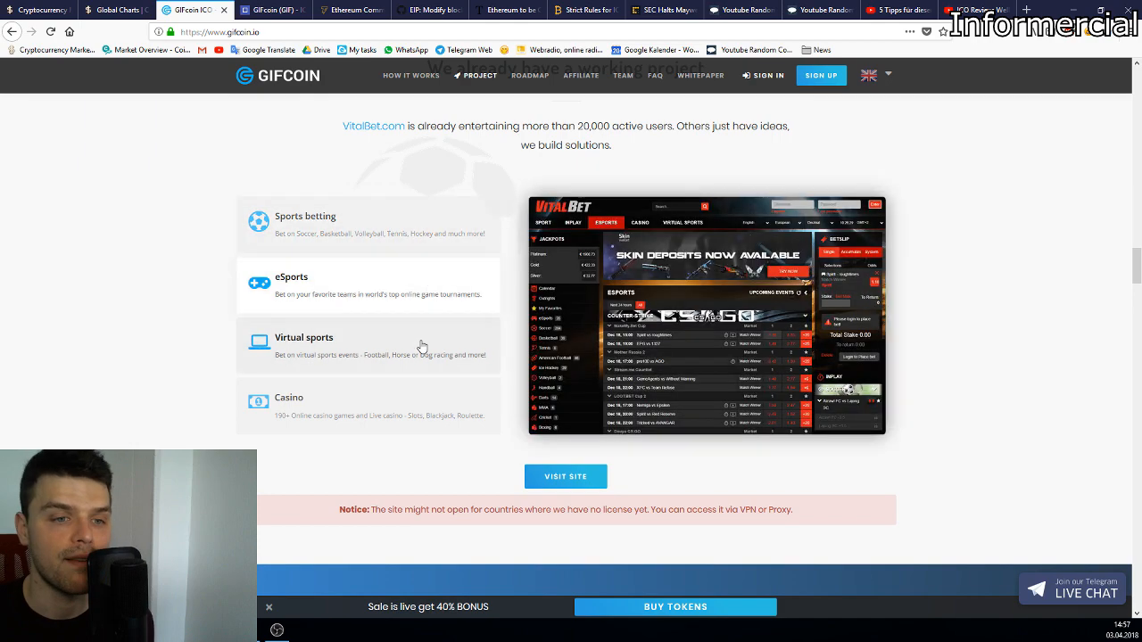
scroll("down", 3)
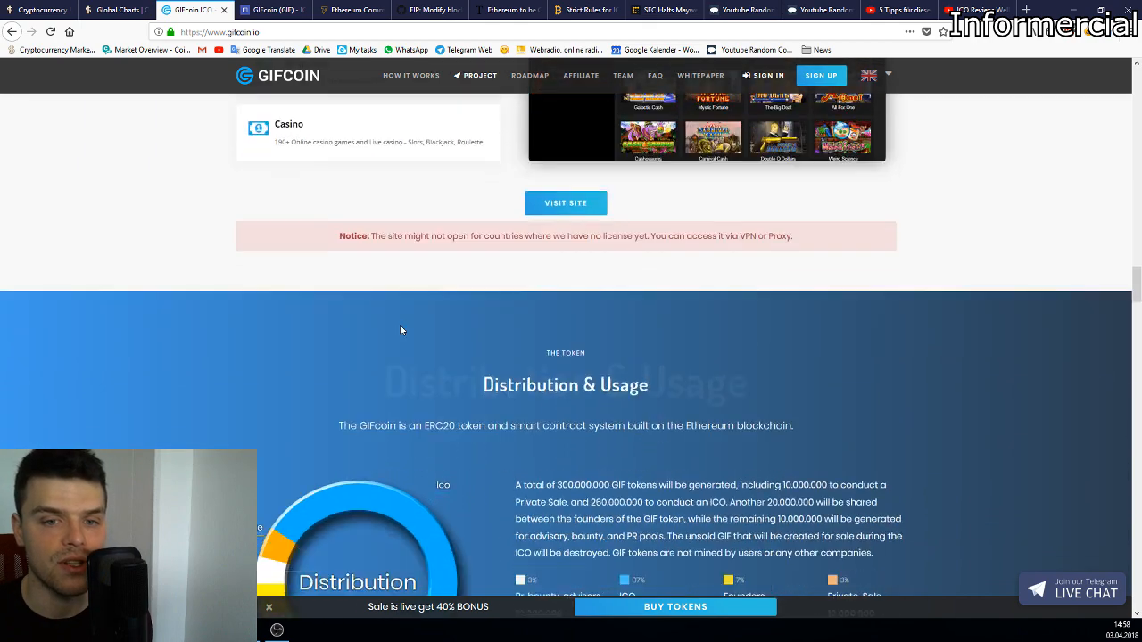
scroll("down", 3)
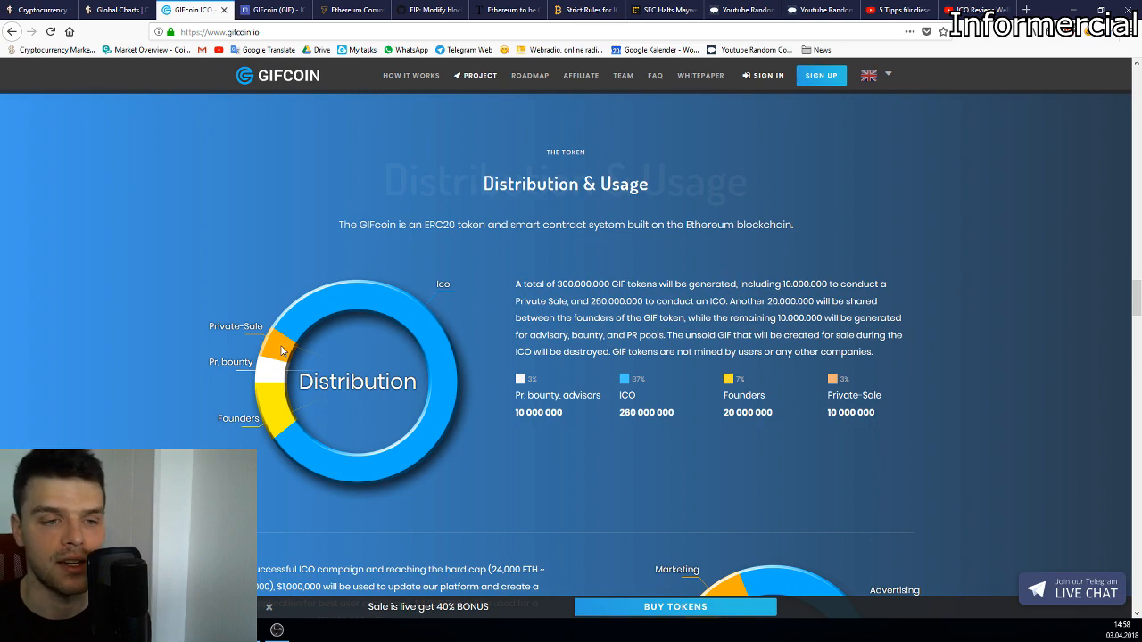
scroll("down", 3)
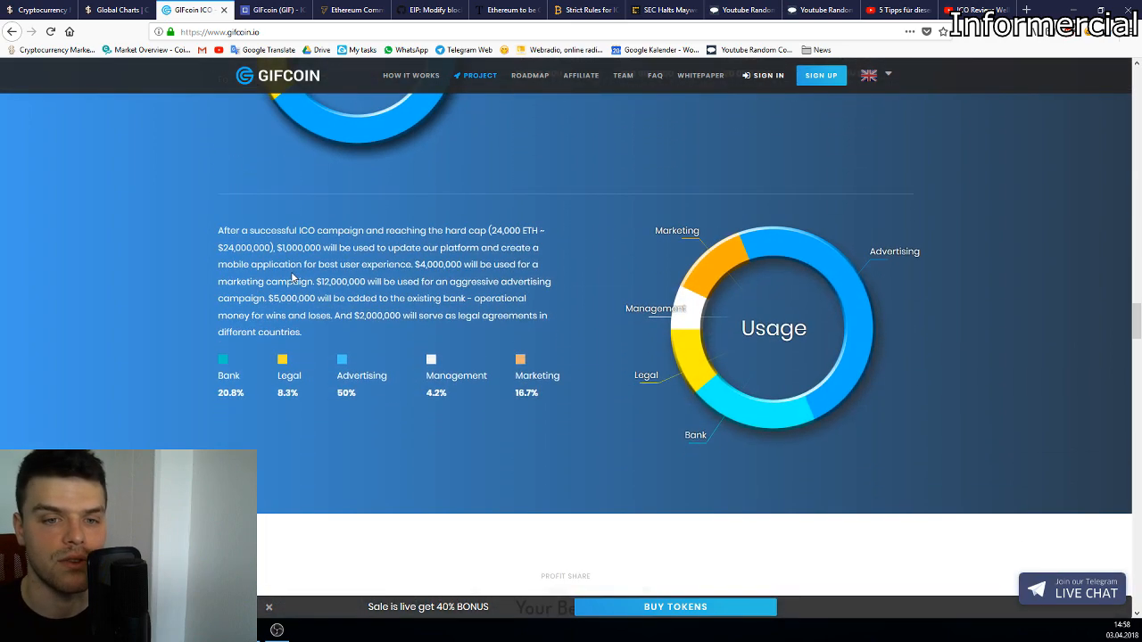
scroll("down", 3)
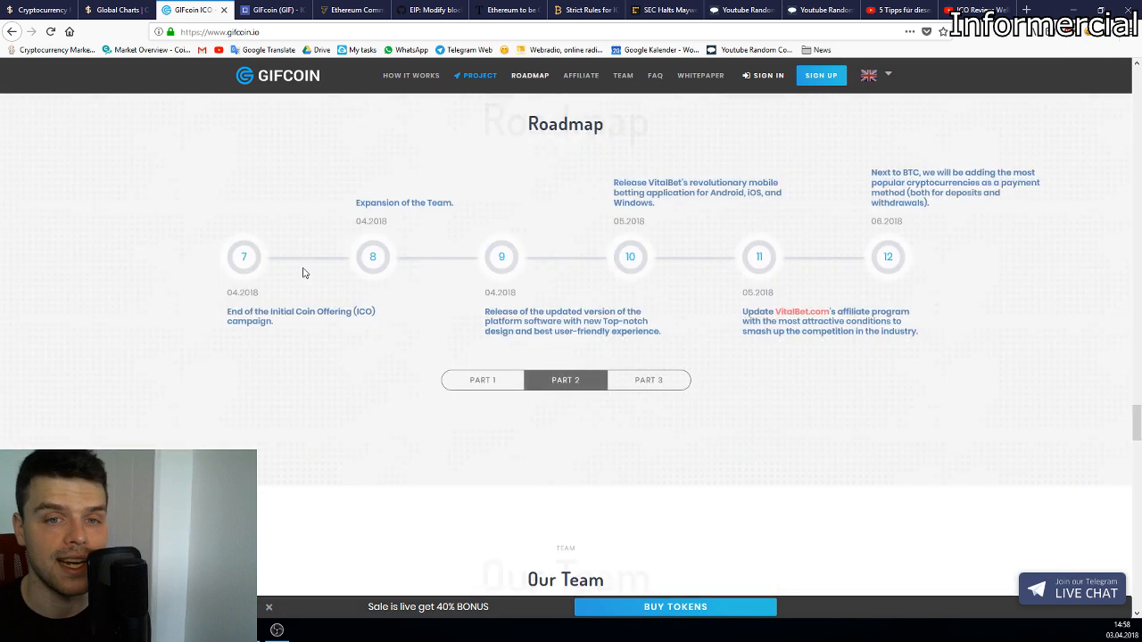
Step: Continue down past the team member profiles until the Advisors heading appears
scroll("down", 3)
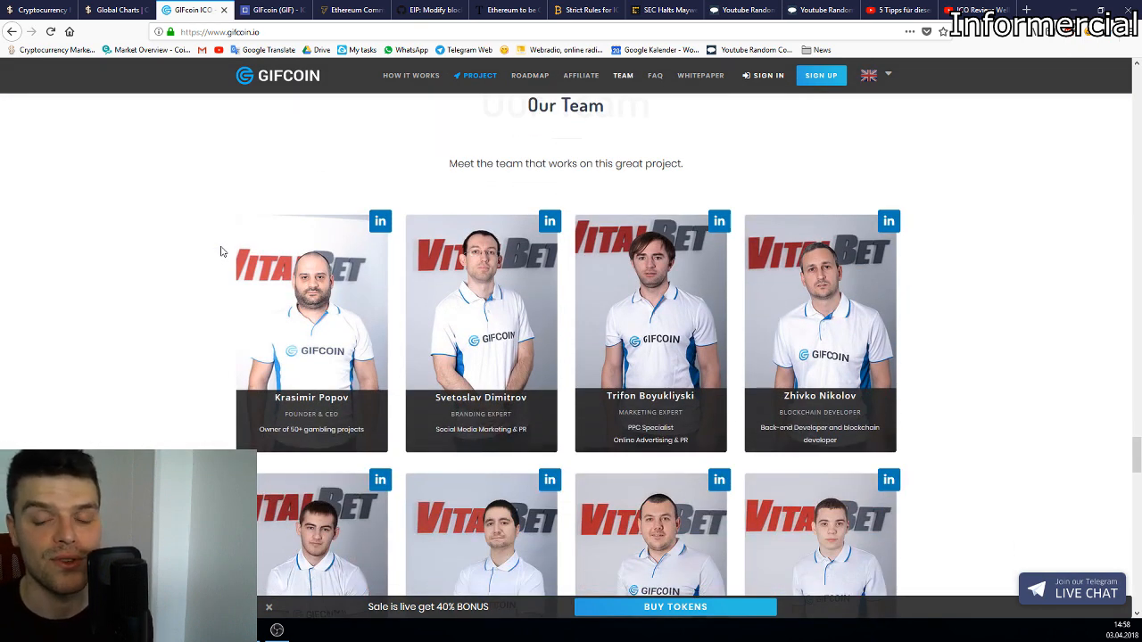
scroll("down", 3)
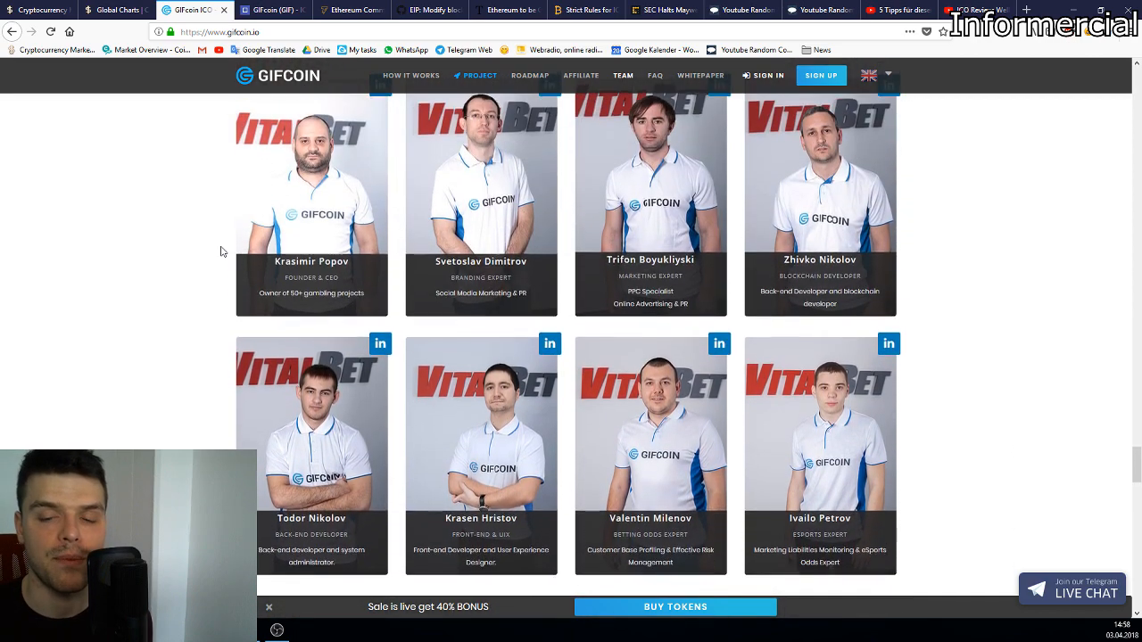
scroll("down", 3)
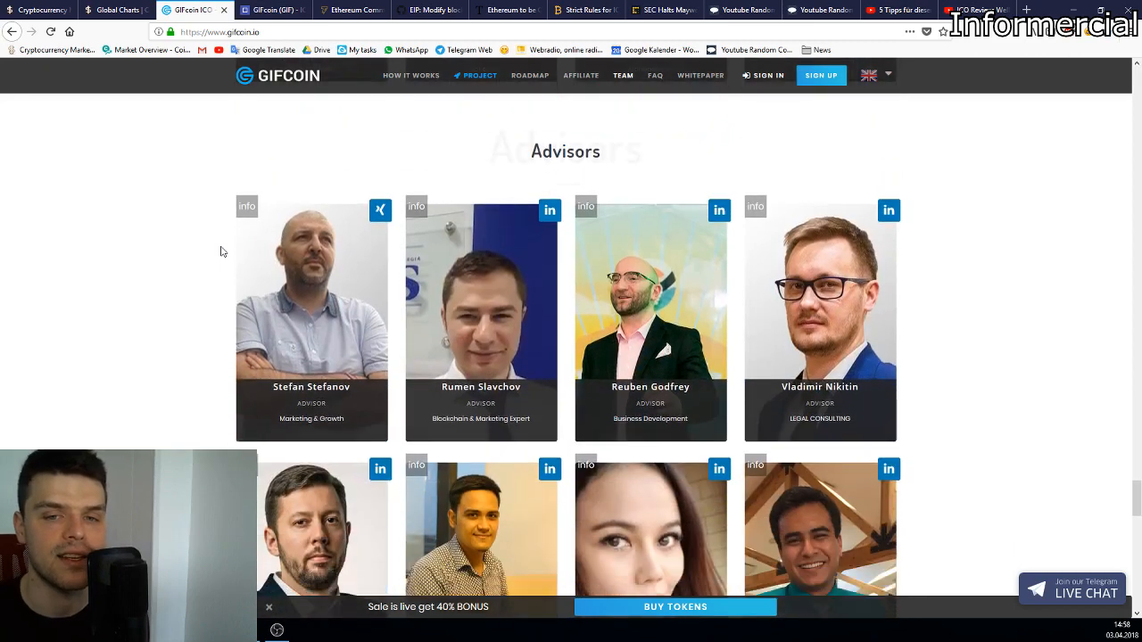
scroll("down", 3)
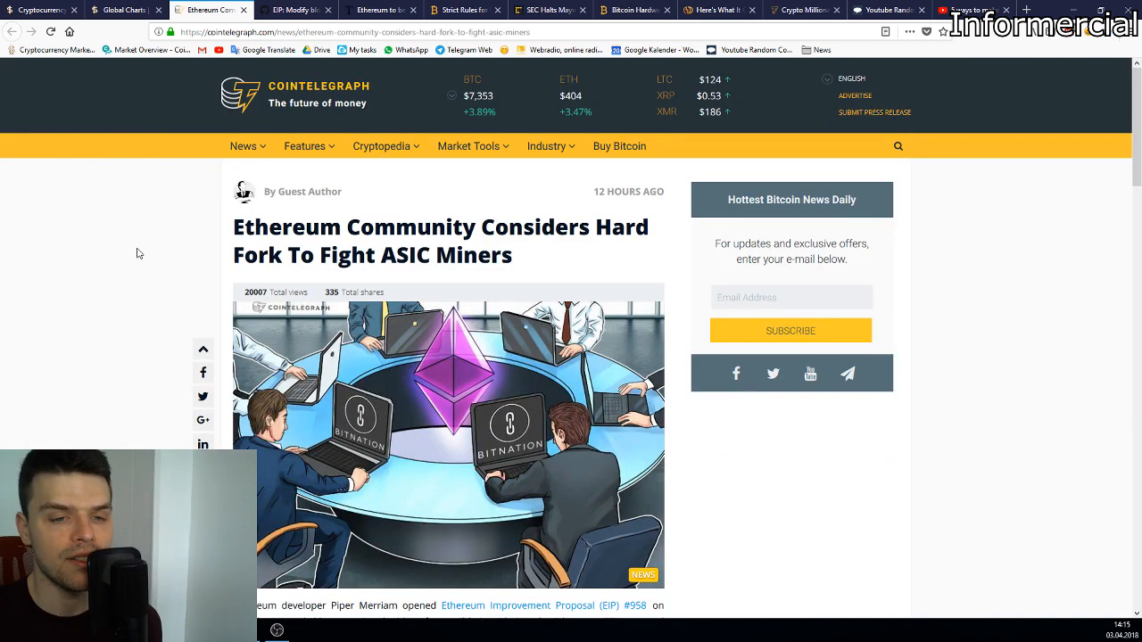
Step: Scroll down the Cointelegraph Ethereum hard fork article toward the EIP link
scroll("down", 3)
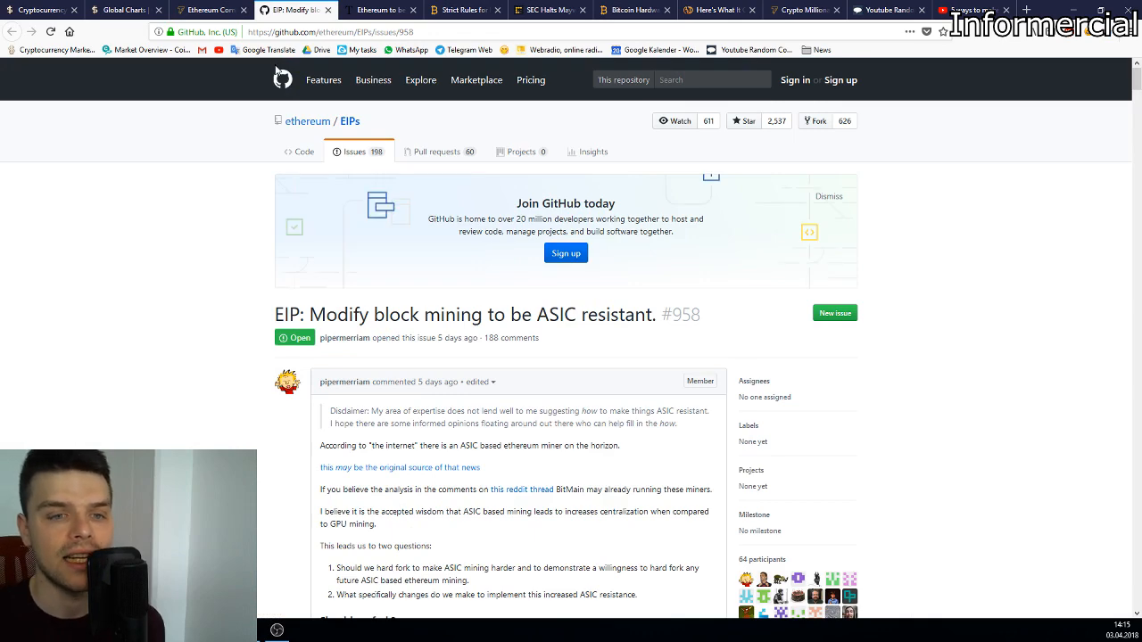
Step: Scroll down GitHub issue #958 to the 'Should we fork?' and ASIC-resistance sections
scroll("down", 3)
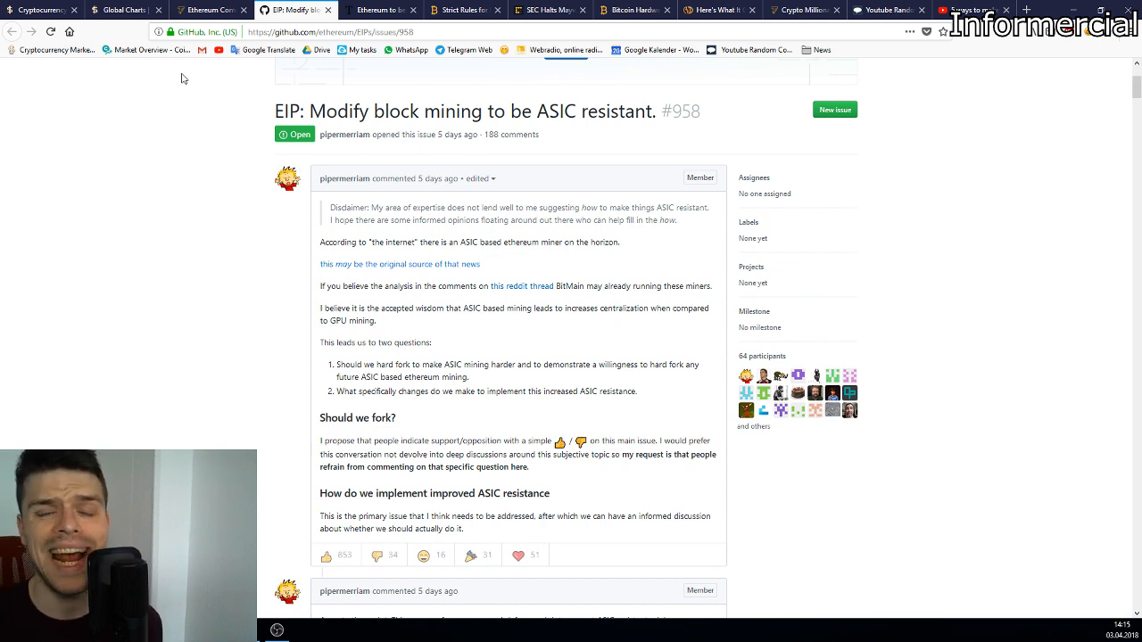
left_click(215, 14)
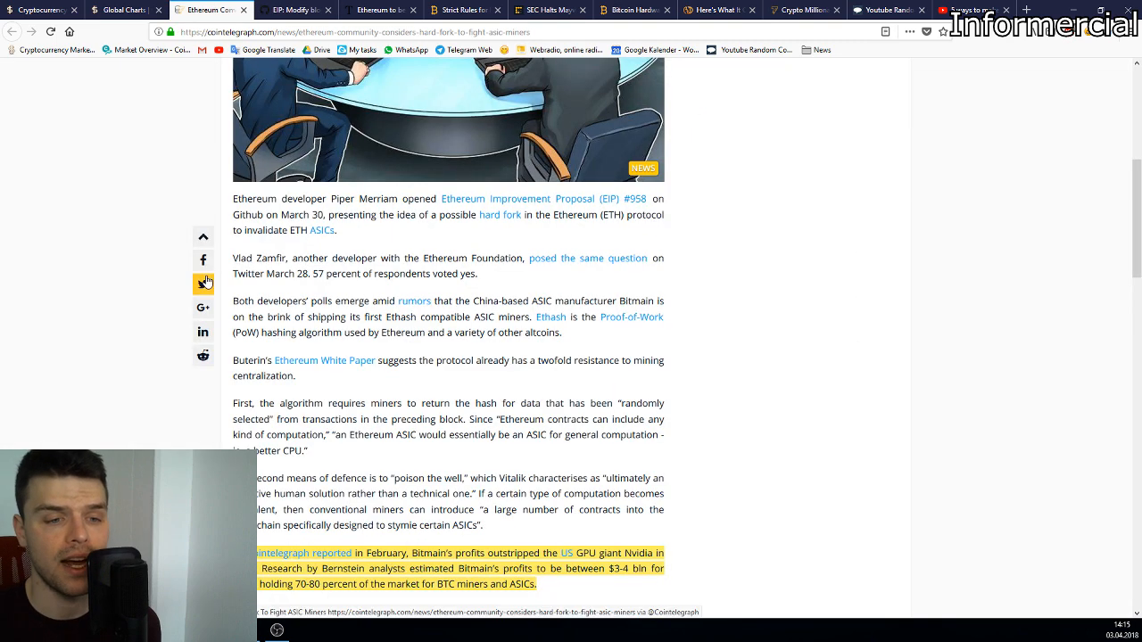
scroll("down", 3)
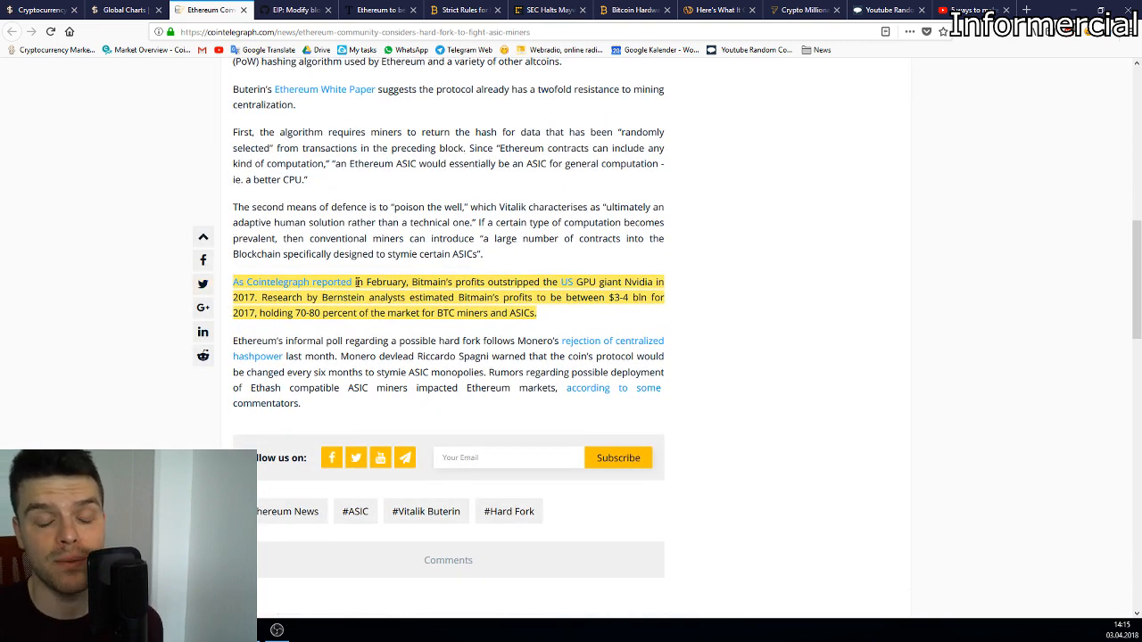
mouse_move(518, 178)
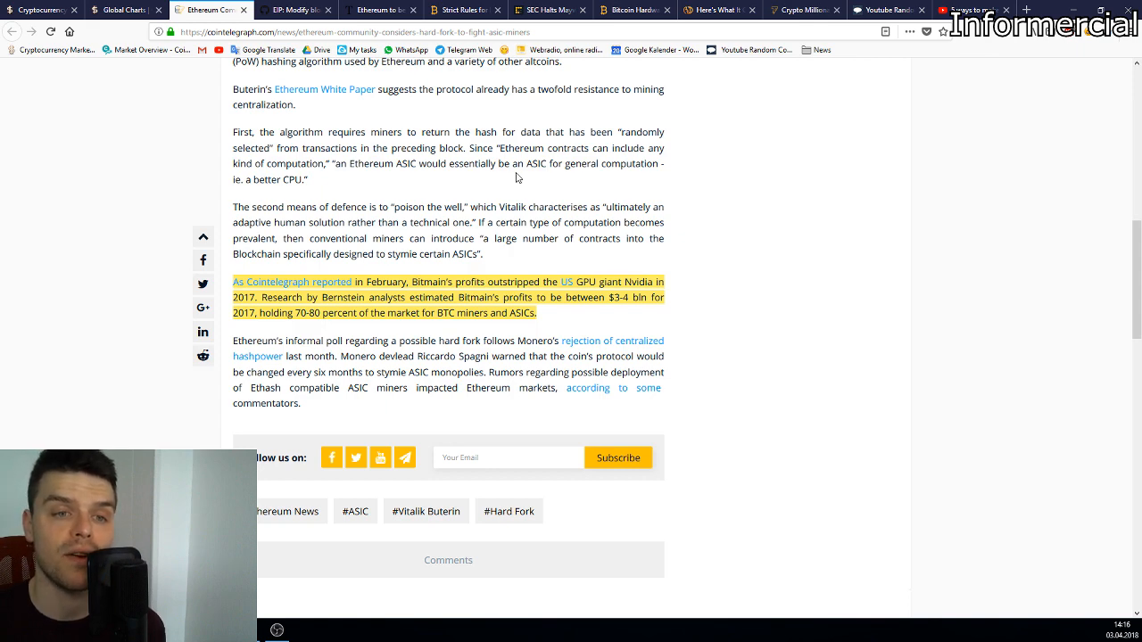
scroll("up", 3)
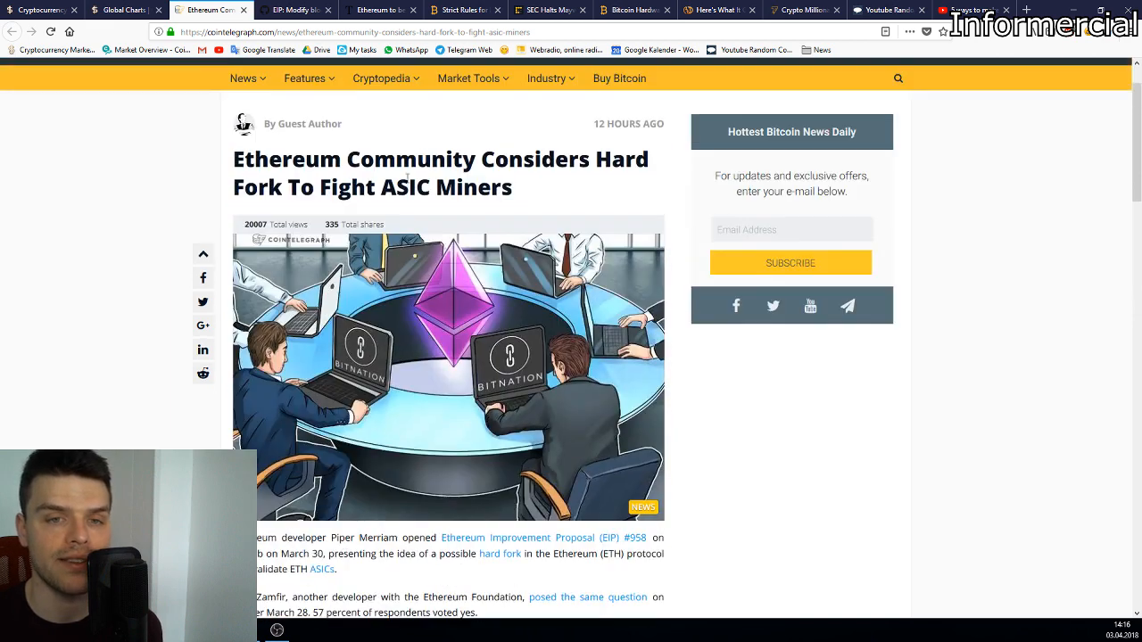
left_click(312, 11)
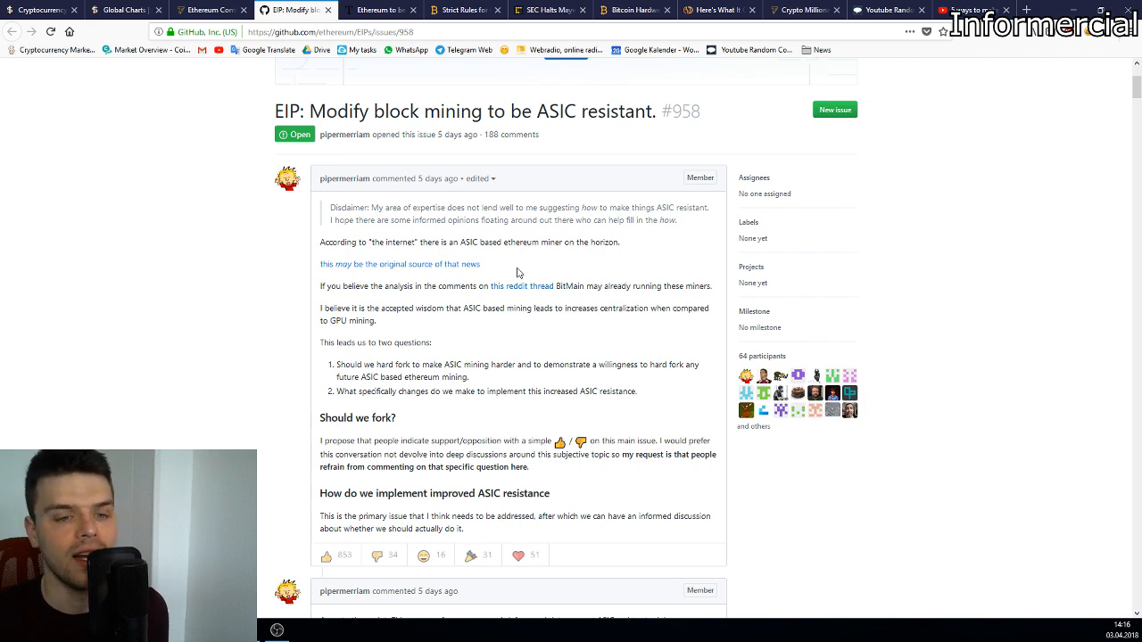
scroll("down", 3)
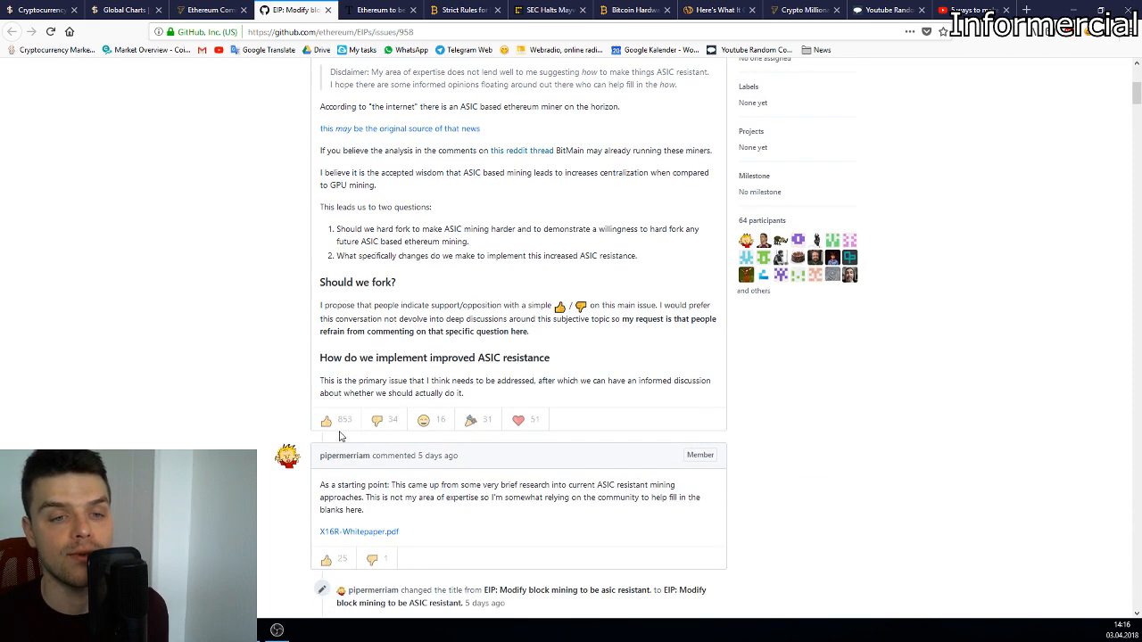
mouse_move(334, 419)
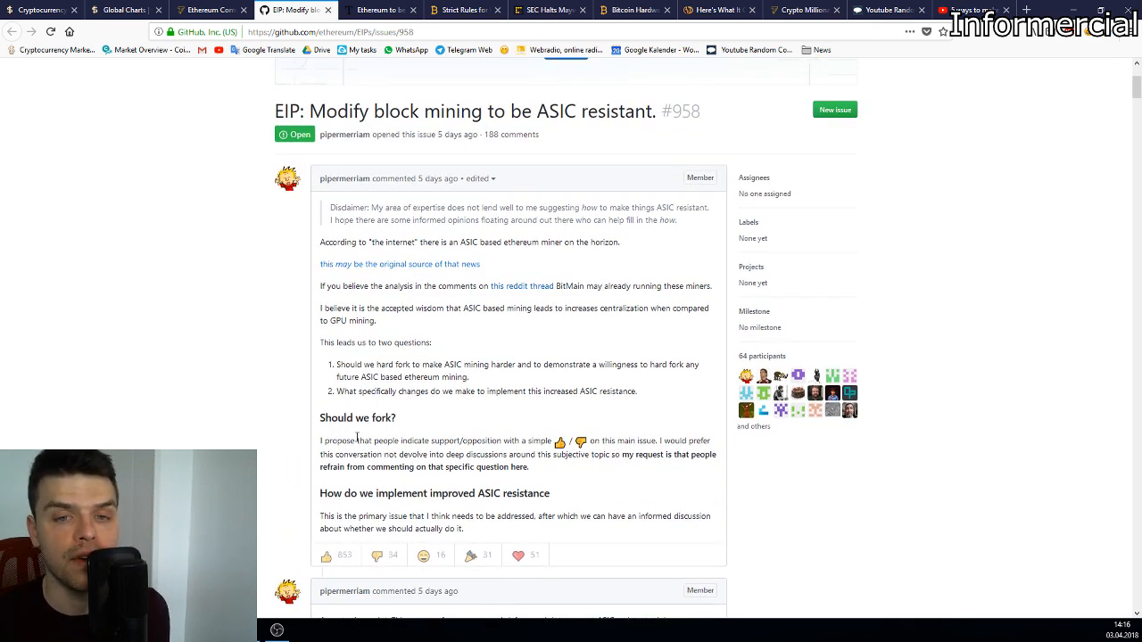
left_click(210, 11)
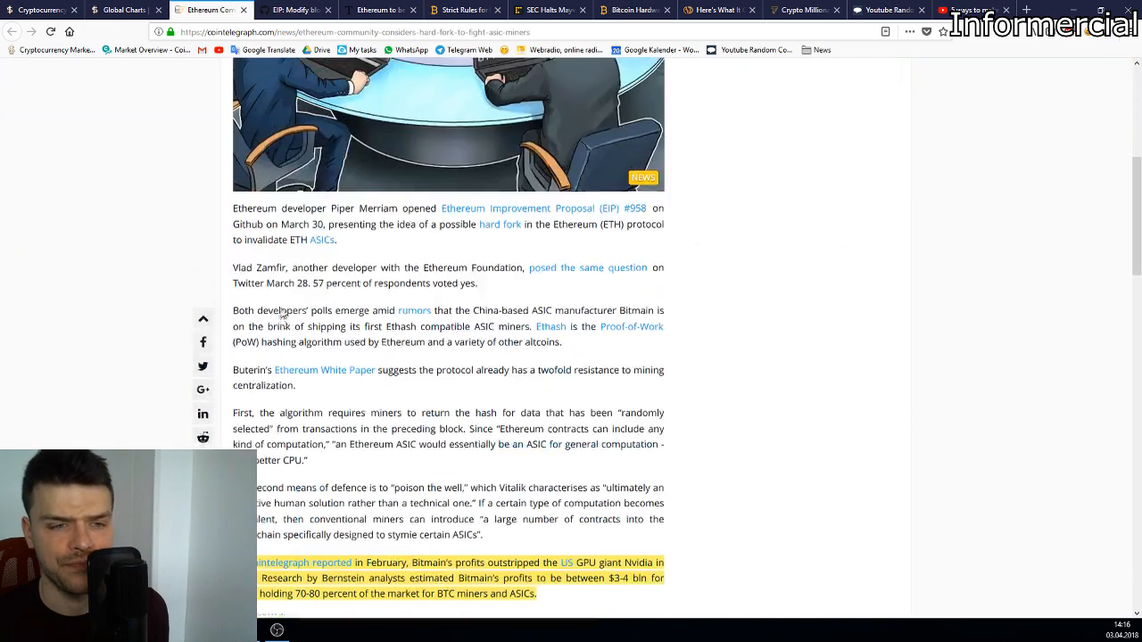
scroll("down", 3)
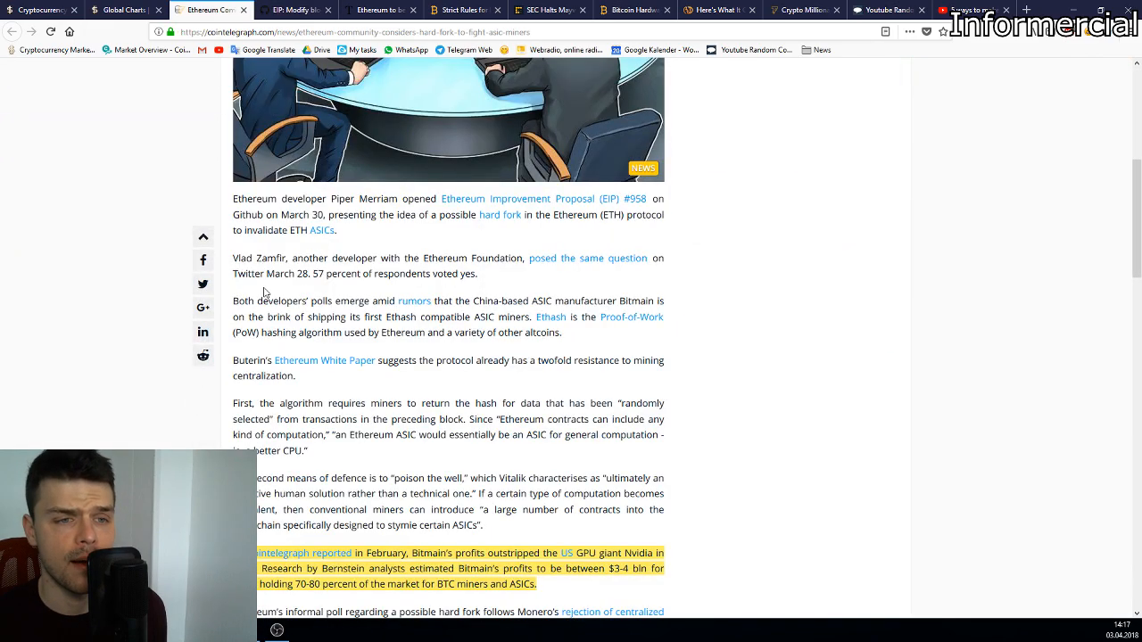
scroll("up", 3)
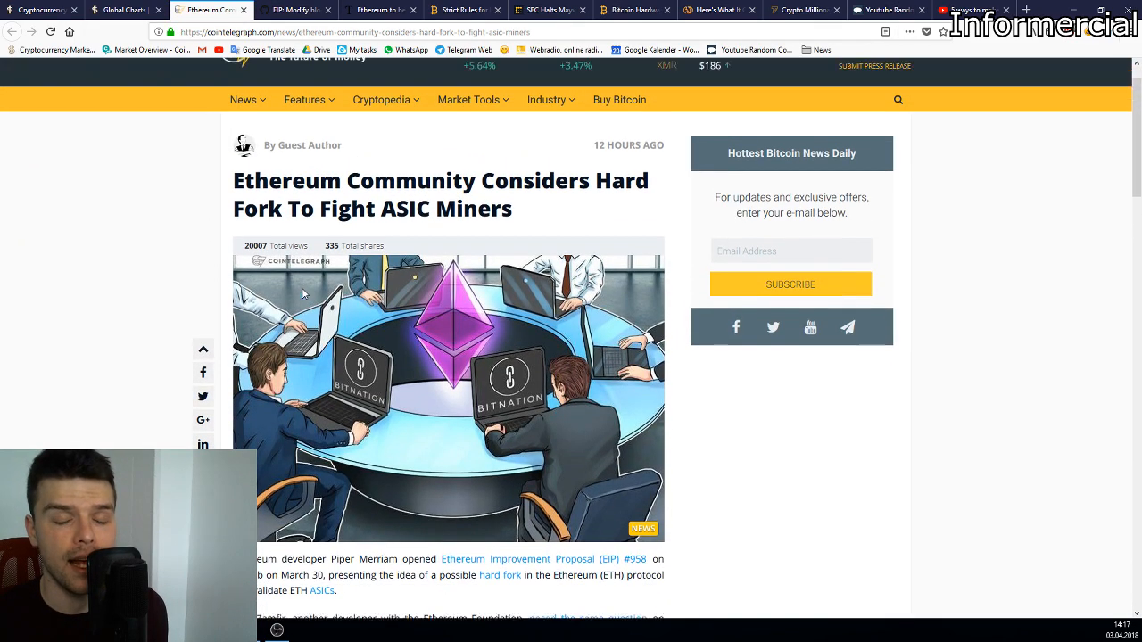
left_click(317, 10)
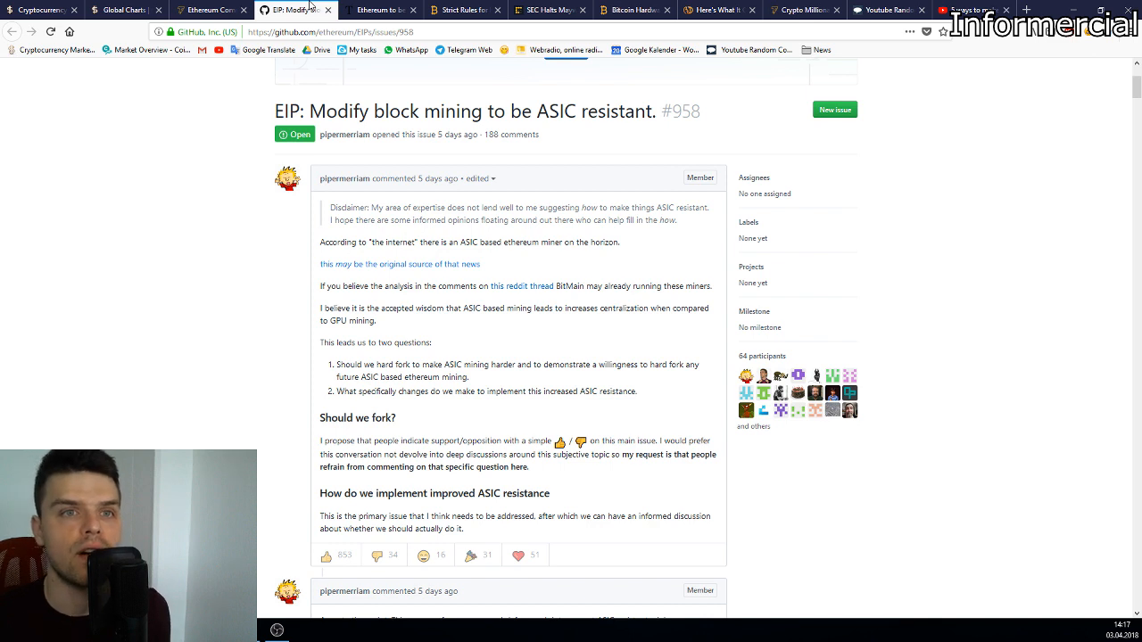
Step: Bring up the Toshi Times 'Ethereum to be Capped at 120 Million?' article and read its opening
left_click(371, 11)
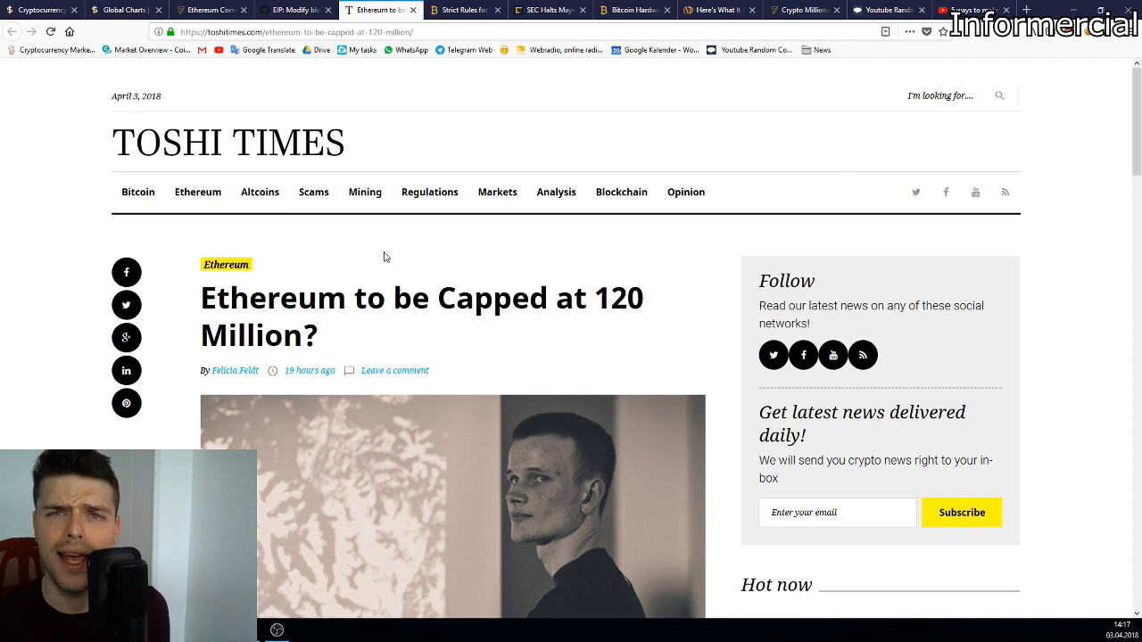
scroll("down", 3)
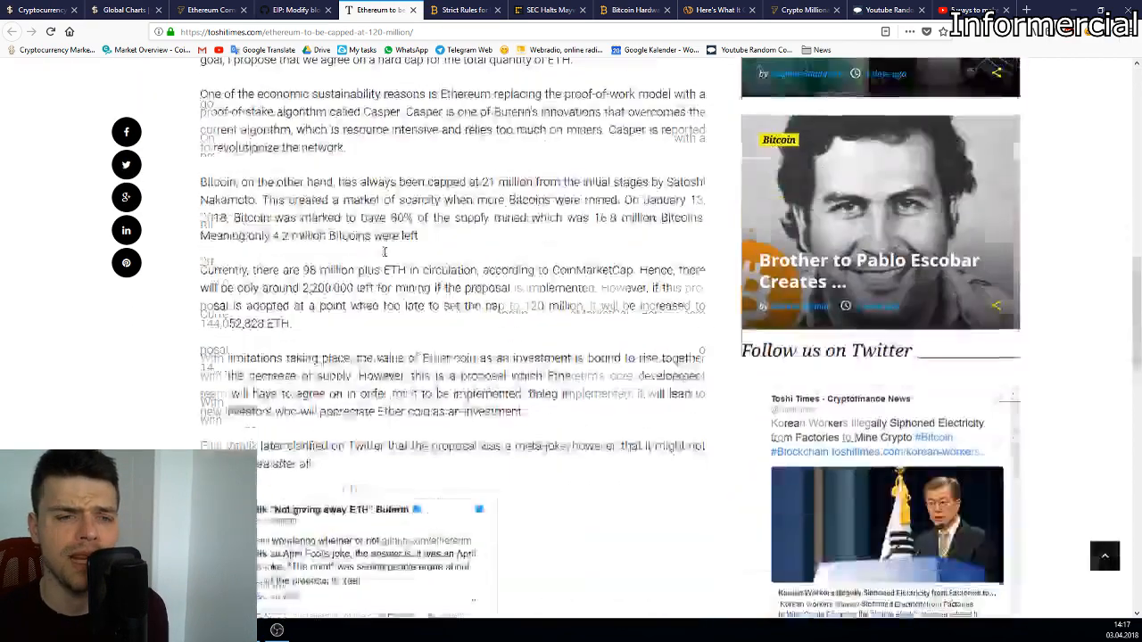
scroll("down", 3)
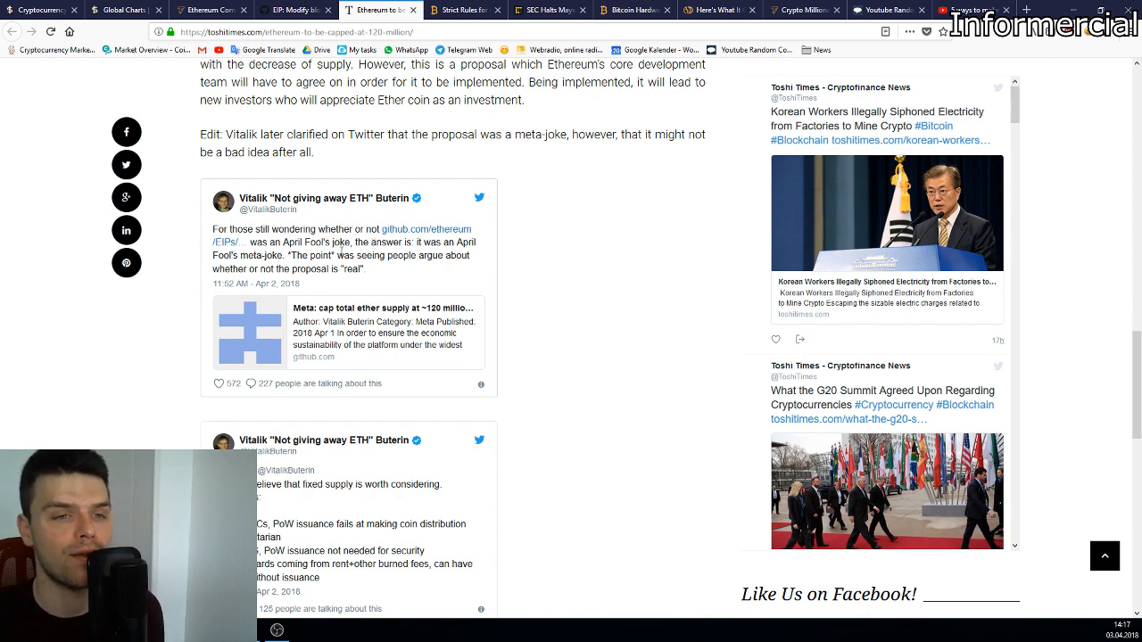
scroll("down", 3)
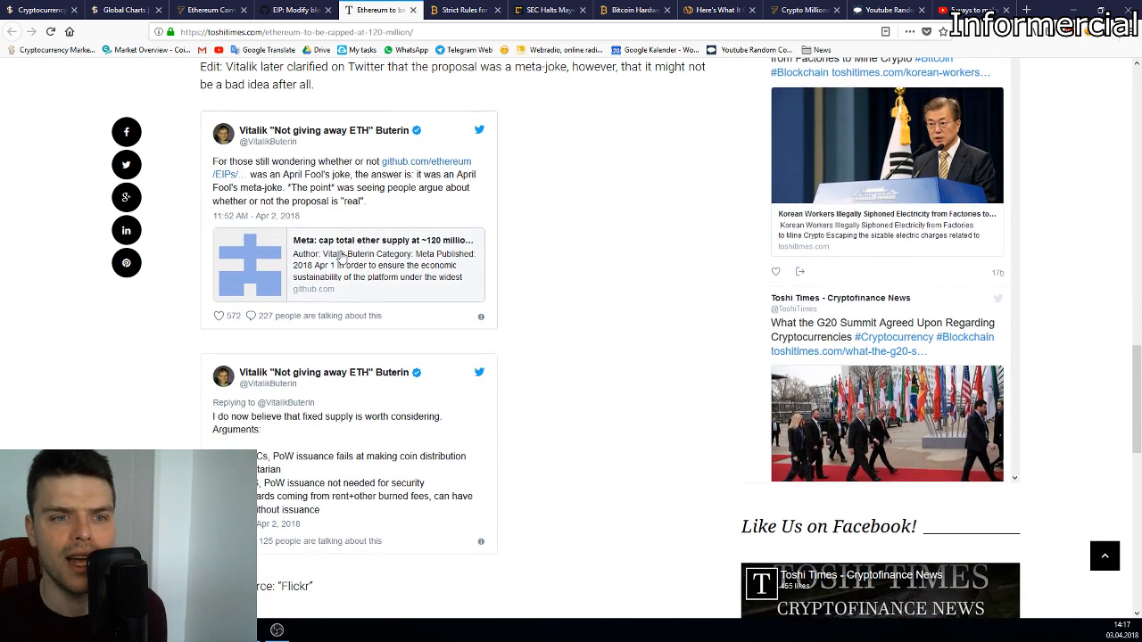
scroll("down", 3)
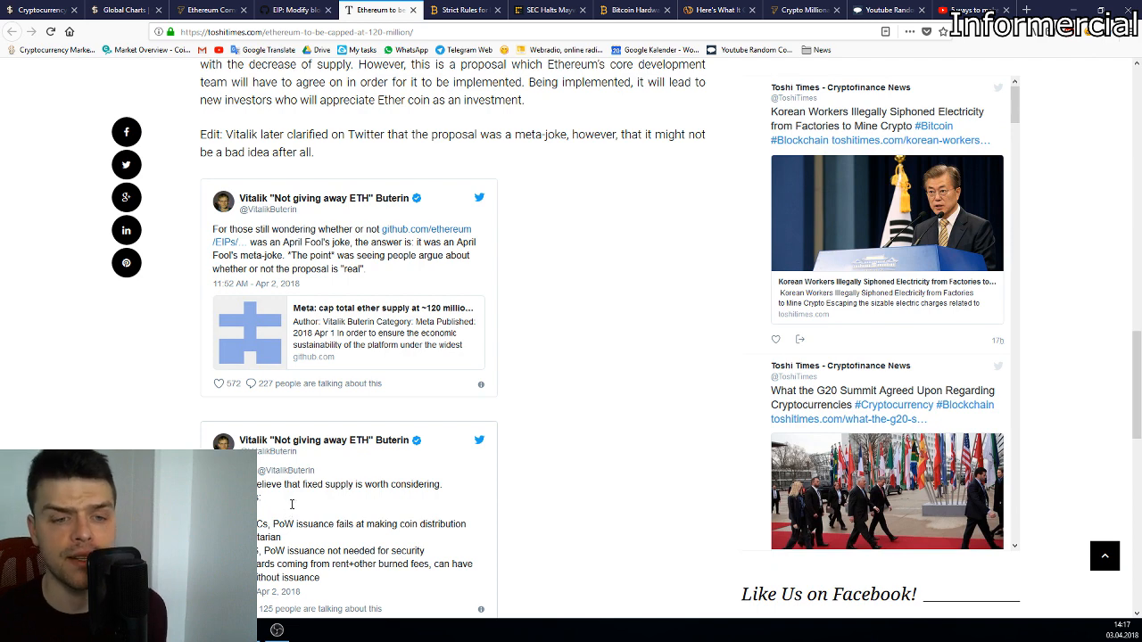
Step: Read down the article to Vitalik Buterin's embedded meta-joke tweets
scroll("down", 3)
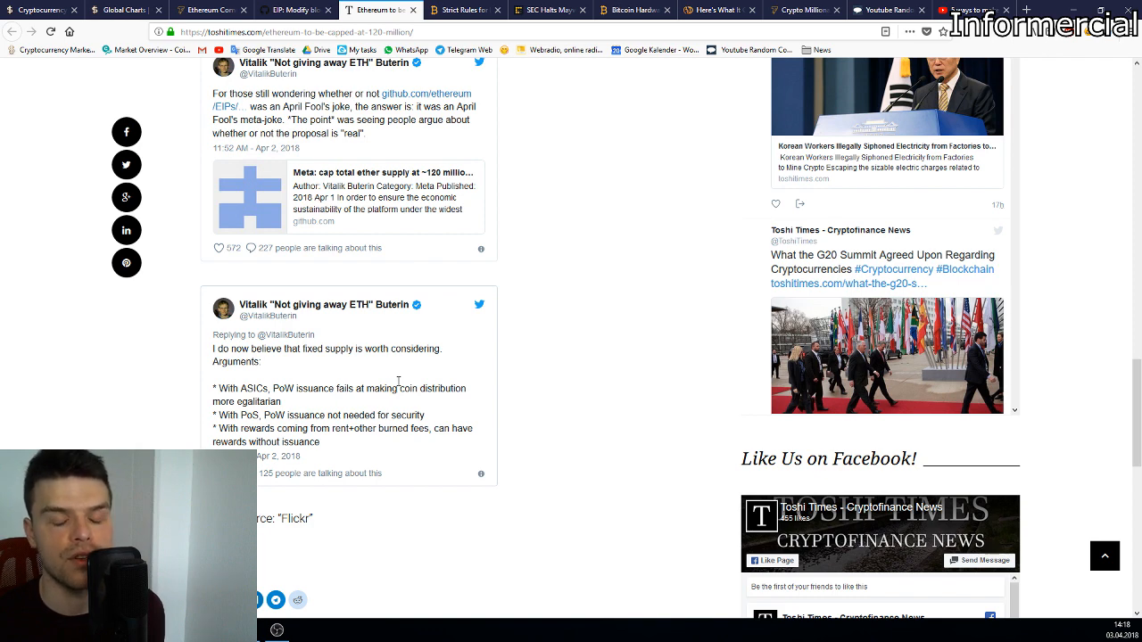
scroll("up", 3)
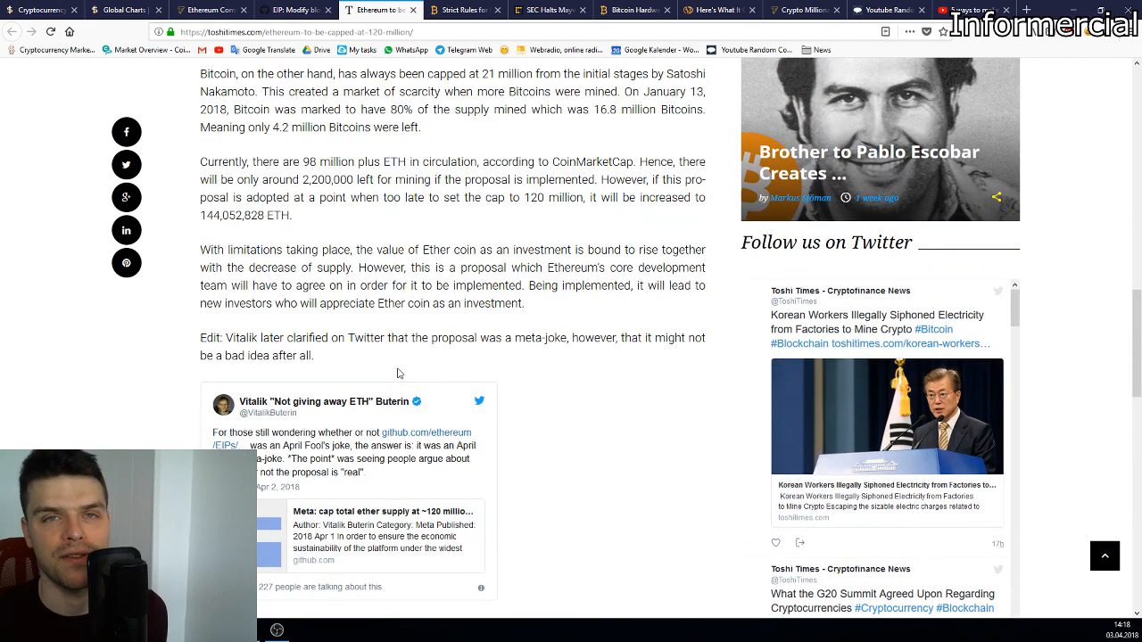
scroll("down", 3)
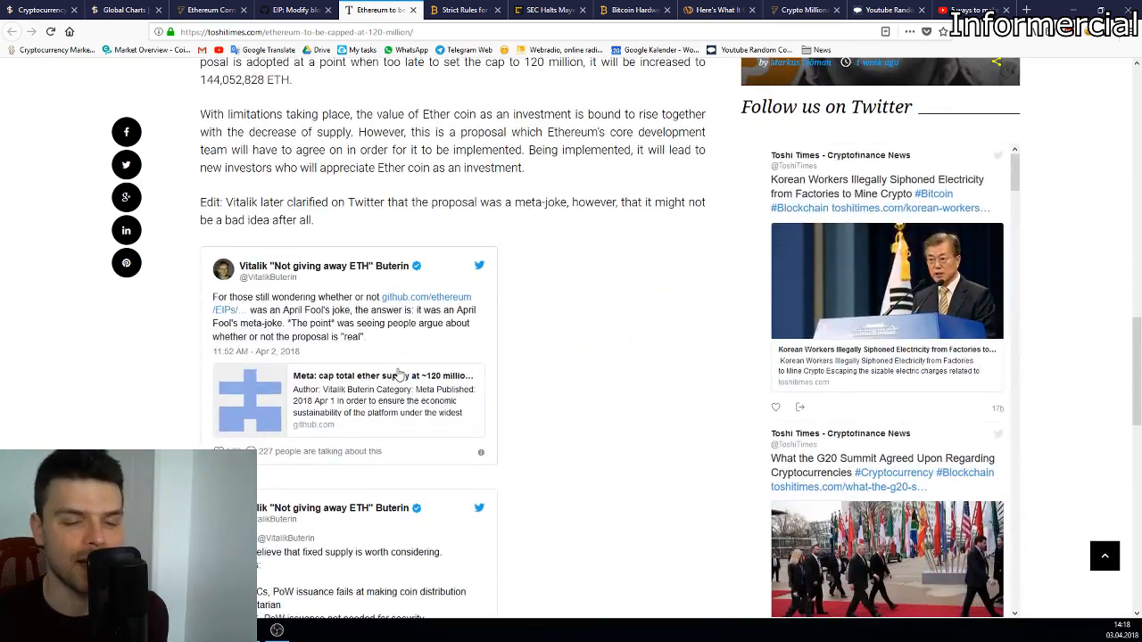
scroll("down", 3)
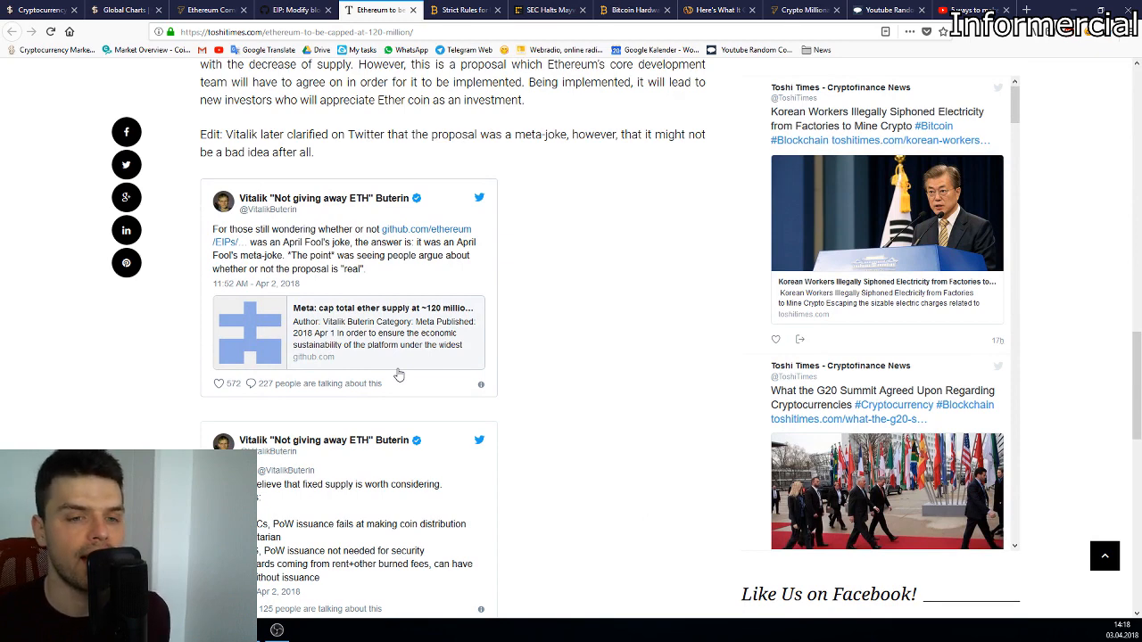
scroll("down", 3)
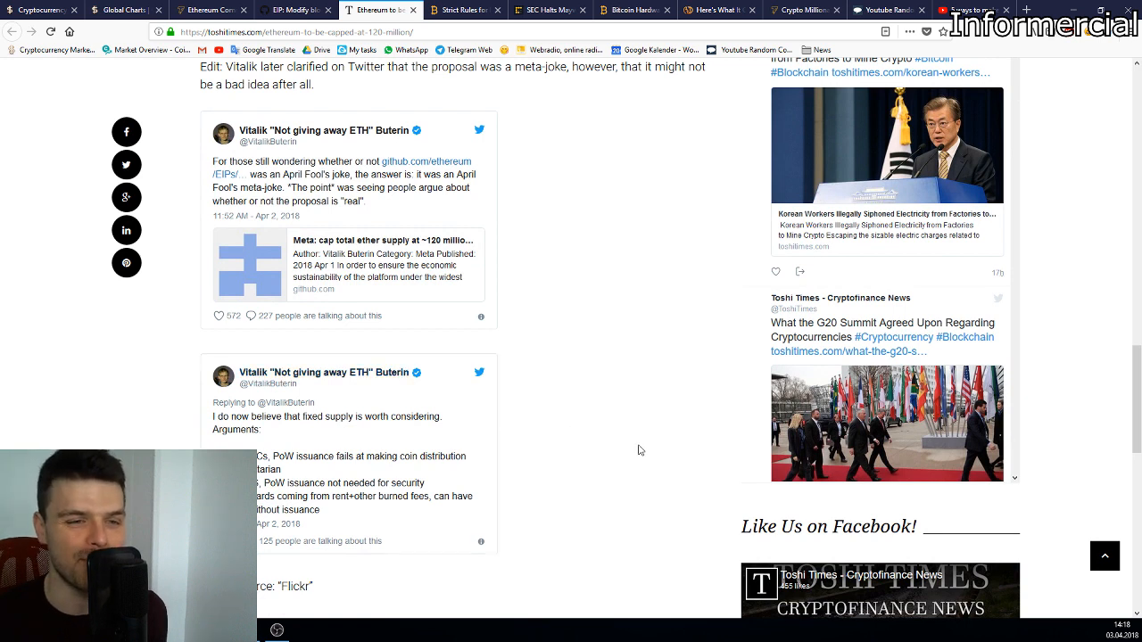
mouse_move(425, 96)
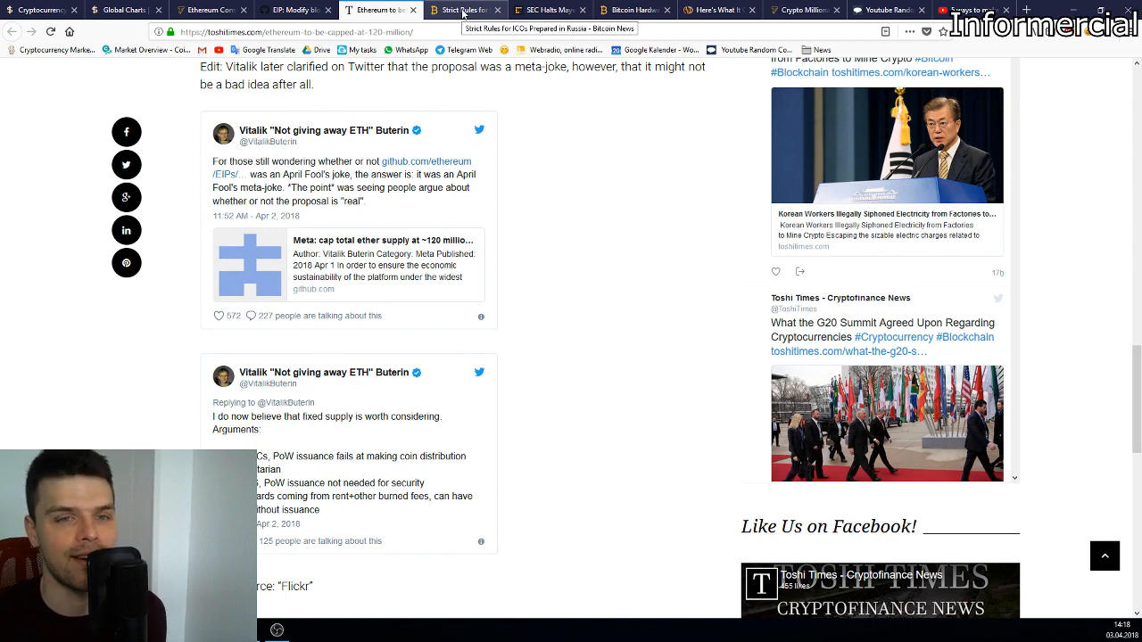
Step: Bring up Bitcoin.com's 'Strict Rules for ICOs Prepared in Russia' article and read its first half
left_click(489, 11)
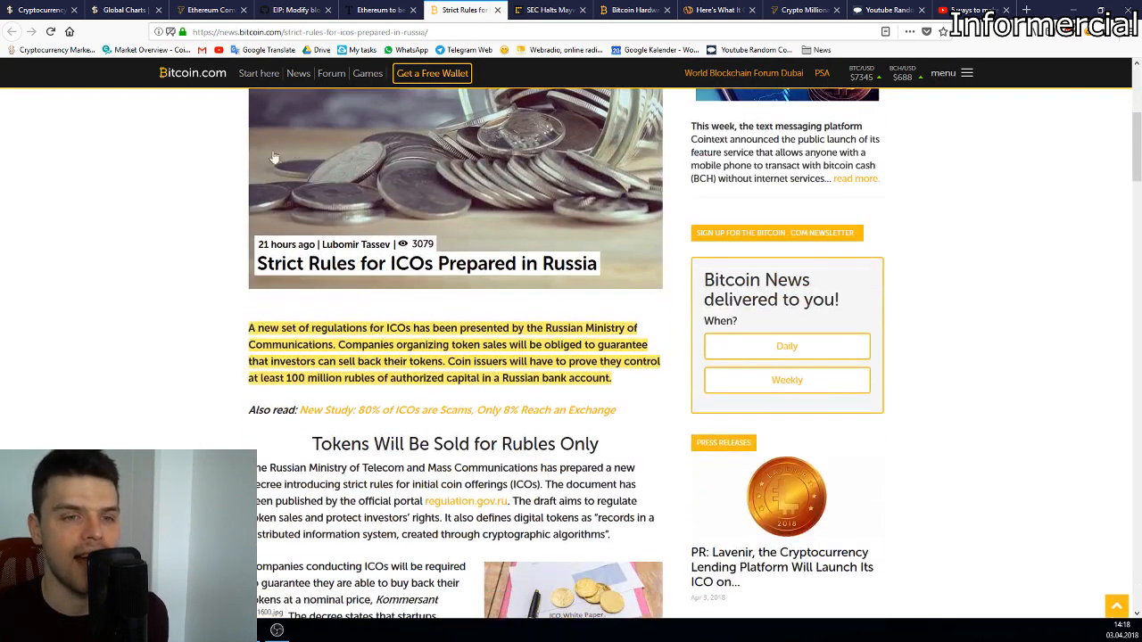
scroll("down", 3)
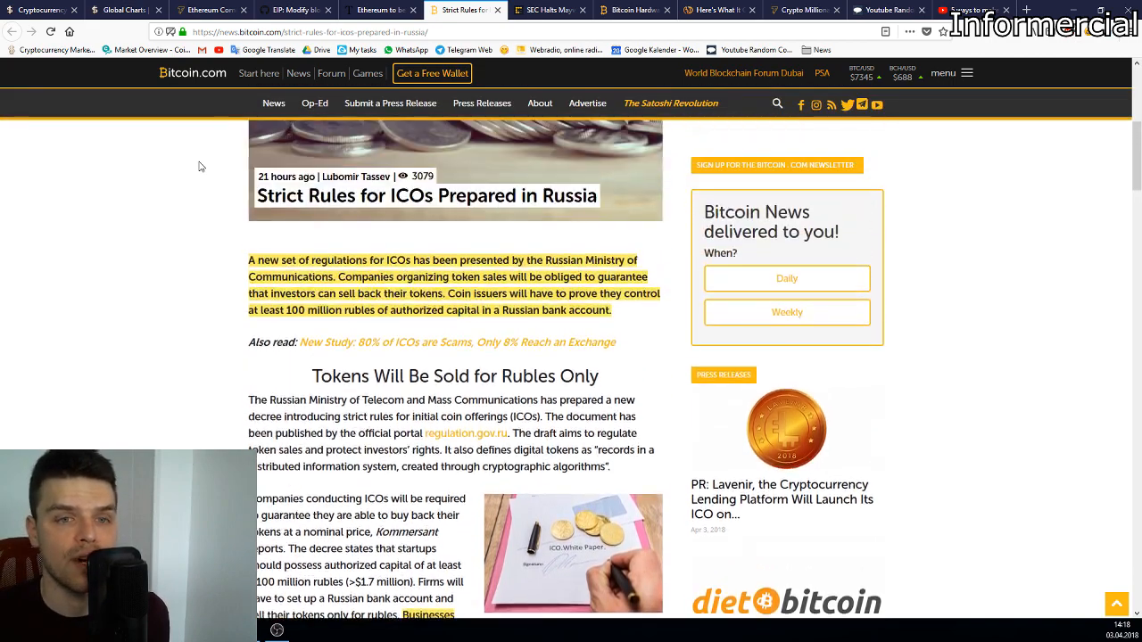
scroll("down", 3)
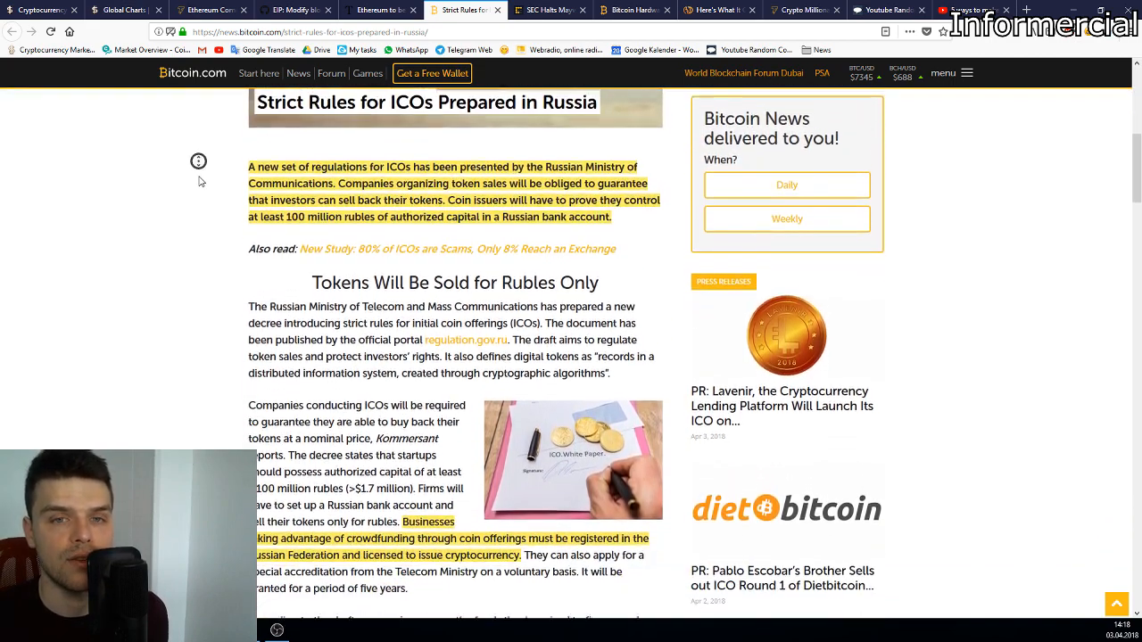
scroll("down", 3)
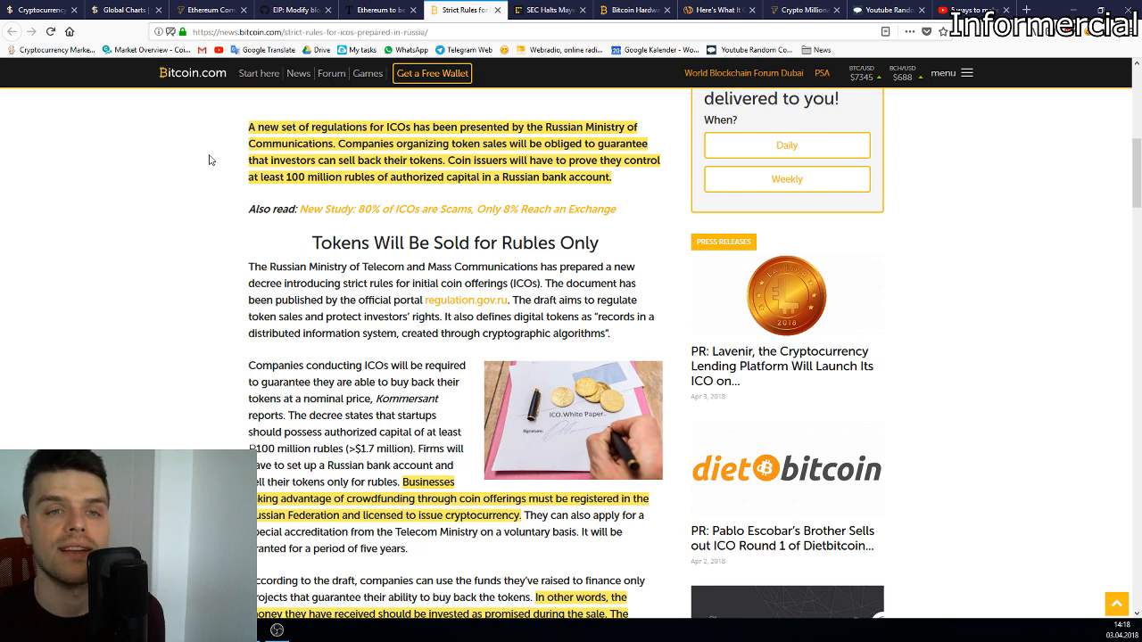
scroll("down", 3)
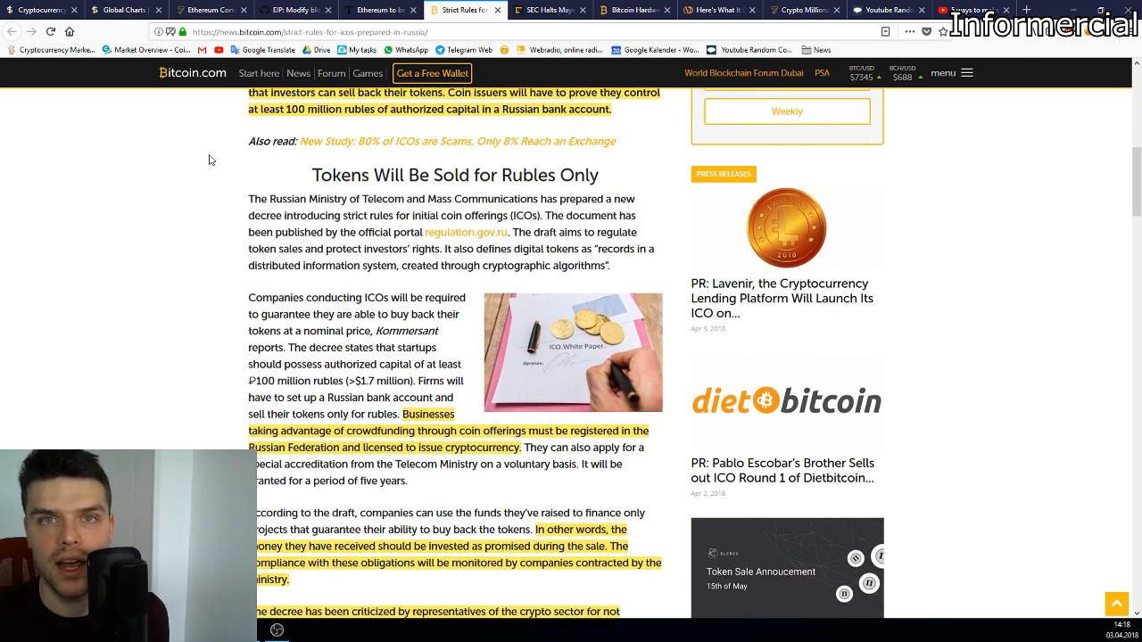
scroll("down", 3)
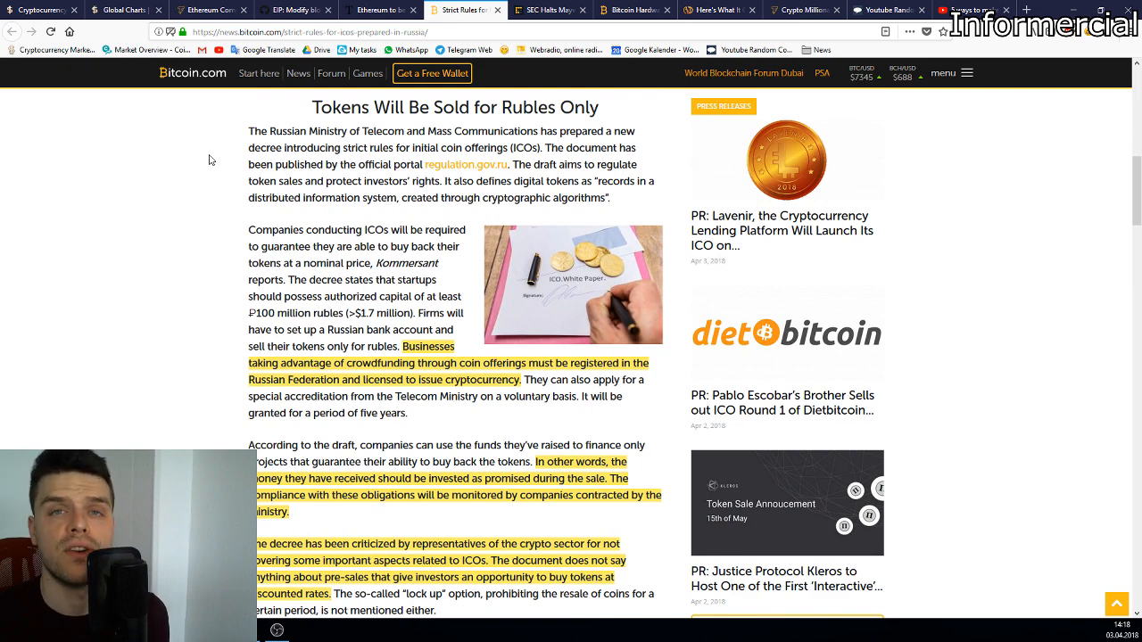
scroll("down", 3)
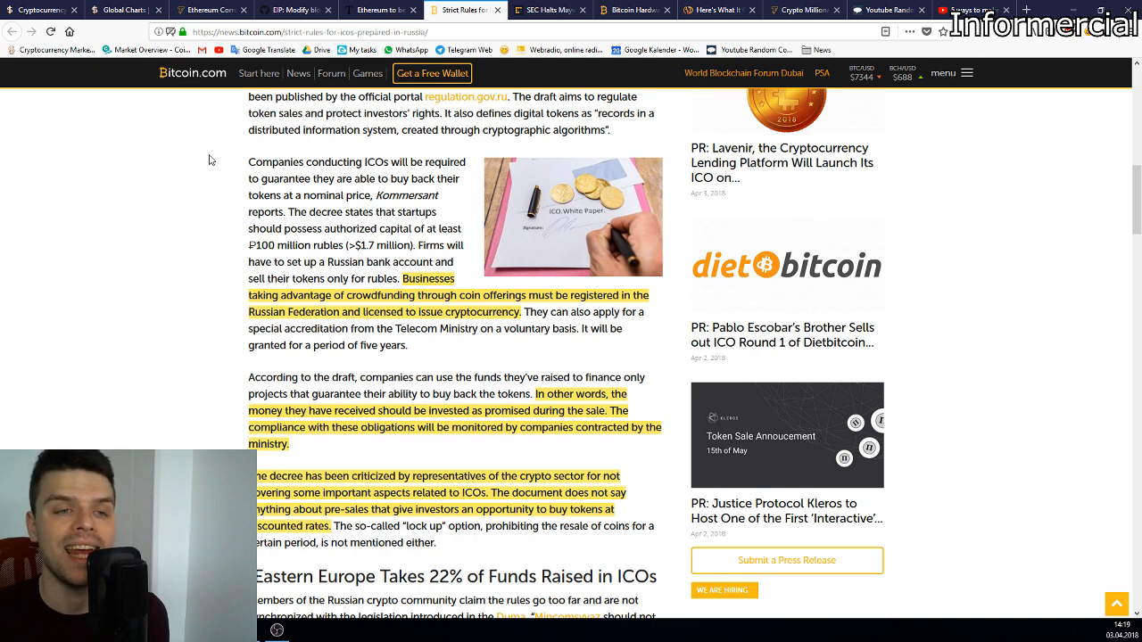
Step: Read the rest of the Russian ICO rules article, revisiting earlier paragraphs along the way
scroll("down", 3)
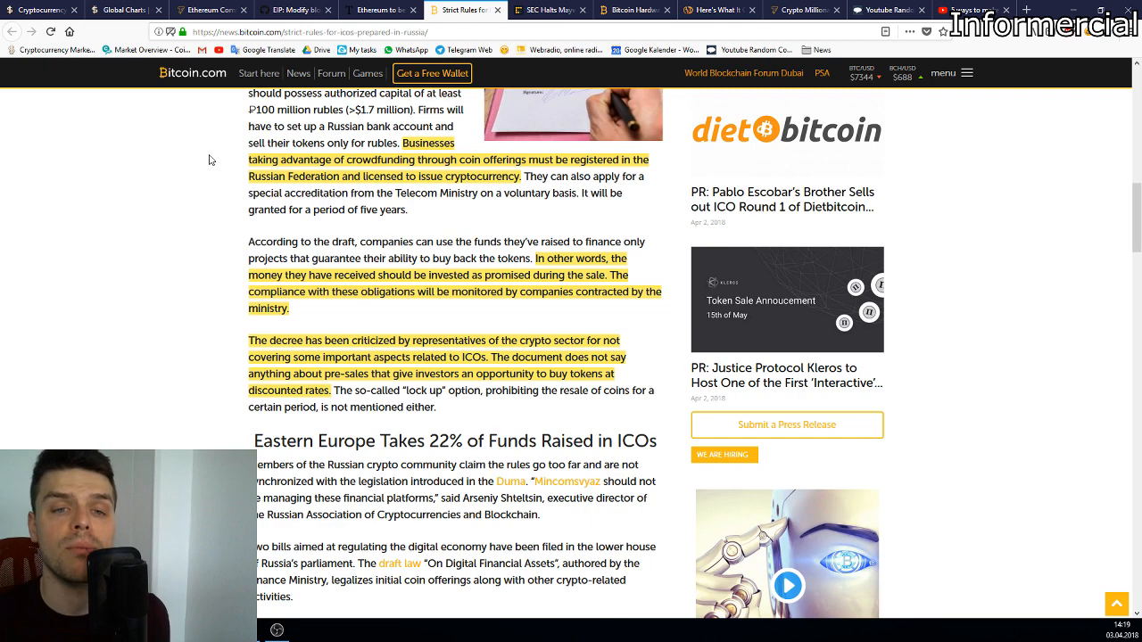
scroll("down", 3)
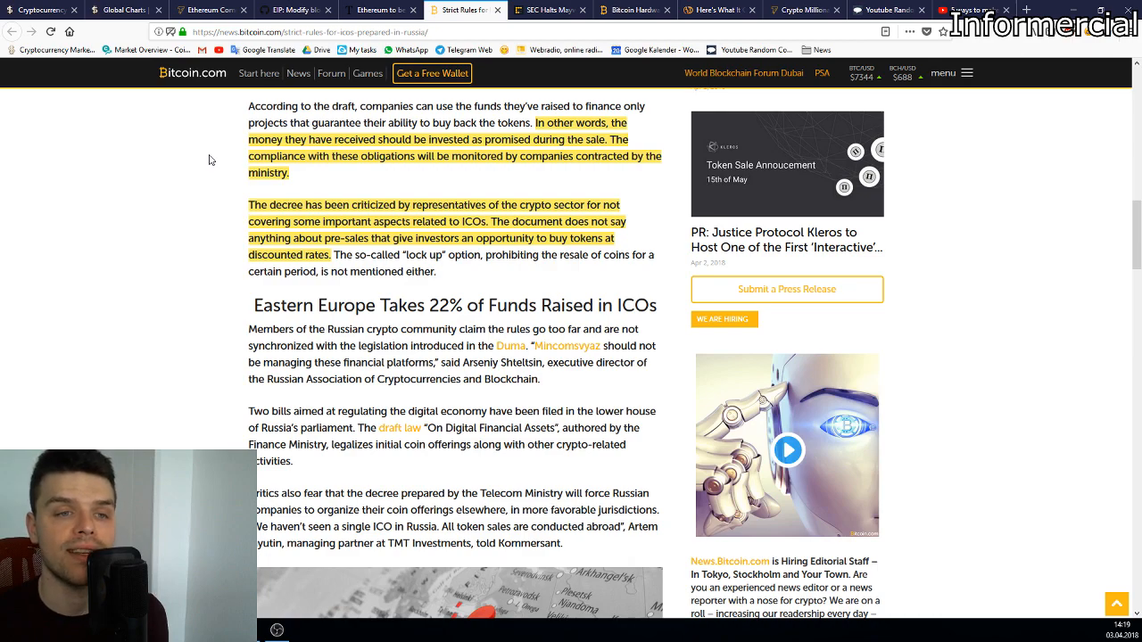
scroll("down", 3)
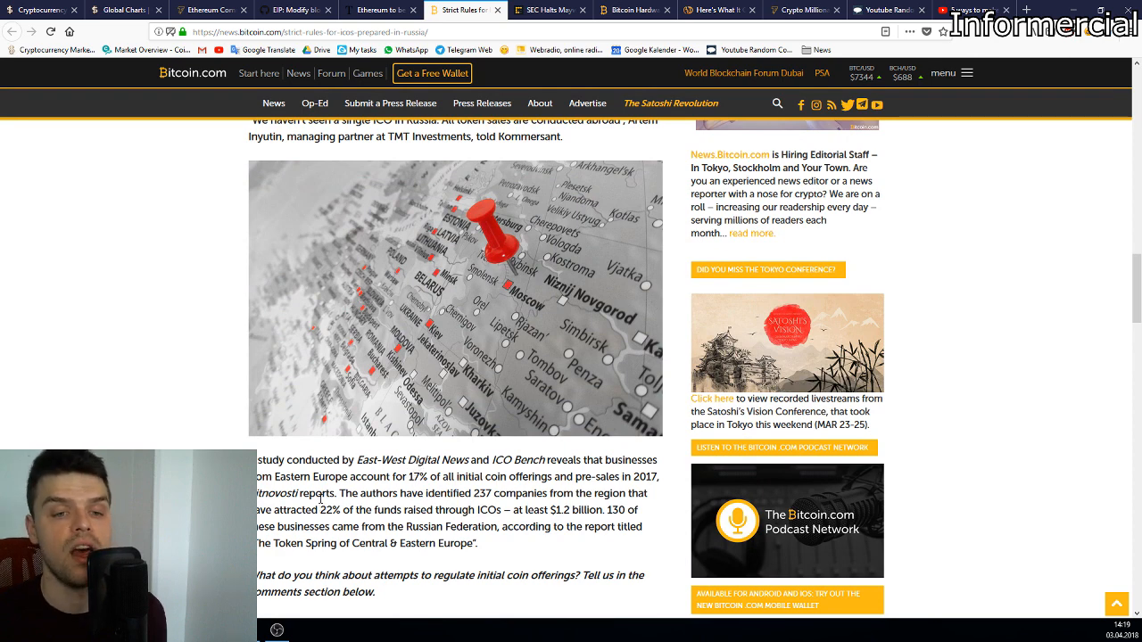
scroll("up", 3)
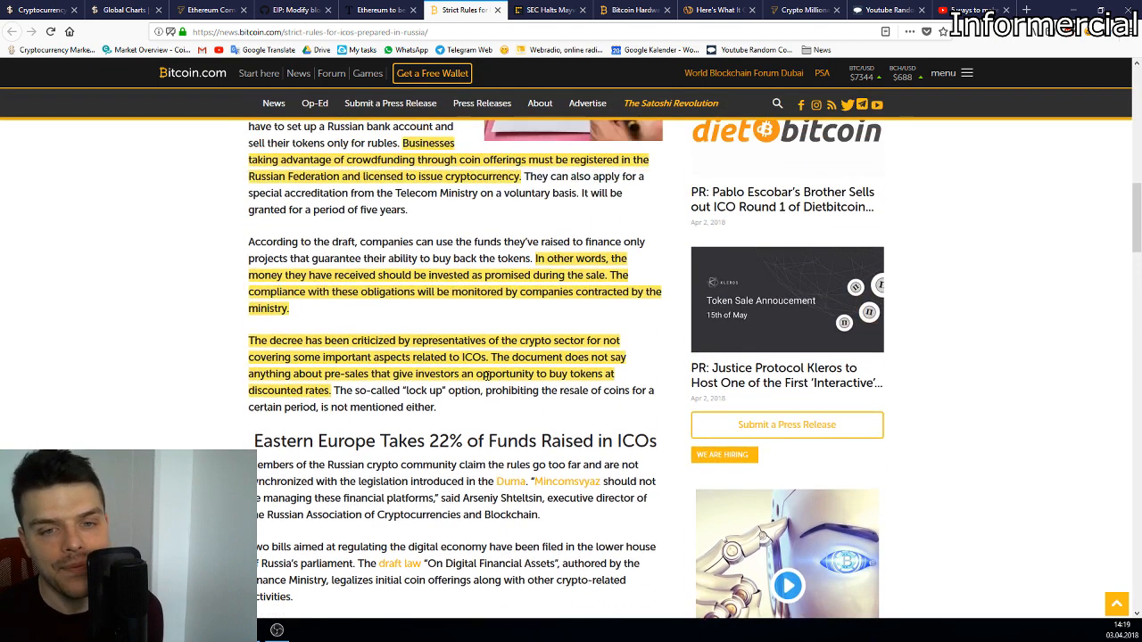
scroll("up", 3)
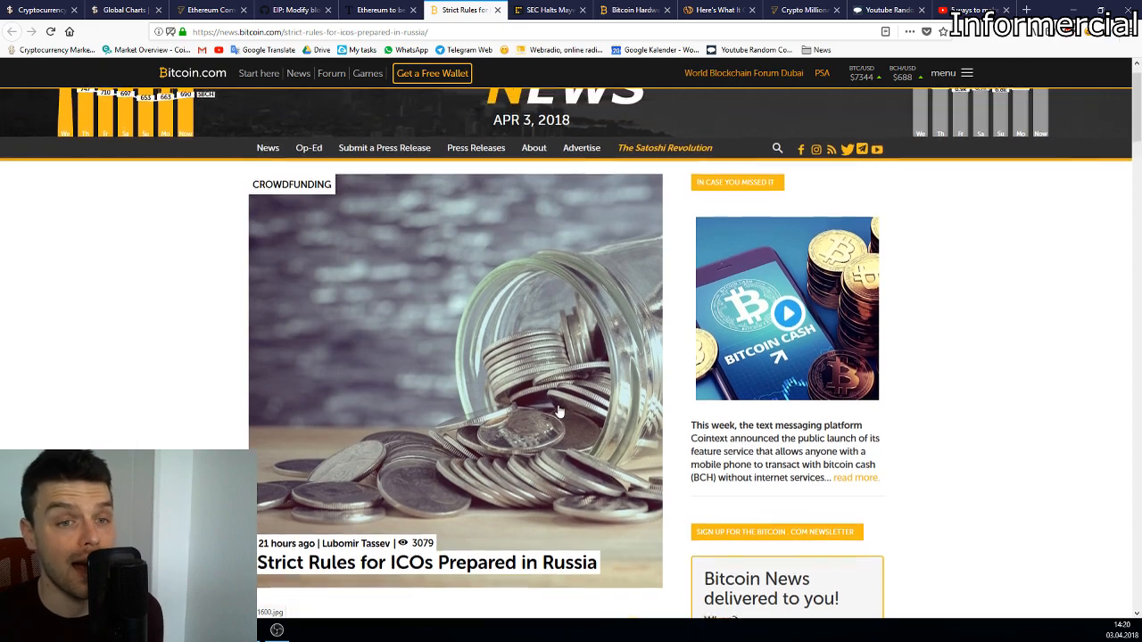
scroll("down", 3)
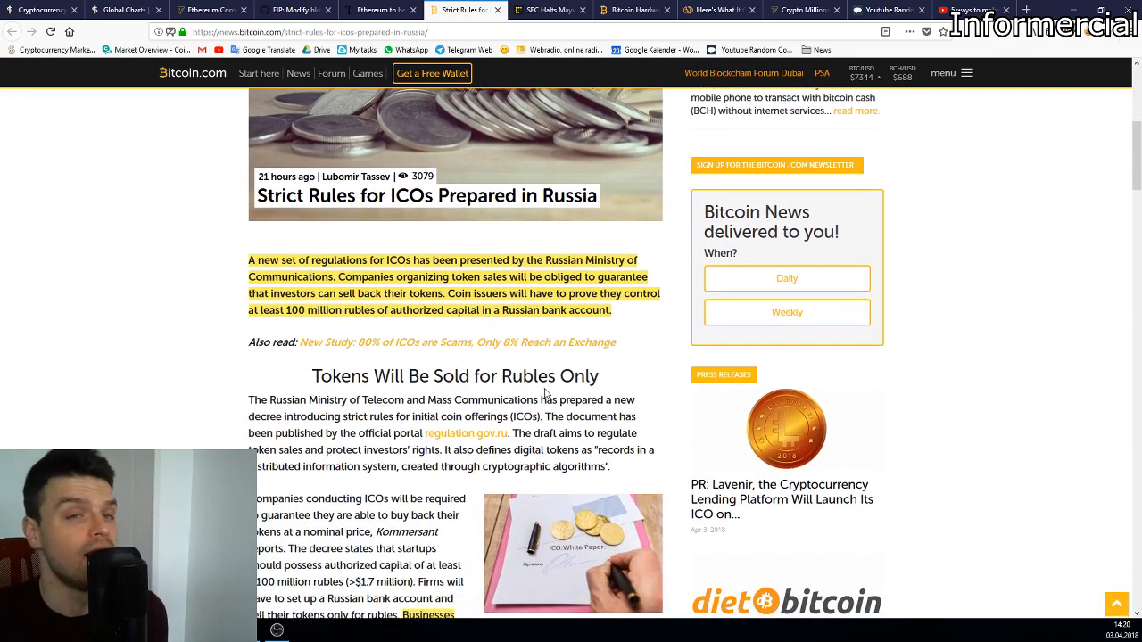
scroll("down", 3)
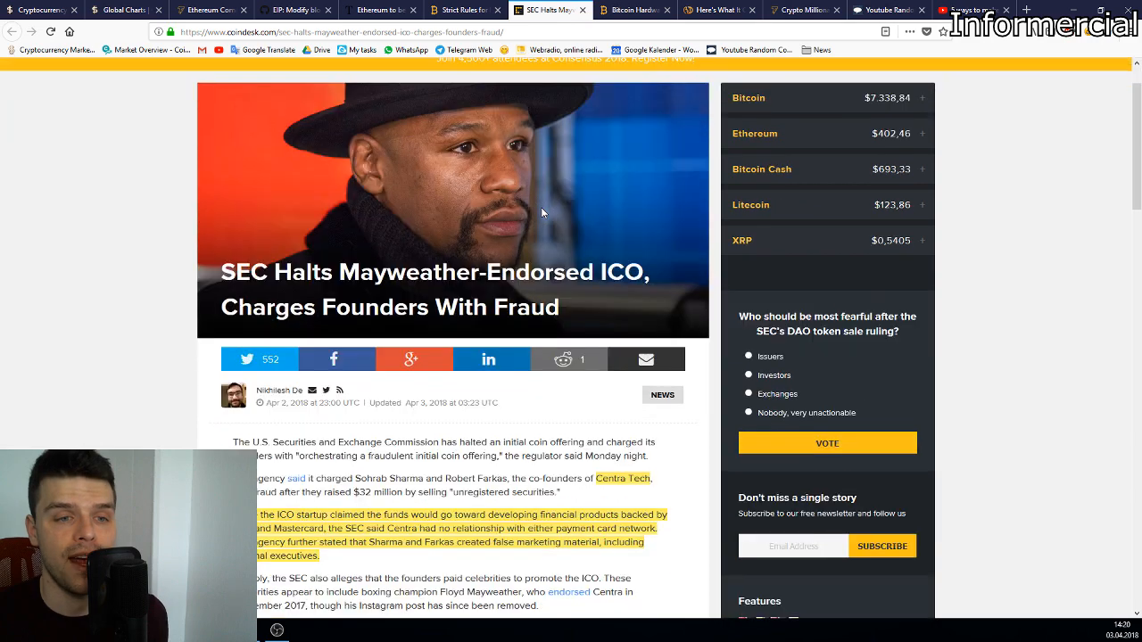
Step: Read down the CoinDesk SEC-halts-Mayweather-ICO article through the Centra Tech charges
scroll("down", 3)
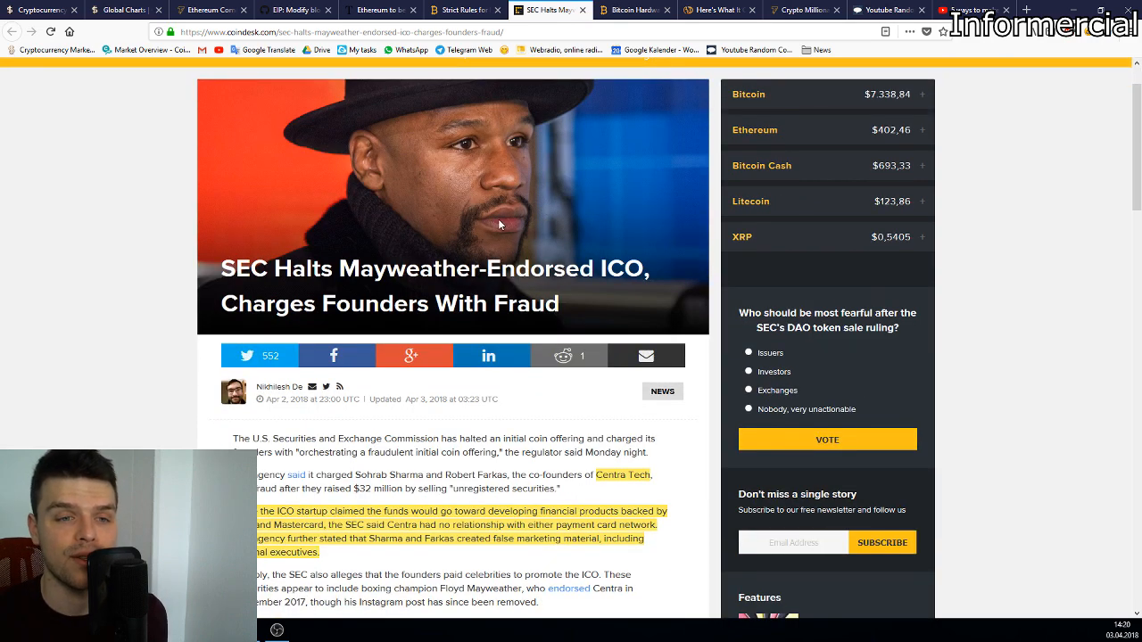
scroll("down", 3)
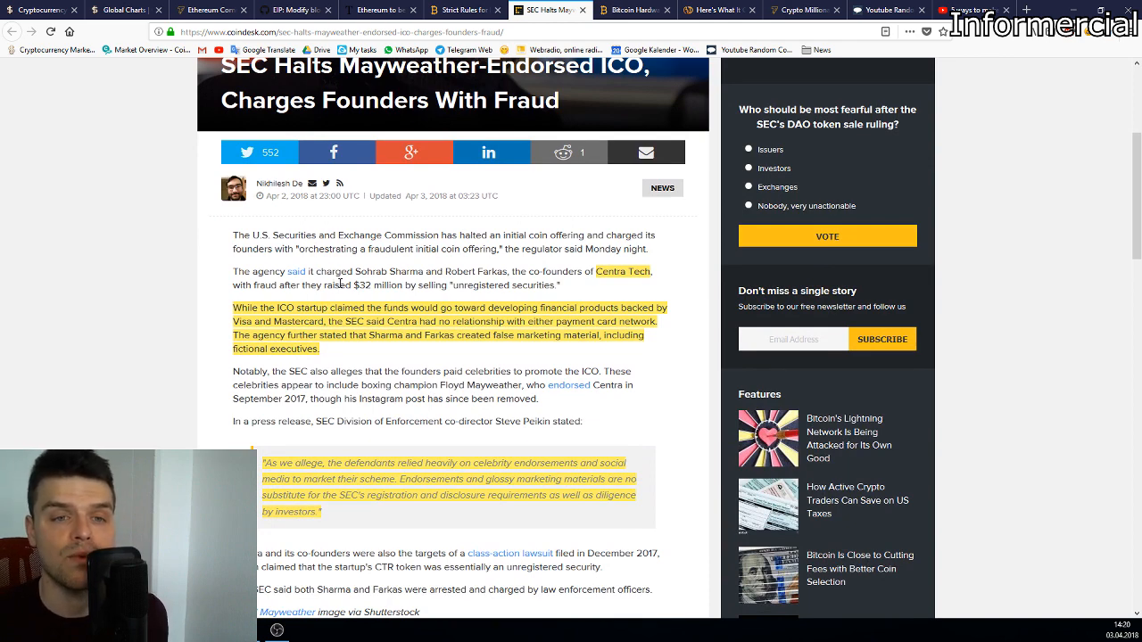
mouse_move(603, 286)
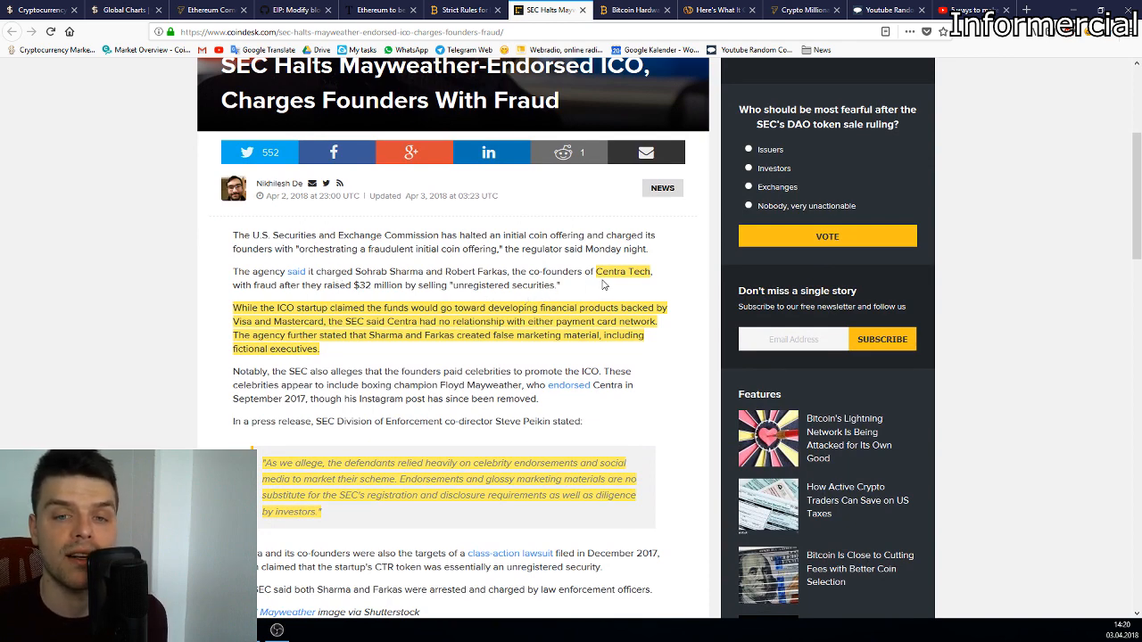
mouse_move(464, 189)
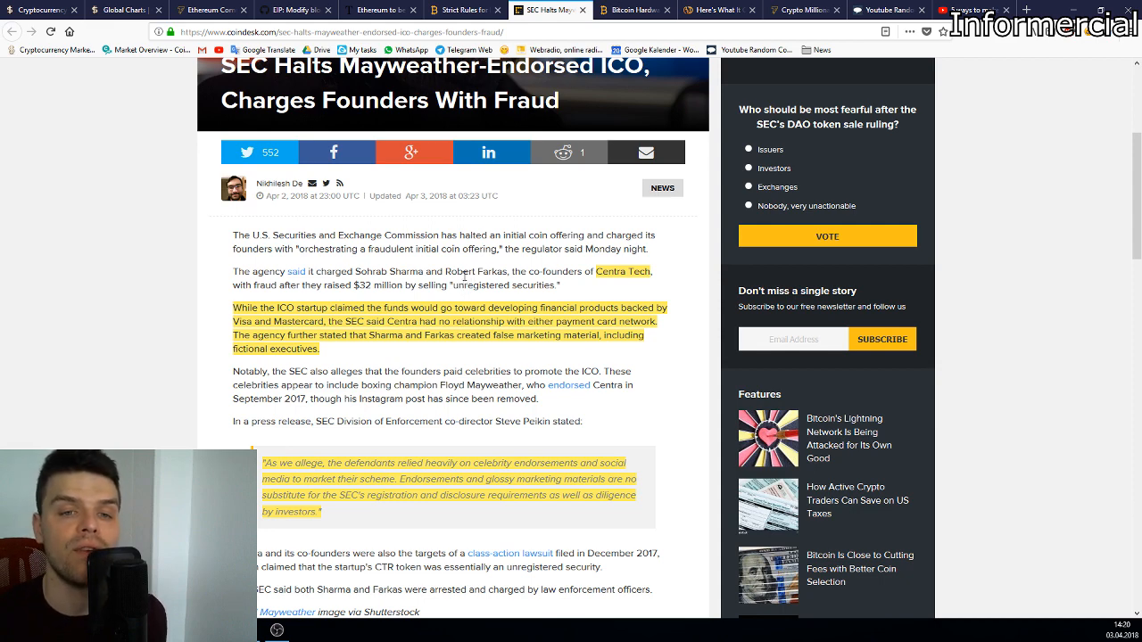
scroll("down", 3)
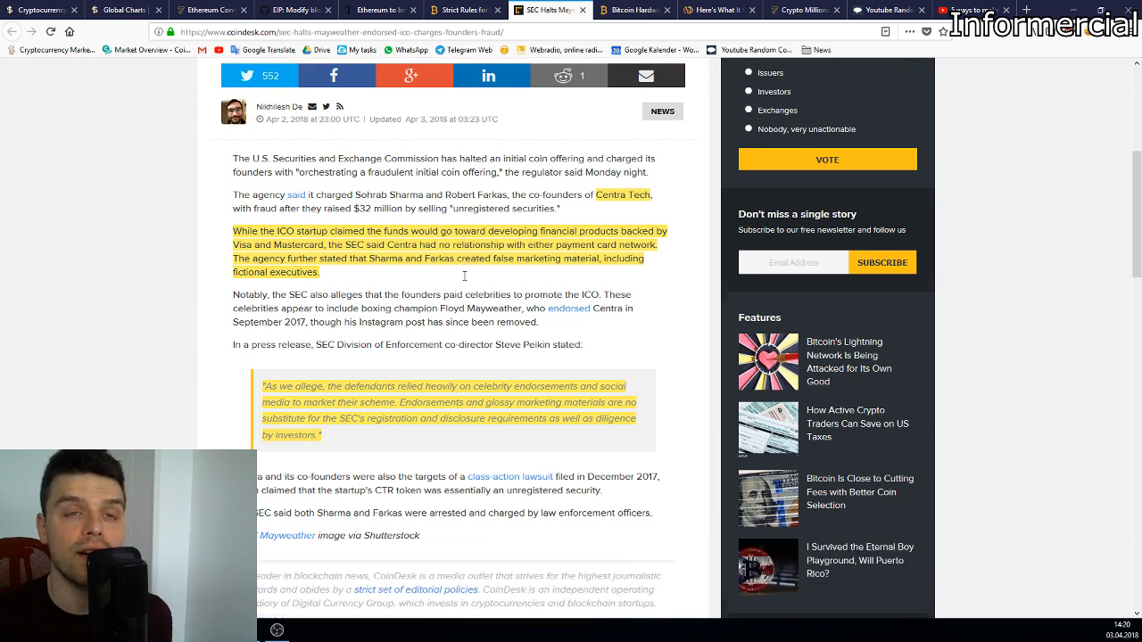
scroll("down", 3)
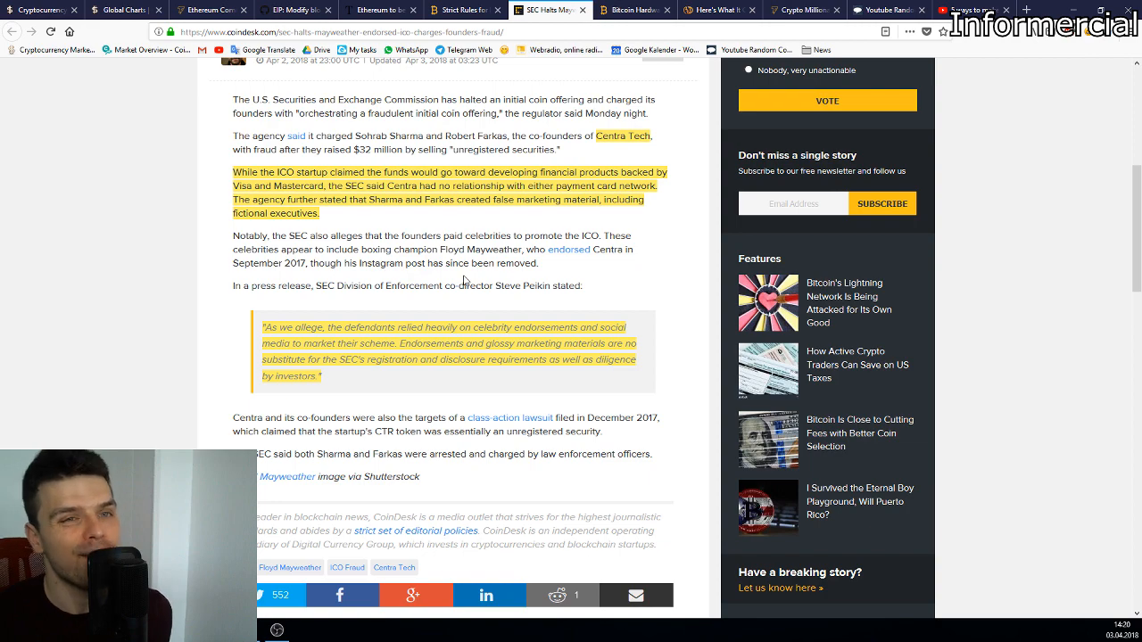
scroll("up", 3)
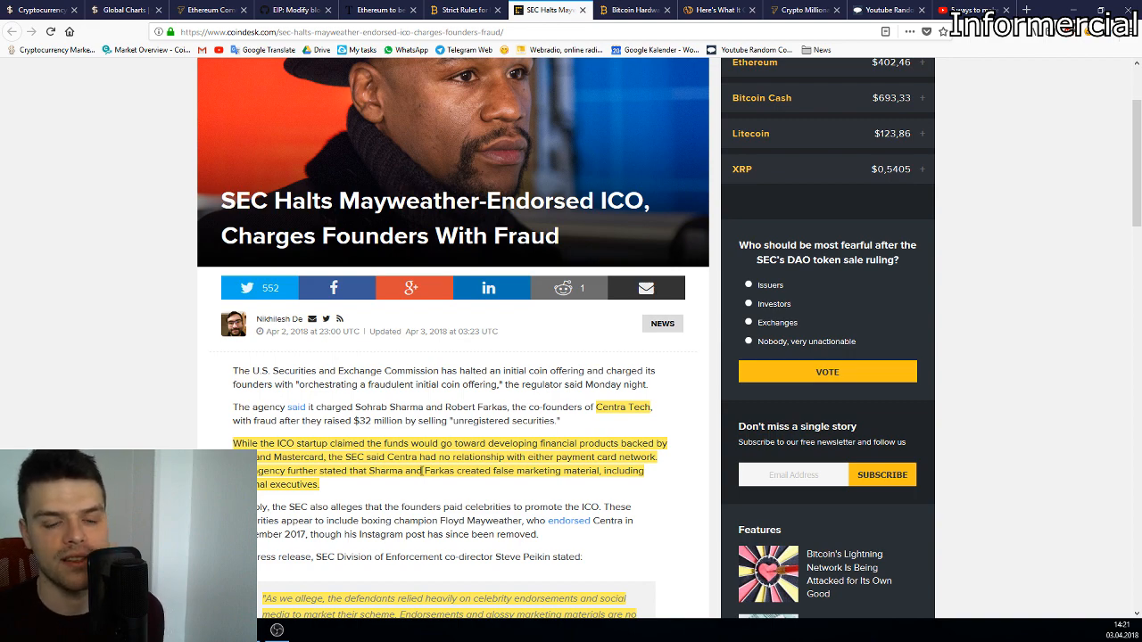
Step: Continue down the article to the SEC quote
scroll("down", 3)
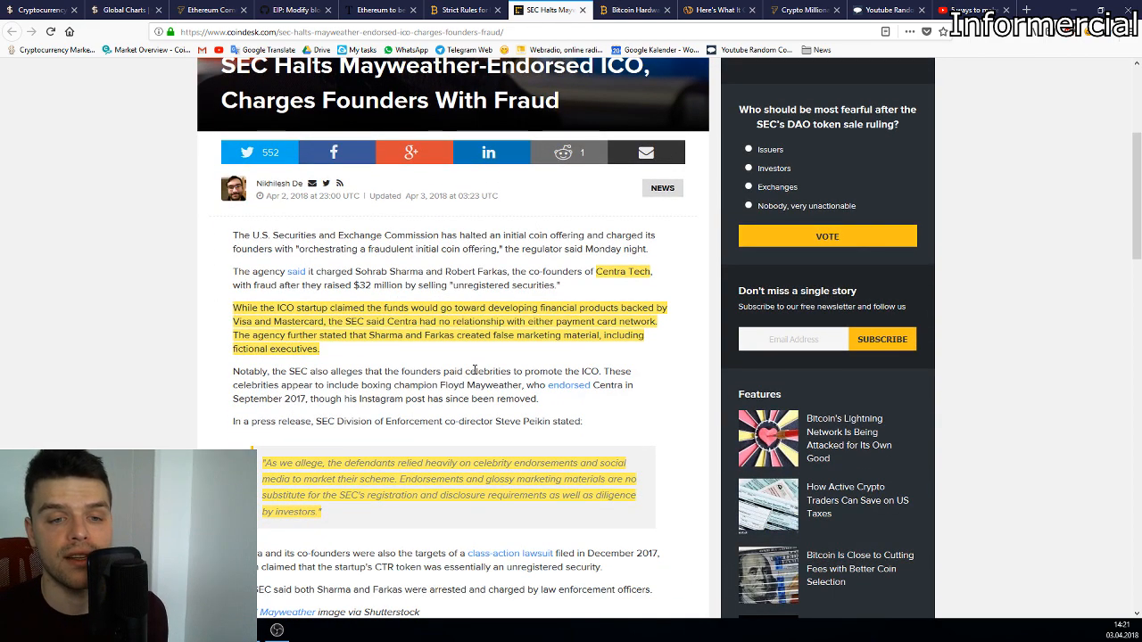
scroll("down", 3)
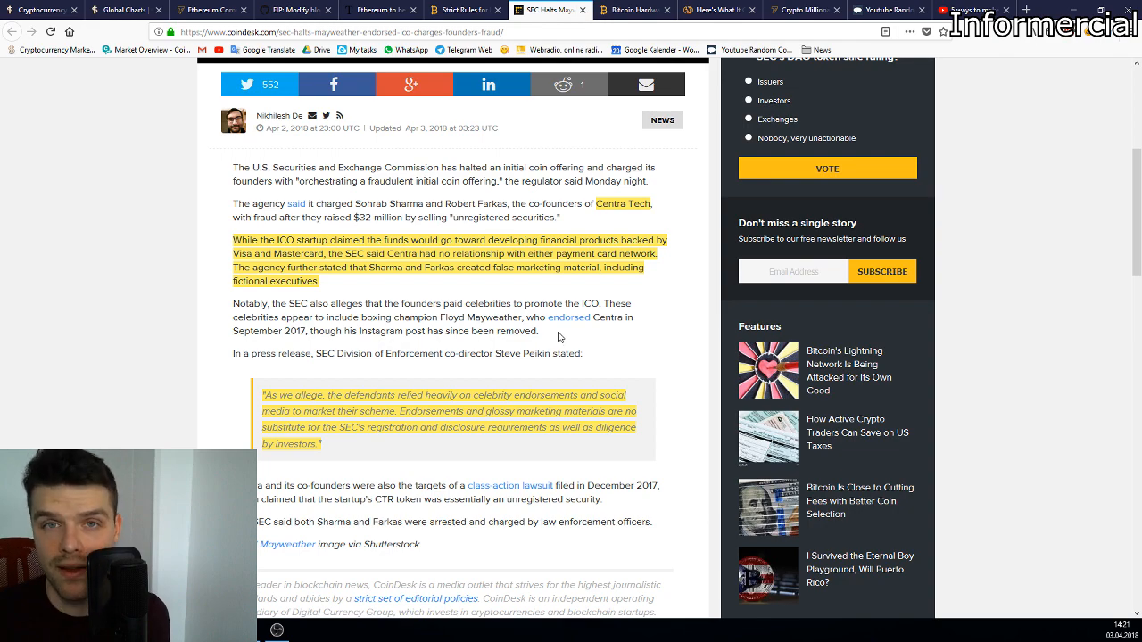
scroll("up", 3)
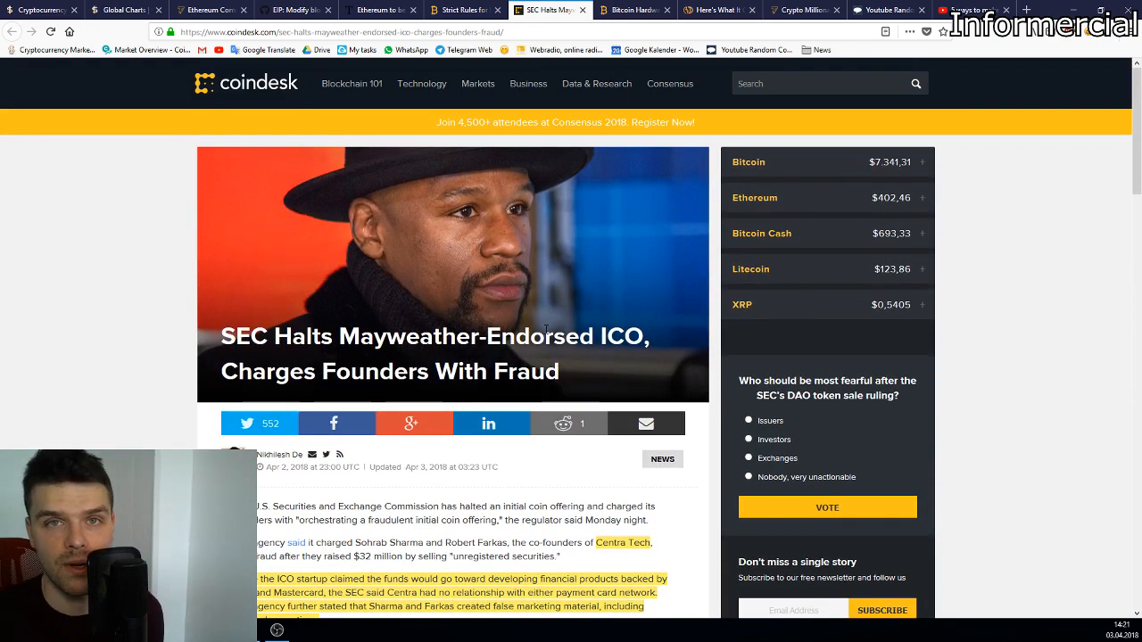
scroll("down", 3)
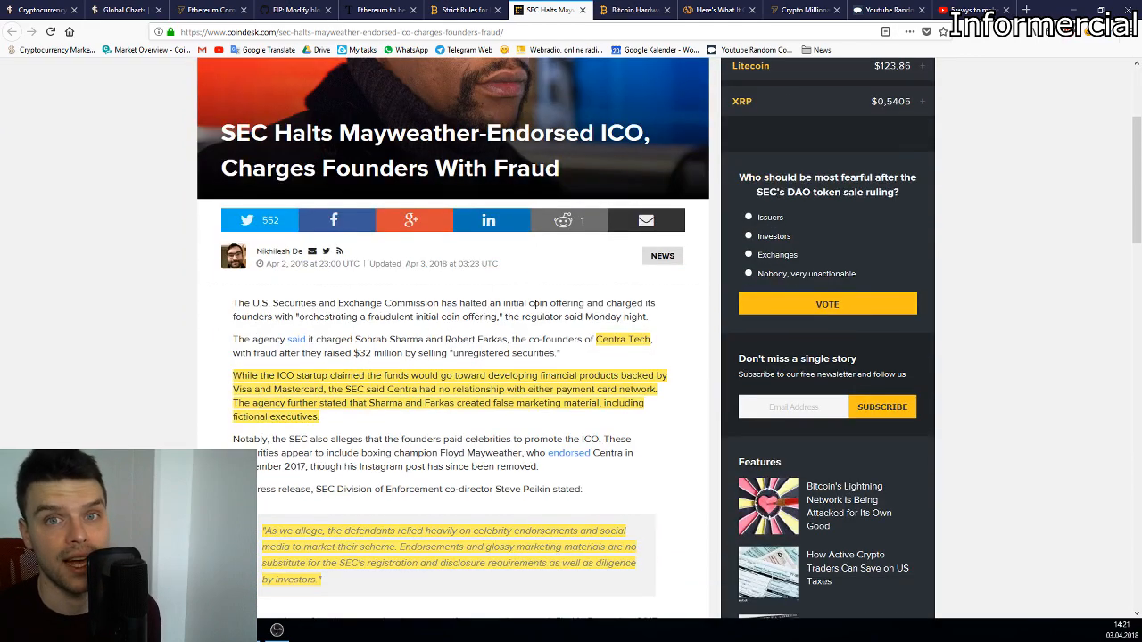
Step: Bring up Bitcoin.com's Ledger Nano holiday purchase article and read through its Earny research
left_click(635, 11)
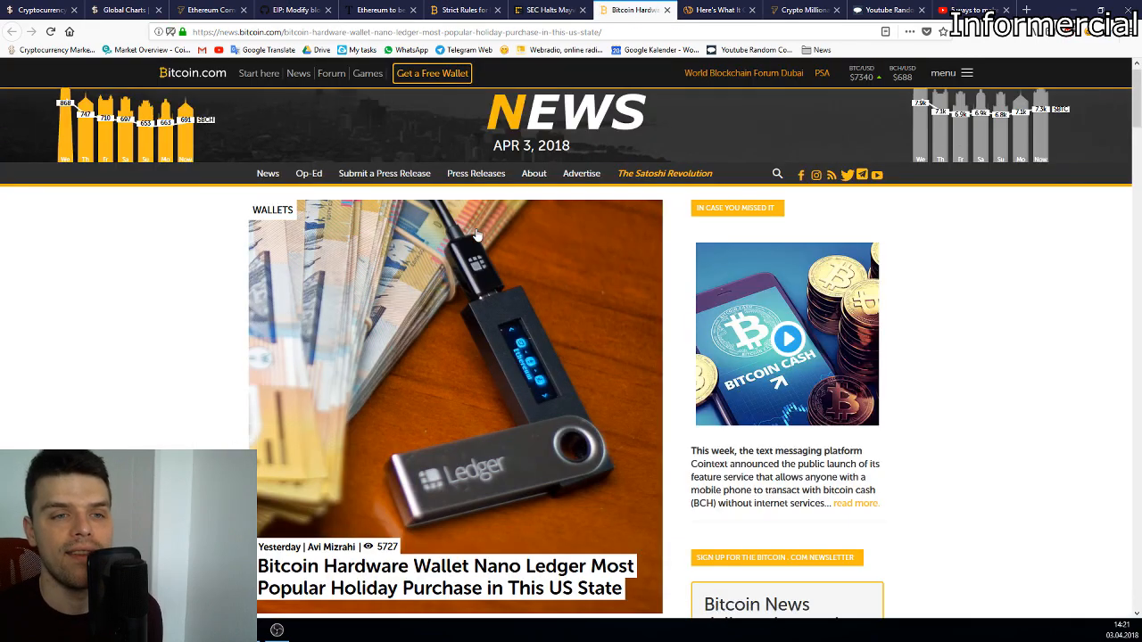
scroll("down", 3)
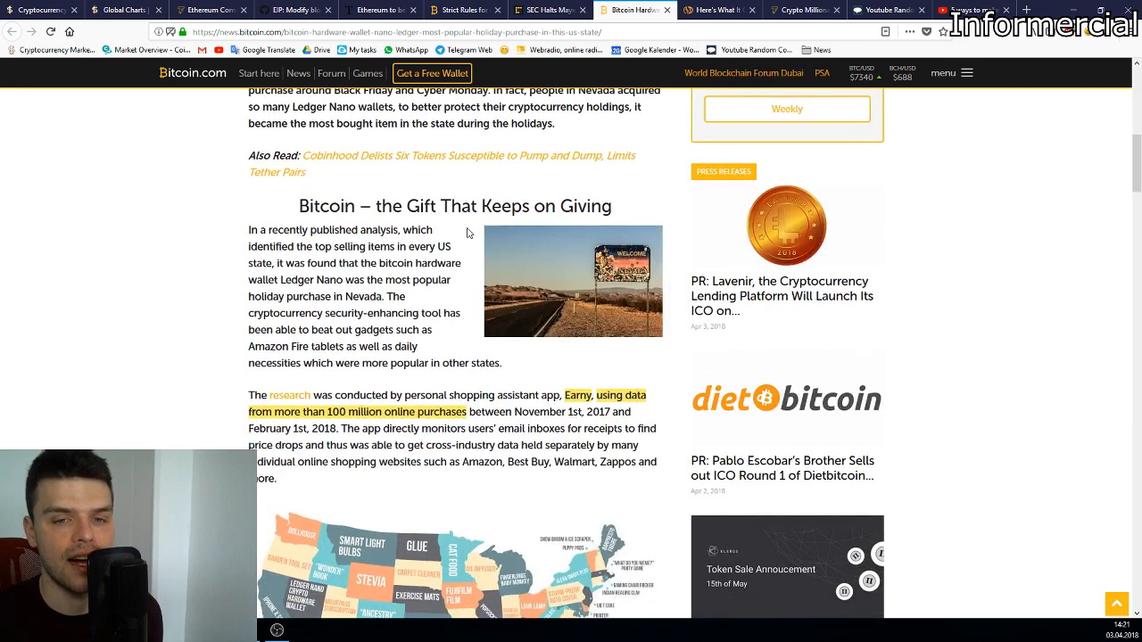
scroll("down", 3)
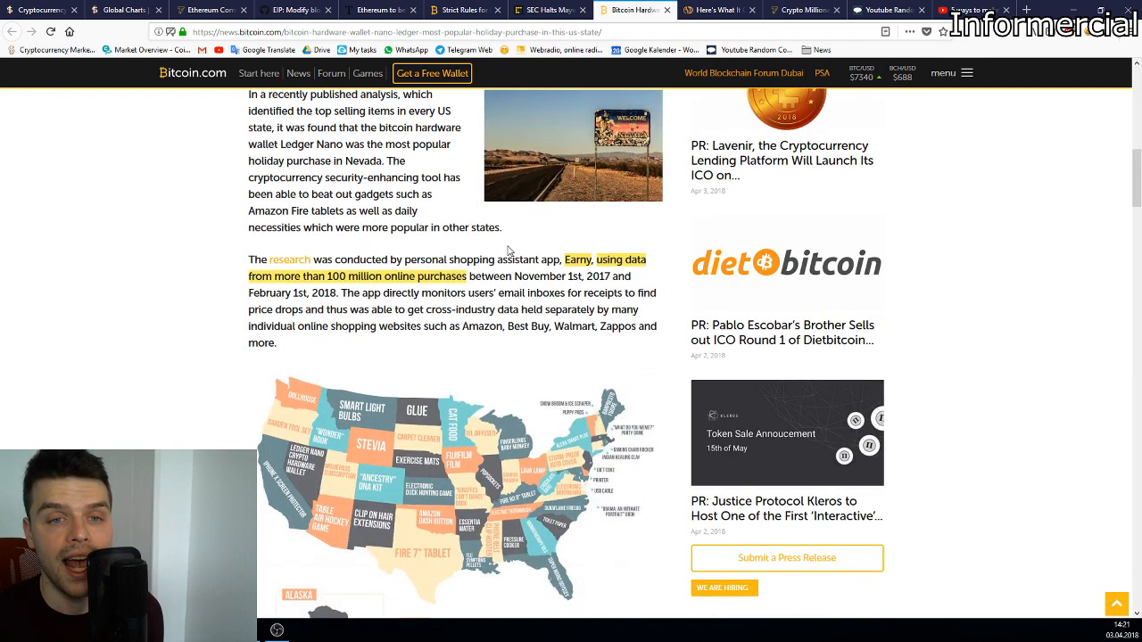
mouse_move(428, 242)
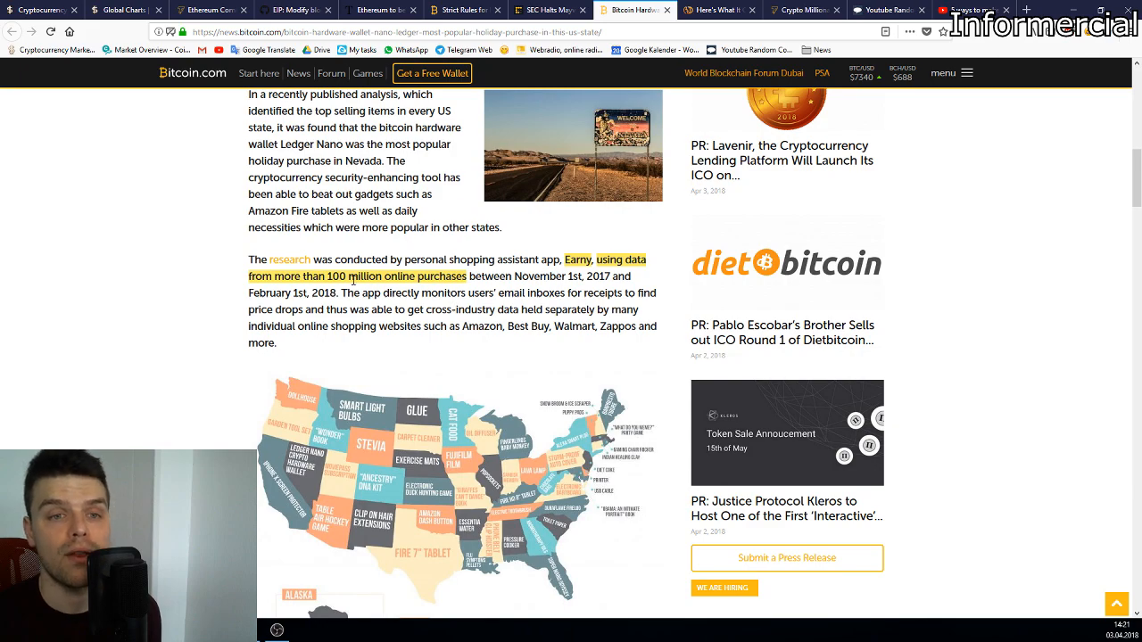
scroll("down", 3)
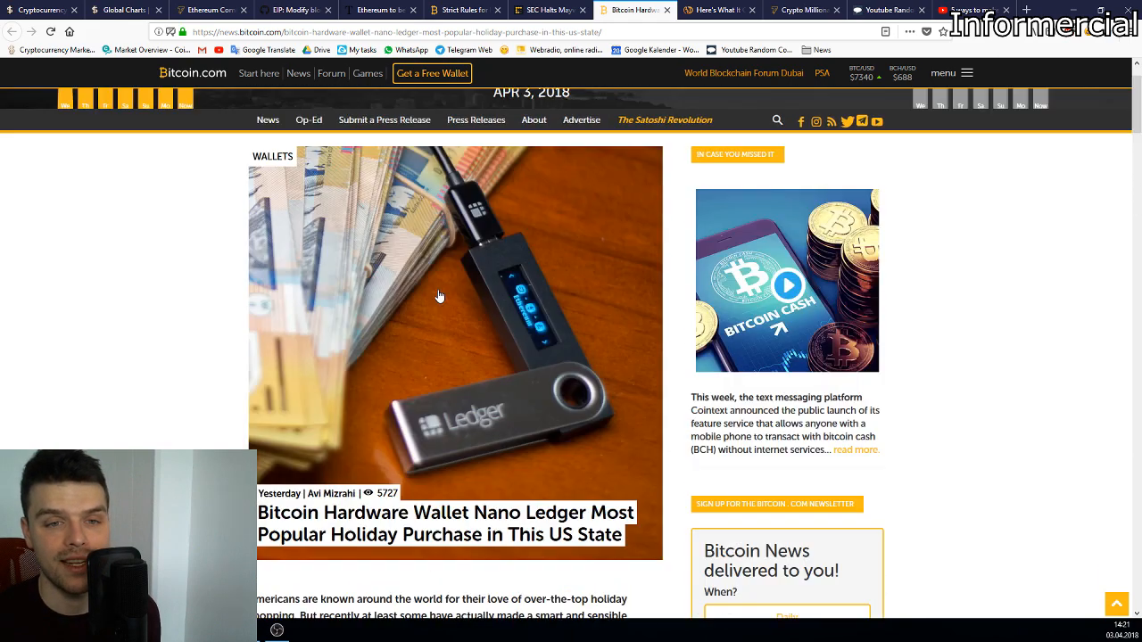
scroll("down", 3)
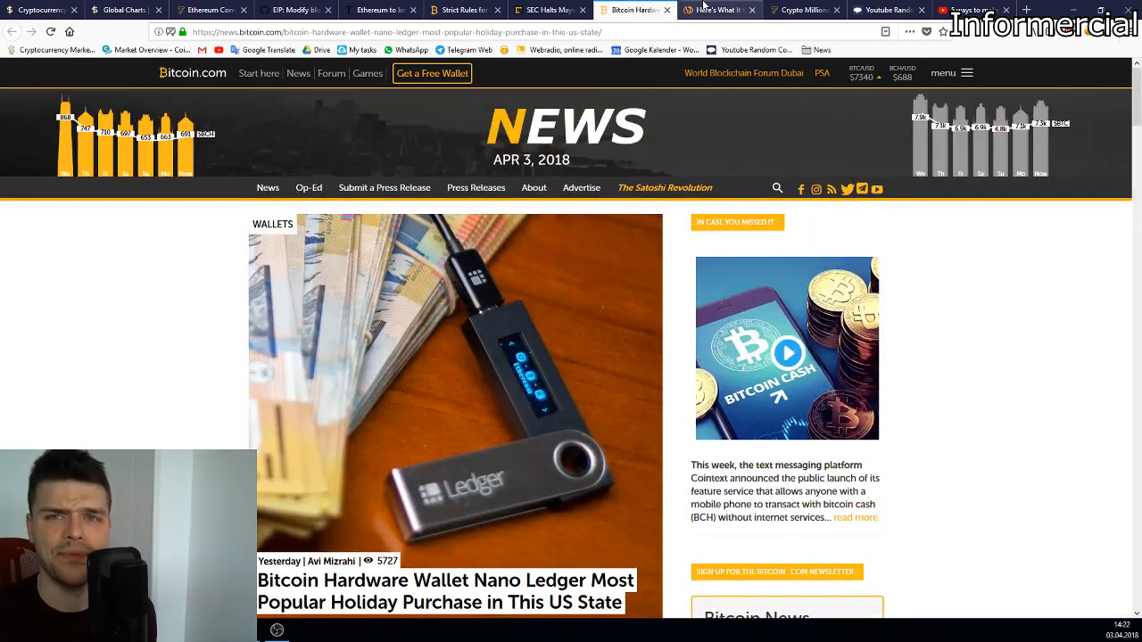
Step: Read CCN's John McAfee ICO promotion cost article to the end and return to its headline
left_click(750, 10)
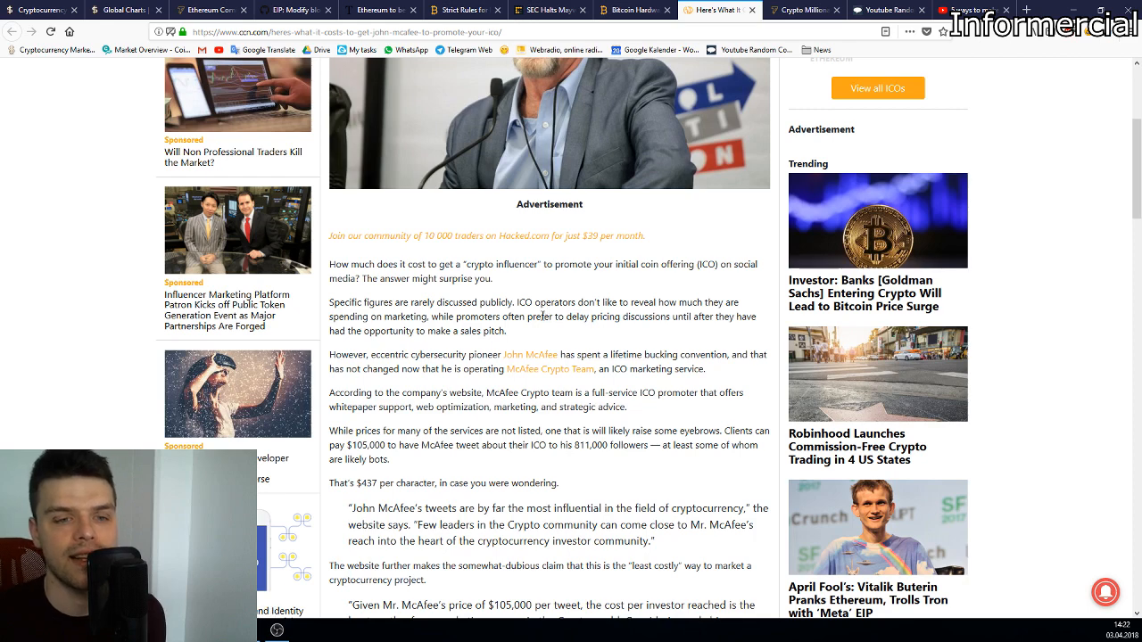
scroll("down", 3)
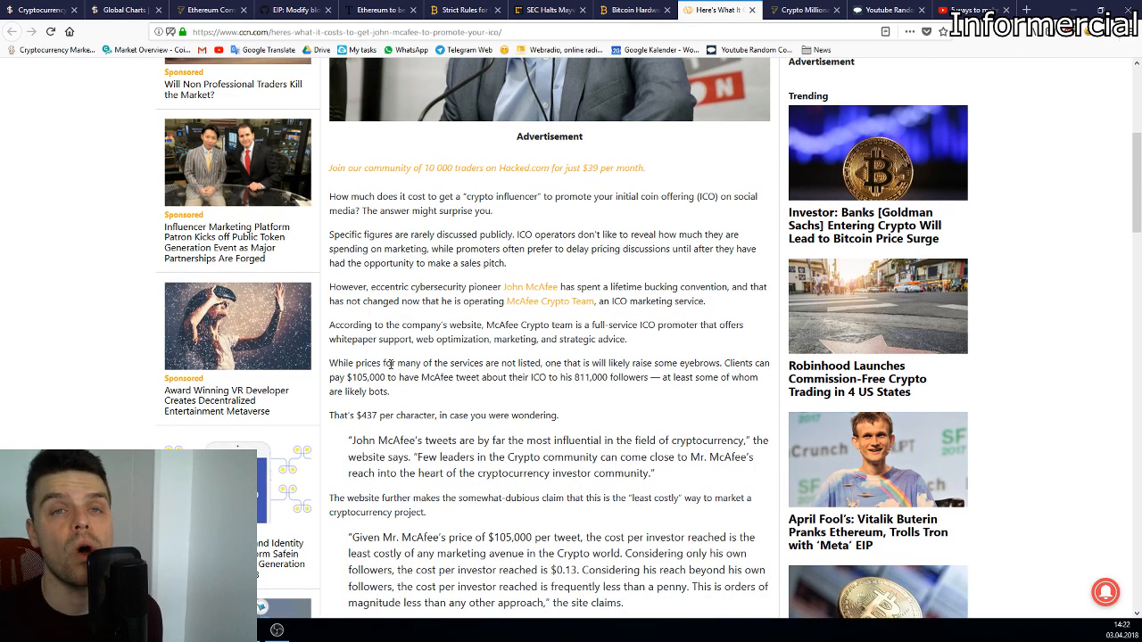
scroll("down", 3)
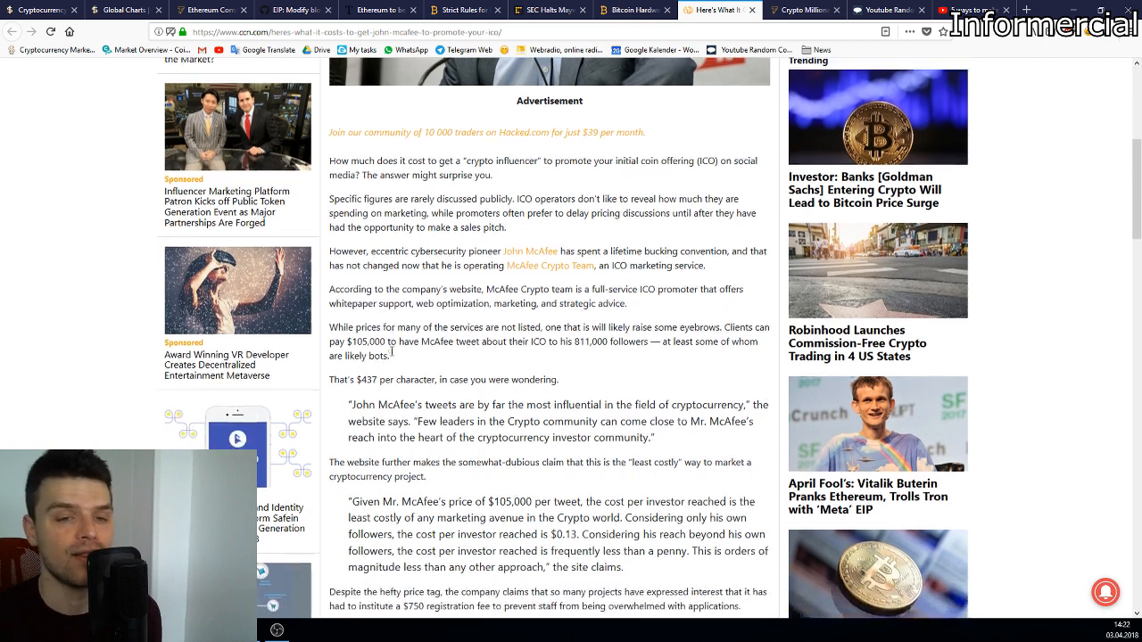
scroll("down", 3)
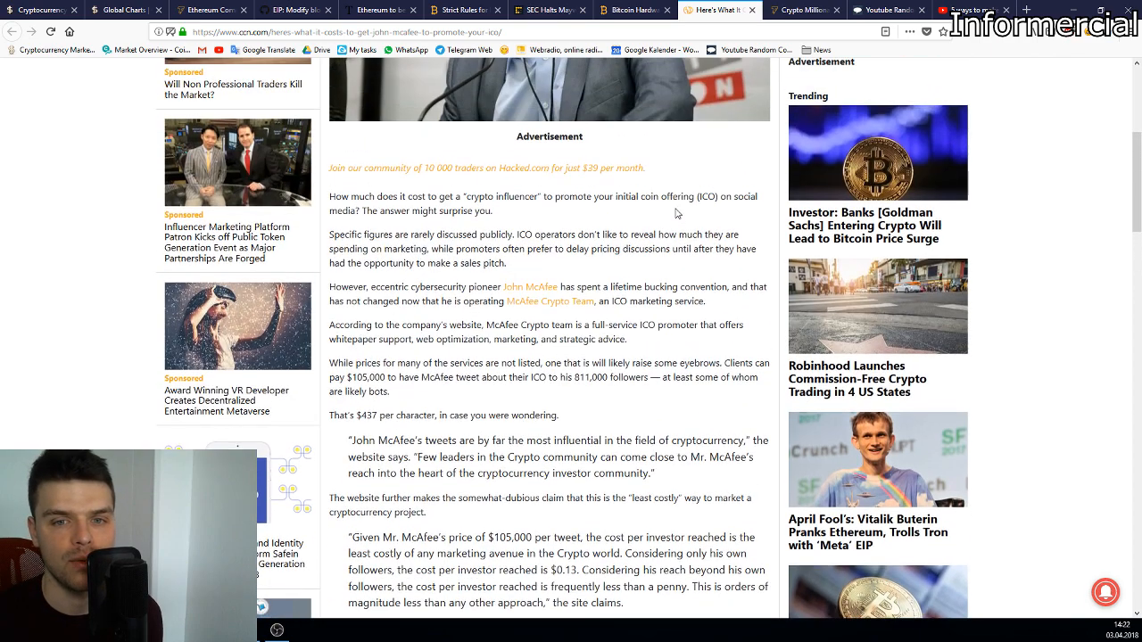
scroll("down", 3)
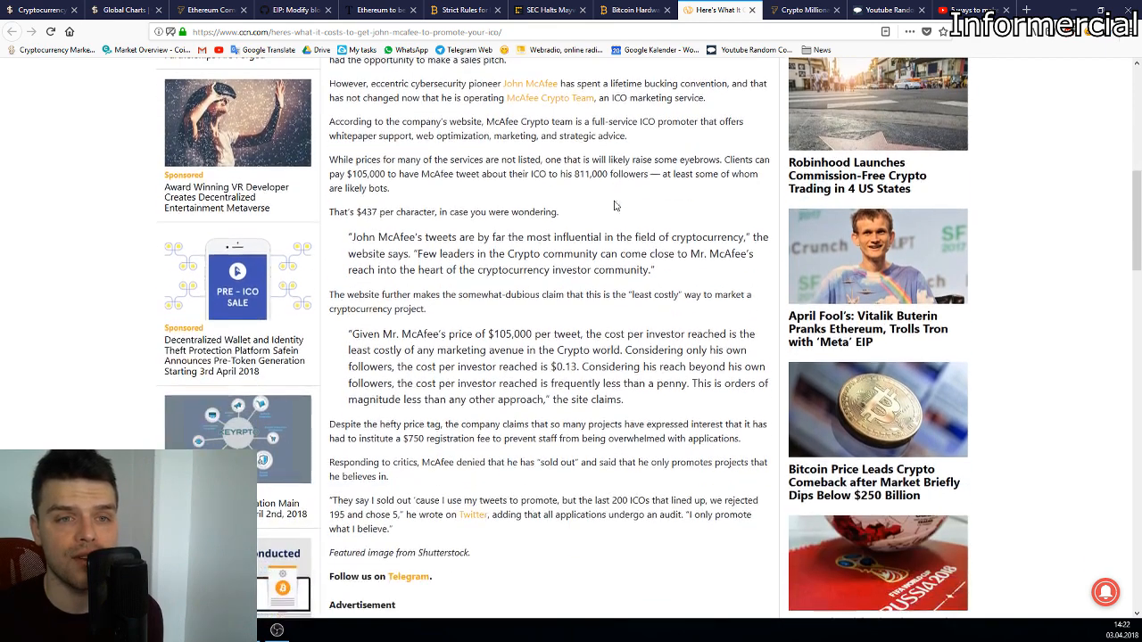
scroll("down", 3)
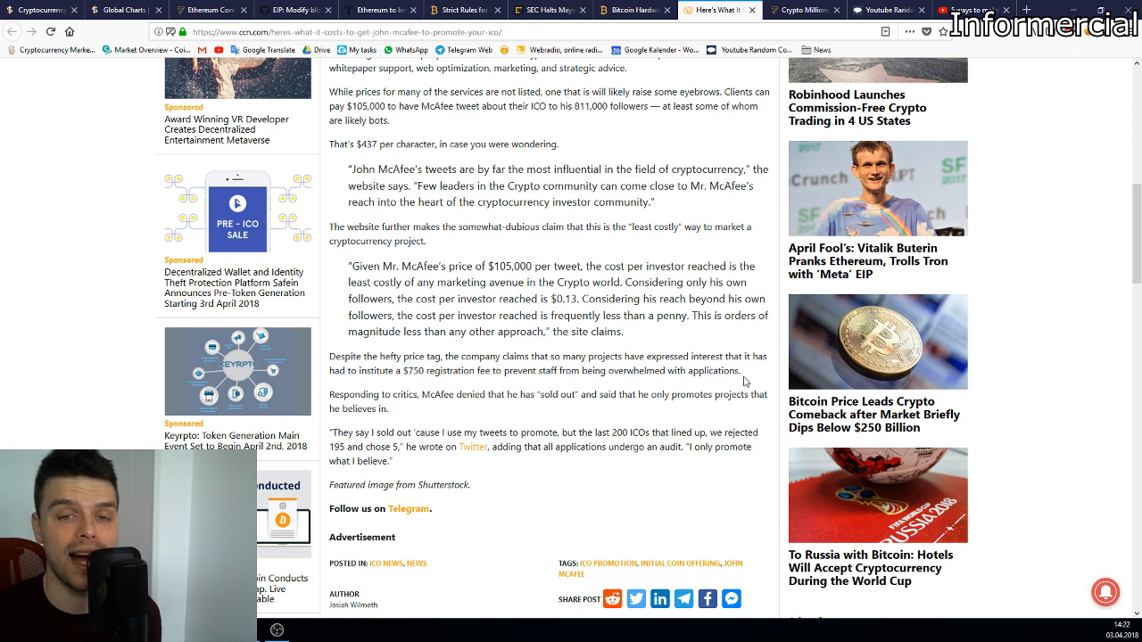
mouse_move(603, 387)
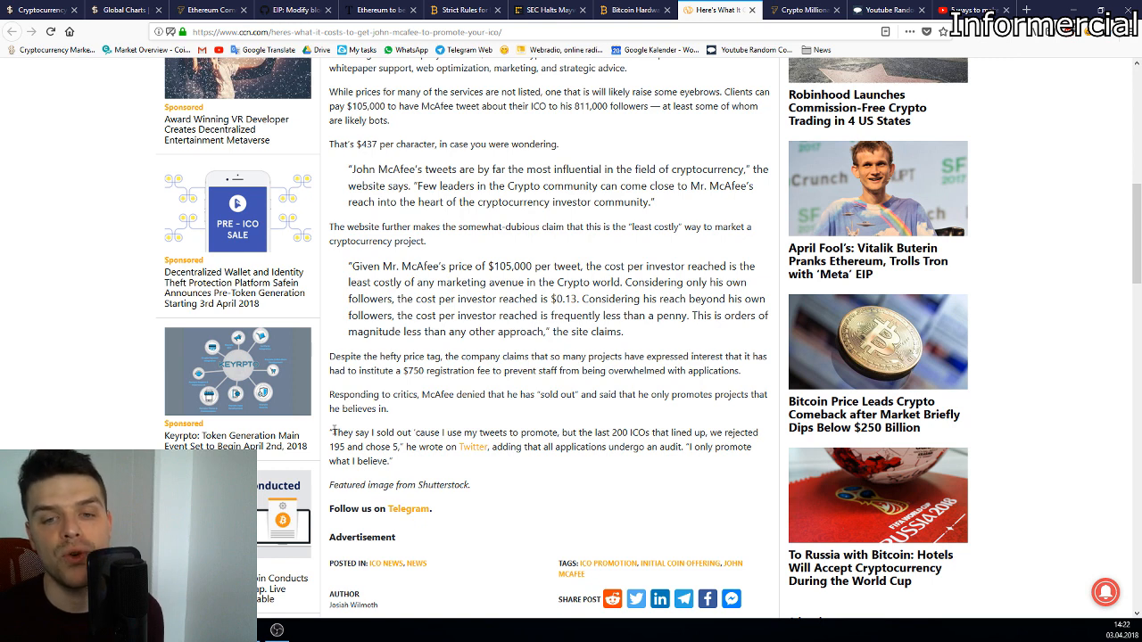
mouse_move(335, 428)
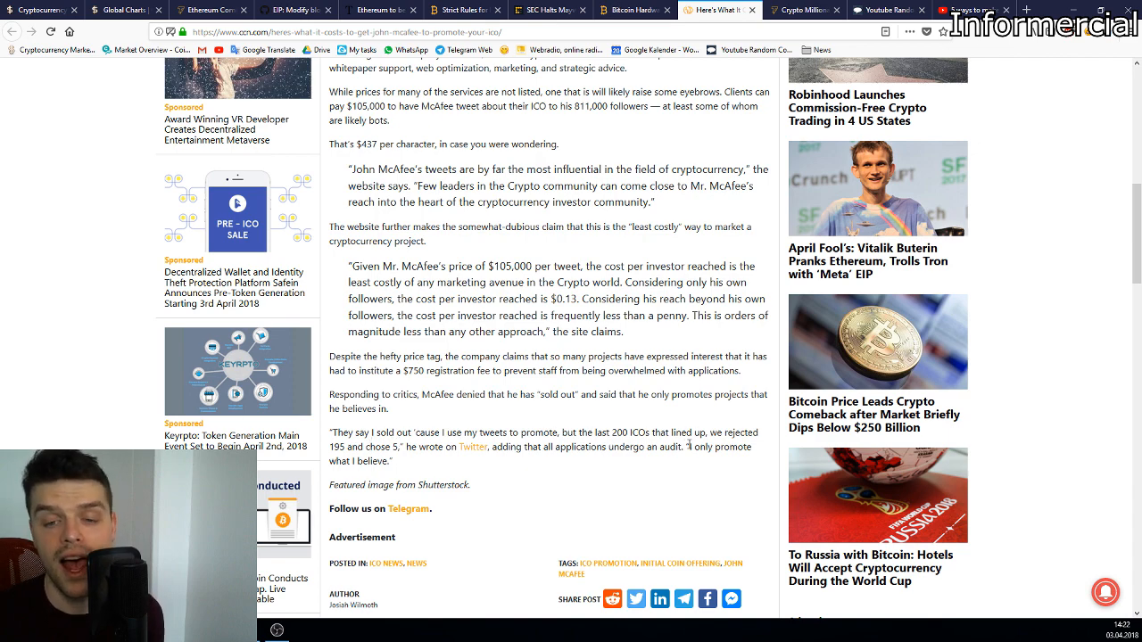
scroll("up", 3)
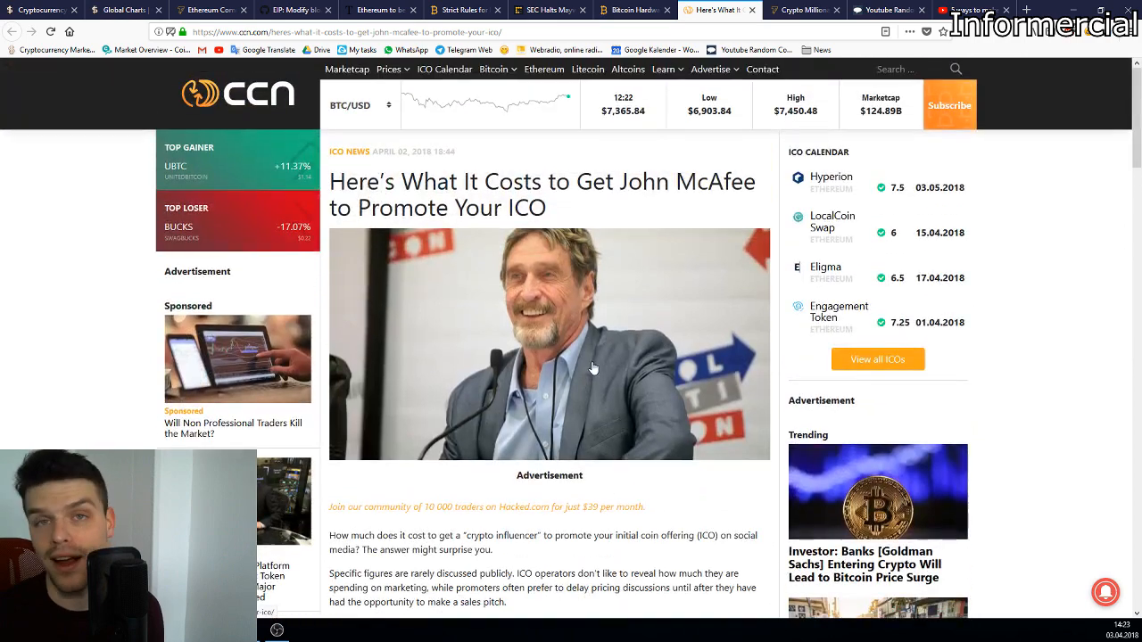
Step: Skim Cointelegraph's crypto millionaires future-Lamborghini article and return to its headline
left_click(806, 11)
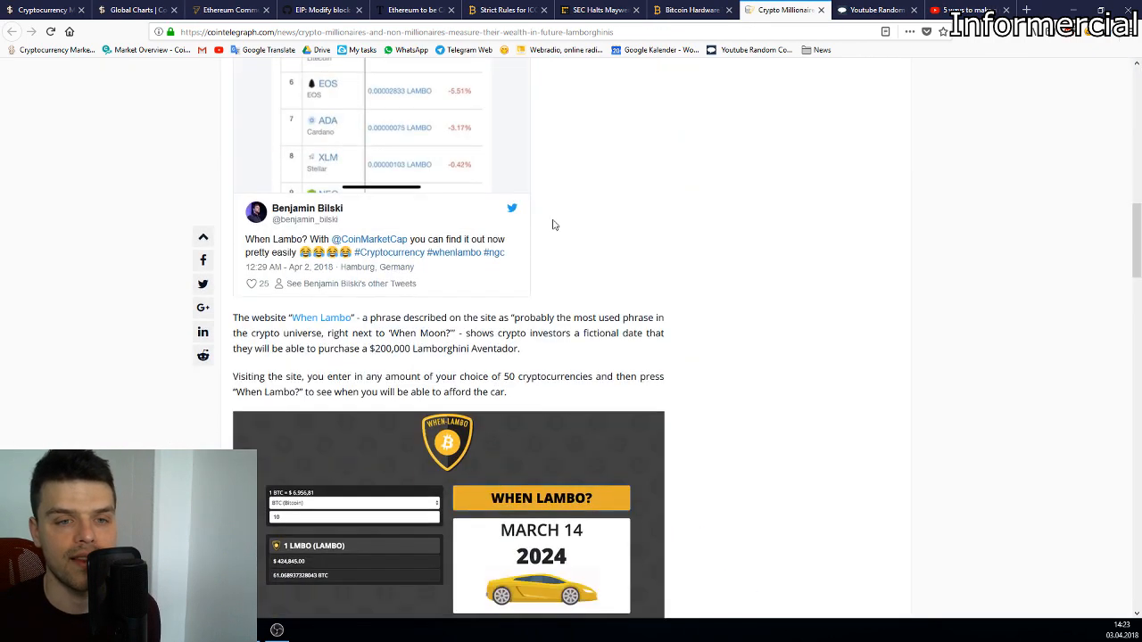
scroll("down", 3)
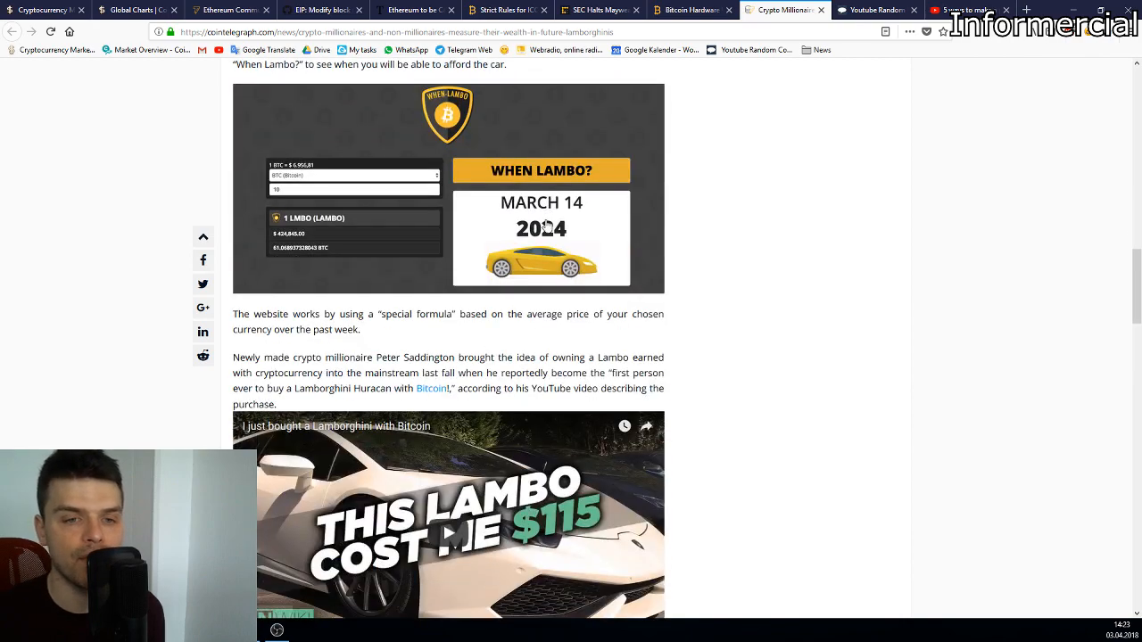
scroll("up", 3)
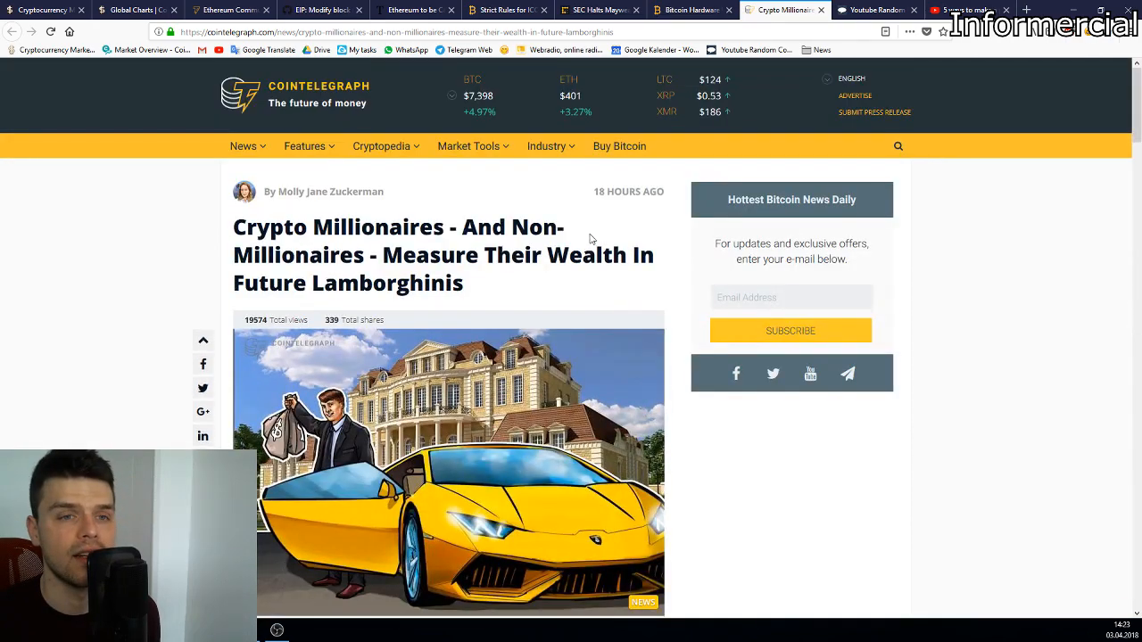
scroll("down", 3)
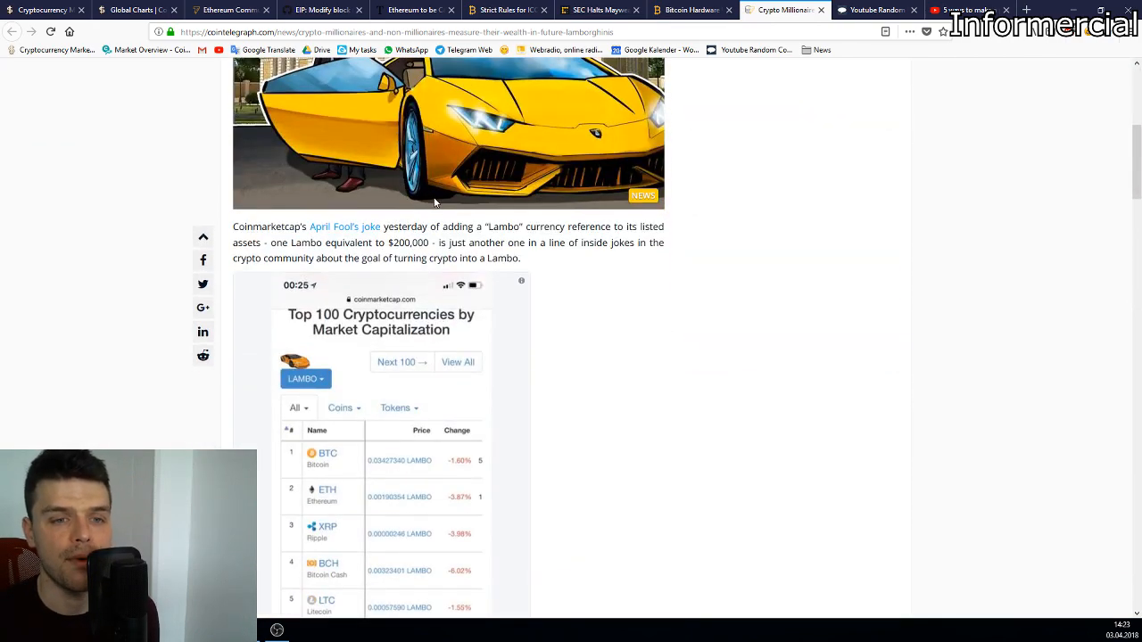
scroll("down", 3)
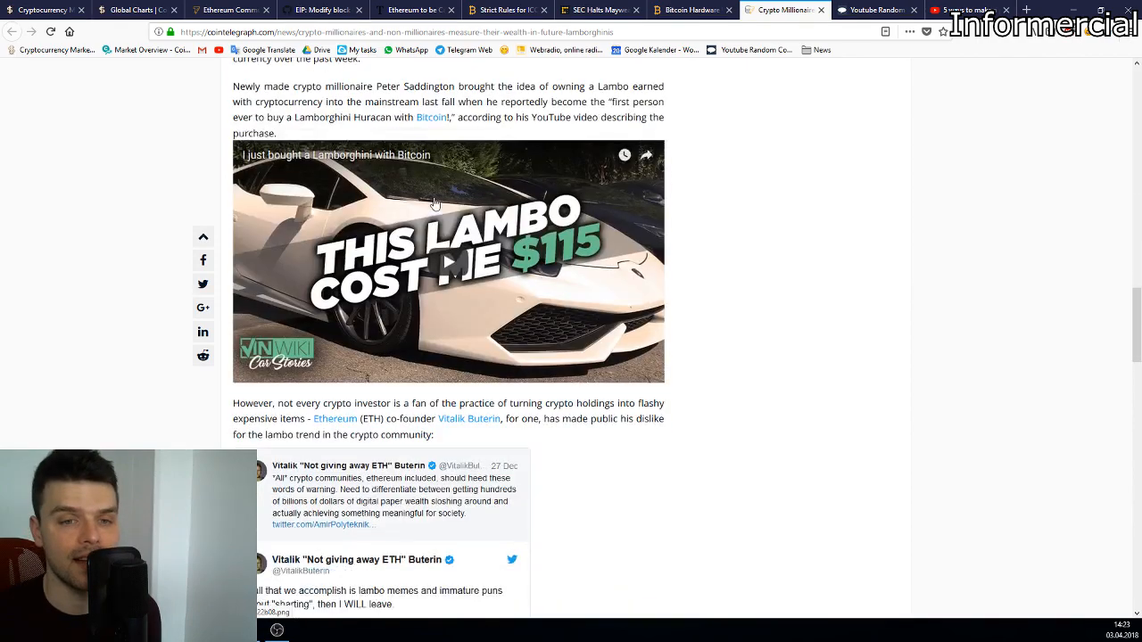
scroll("up", 3)
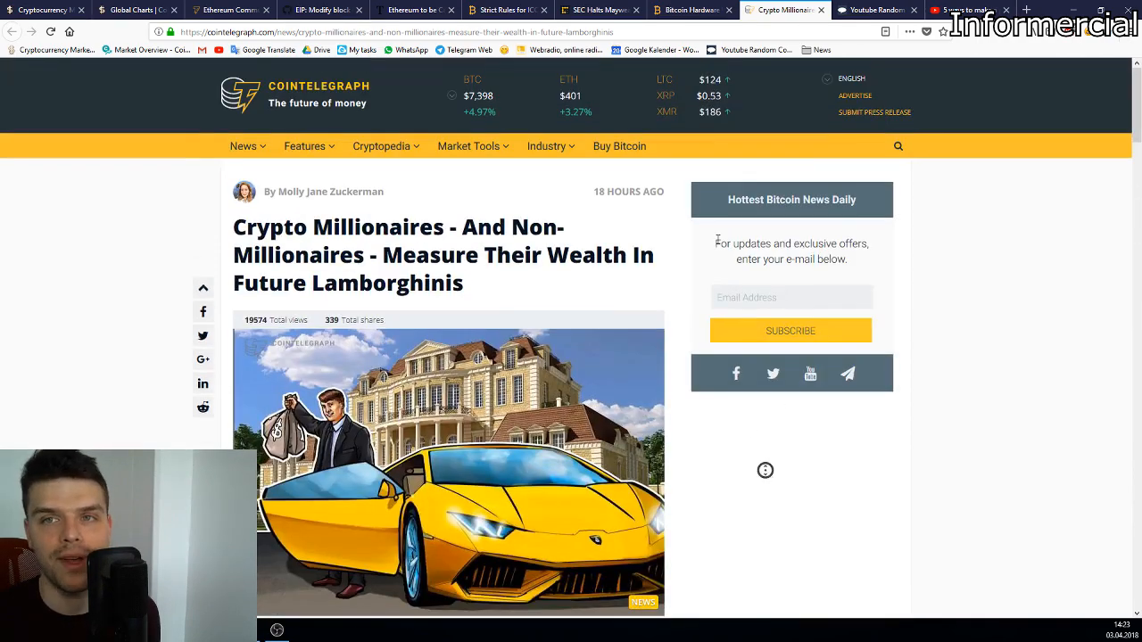
Step: Load the giveaway video's 44 unique comments and start the raffle for a random winner
left_click(883, 11)
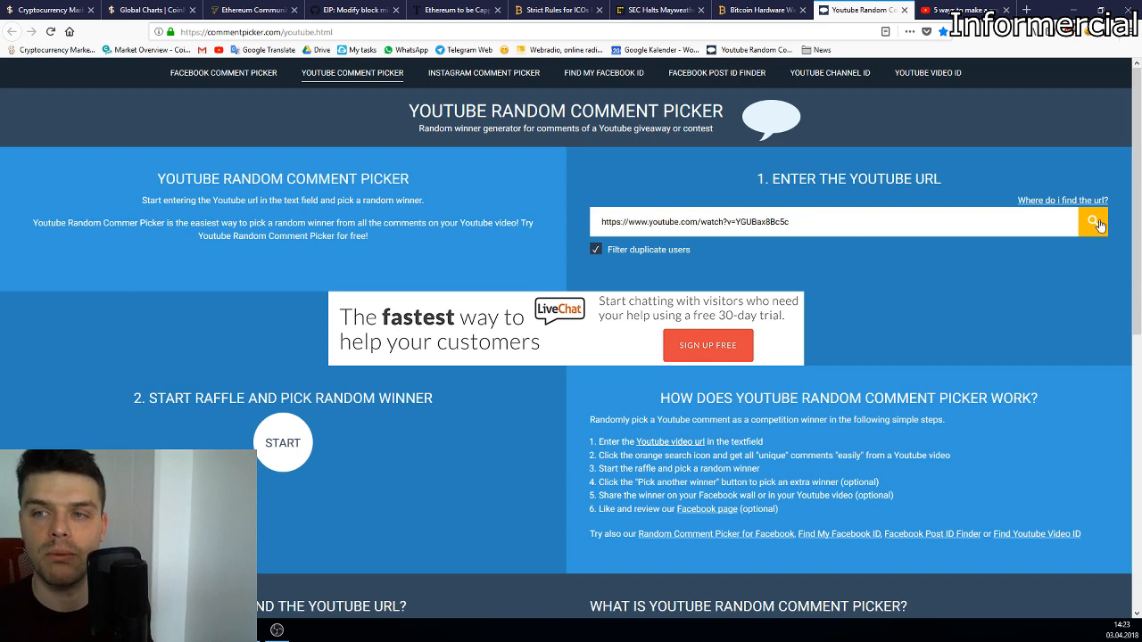
left_click(1092, 221)
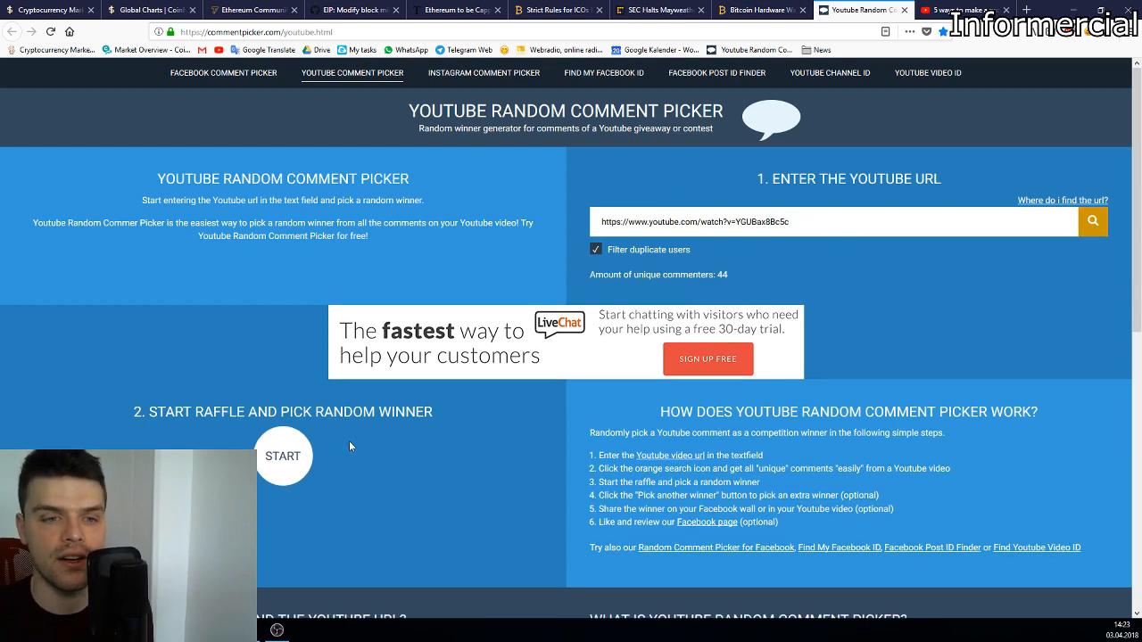
left_click(282, 457)
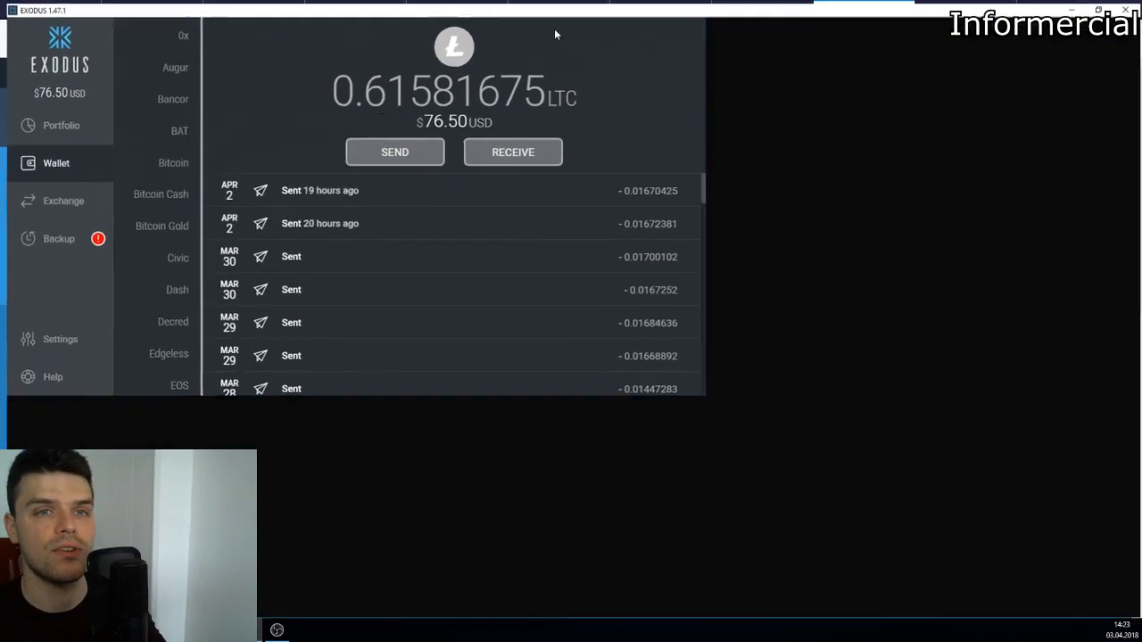
Step: Send 2.00 USD (0.01609917 LTC) of Litecoin to the recipient's address and confirm it
left_click(394, 152)
type("2")
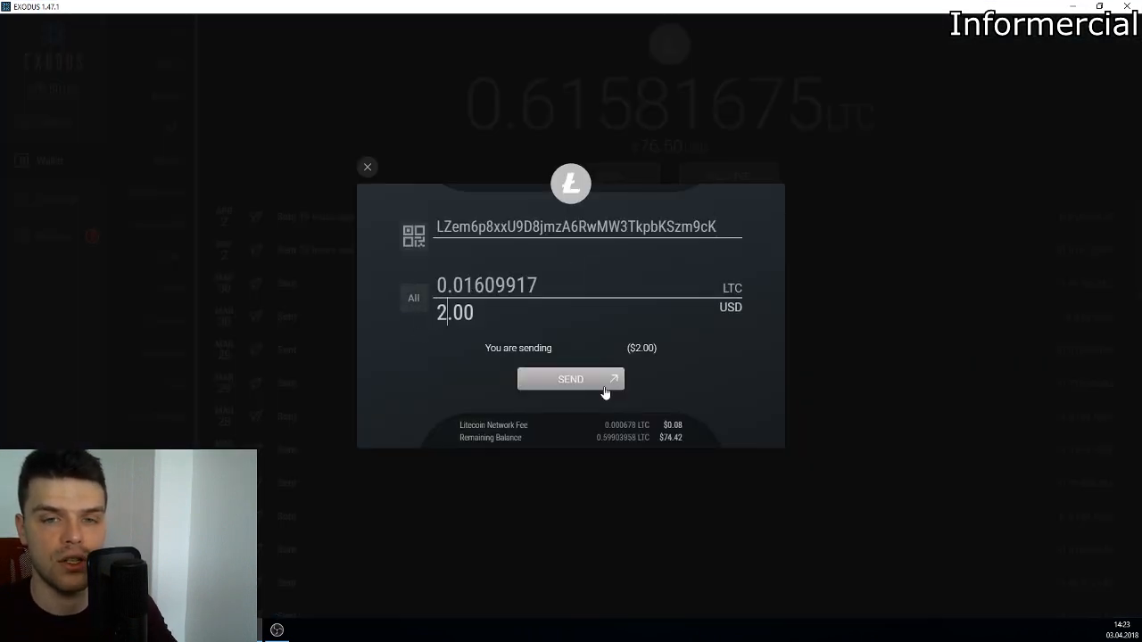
left_click(571, 378)
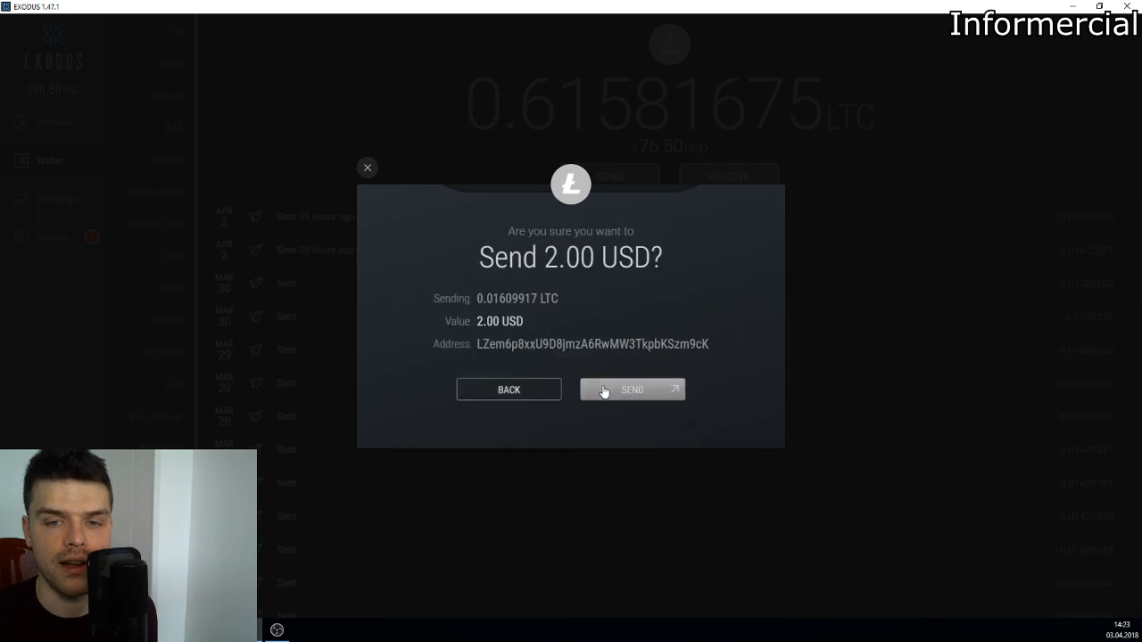
left_click(632, 389)
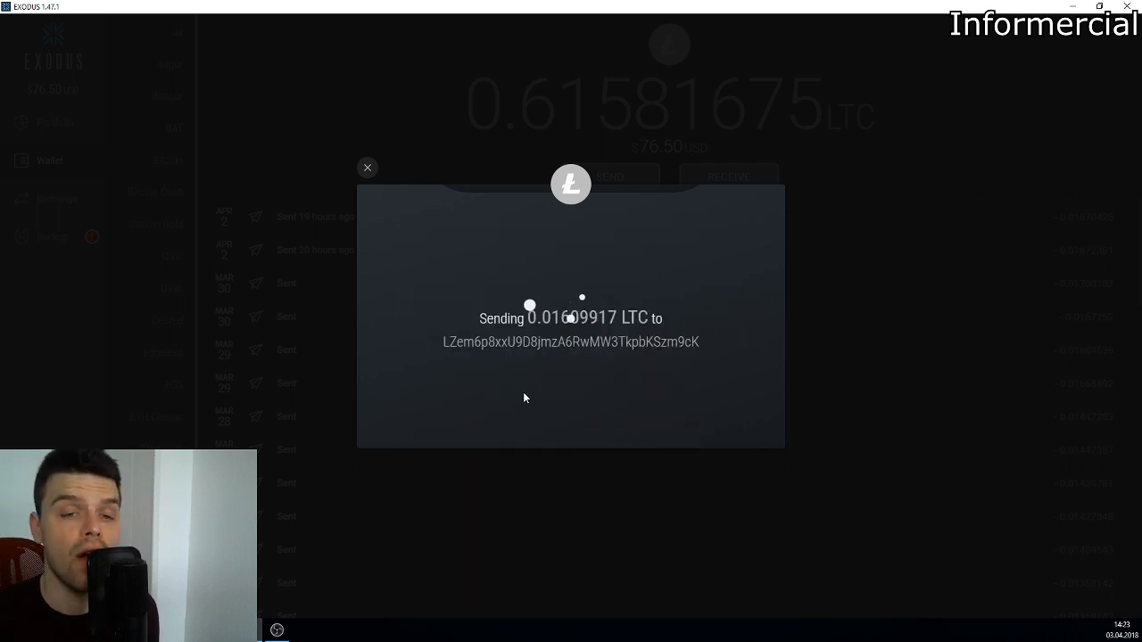